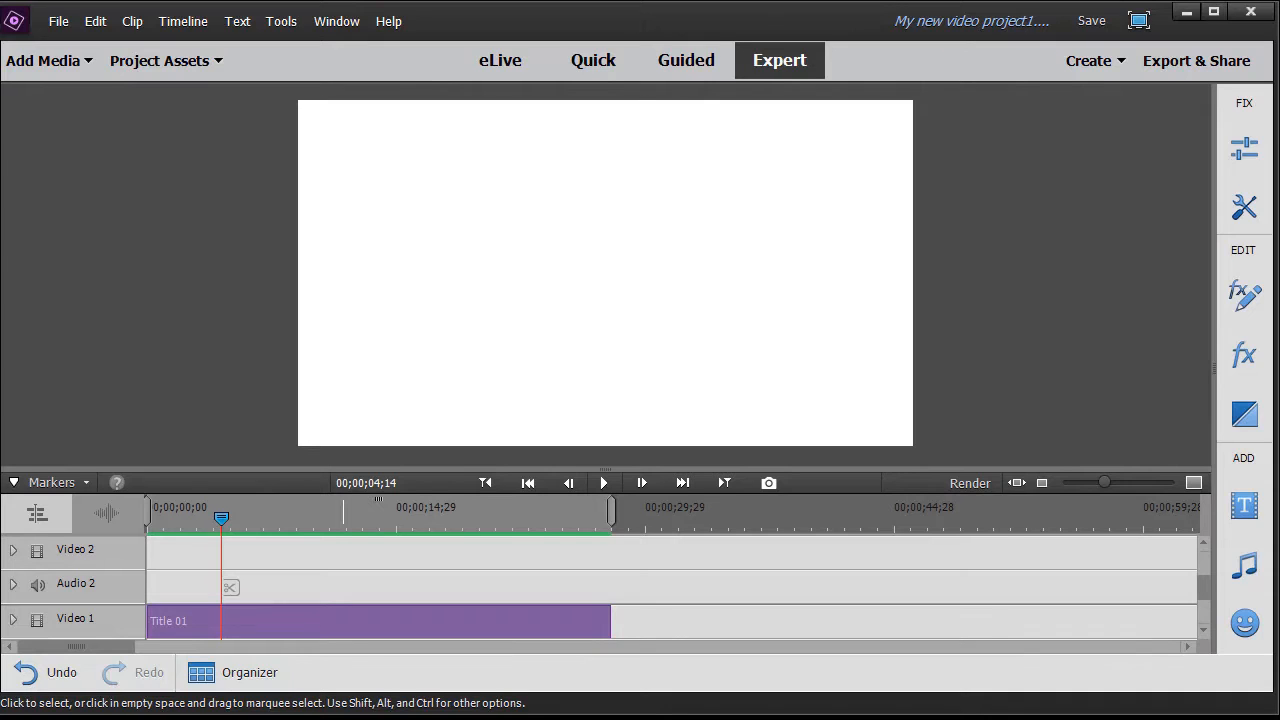
pyautogui.moveTo(156, 66)
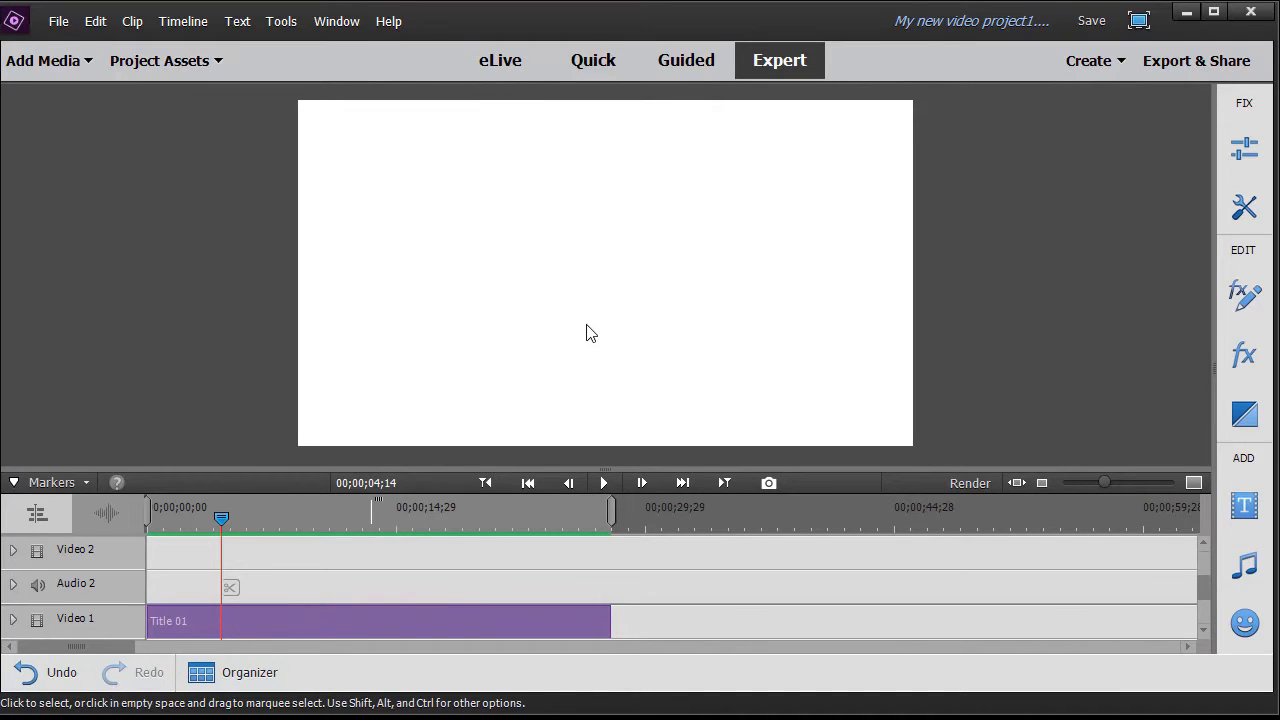
pyautogui.moveTo(616, 322)
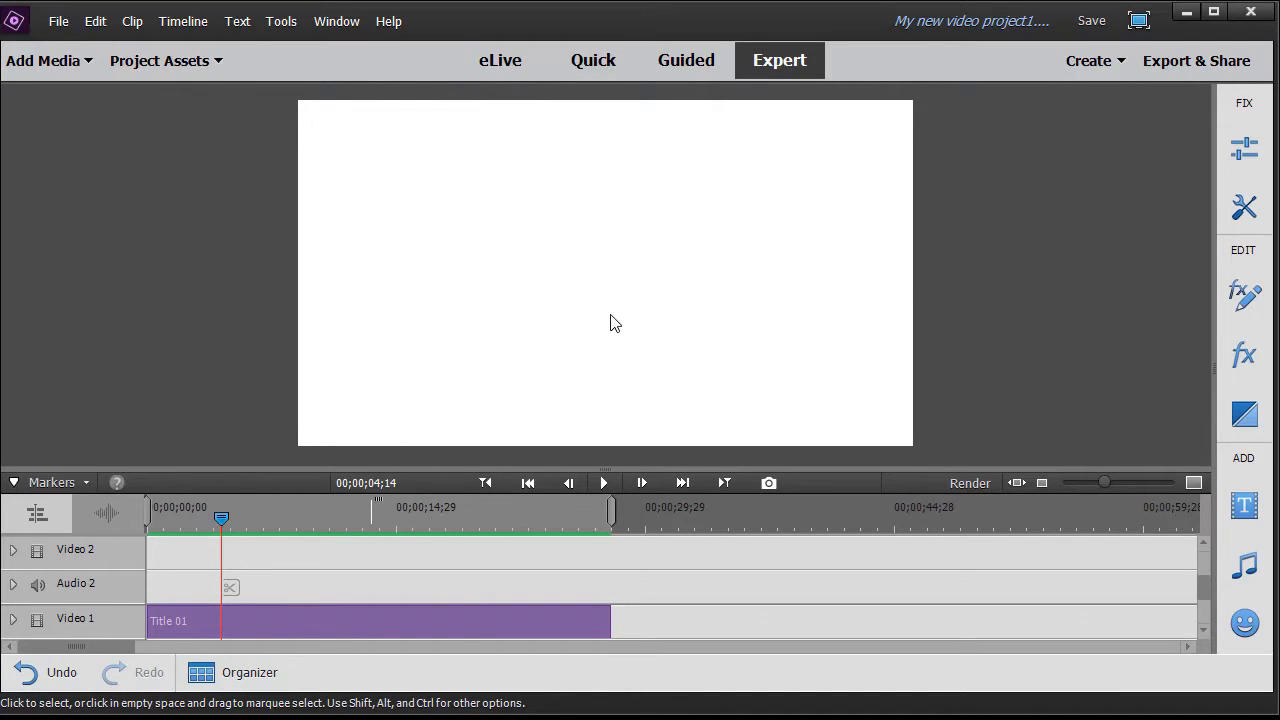
# Step: Show the project's imported media, including the title clip and pickup.jpg
pyautogui.click(160, 60)
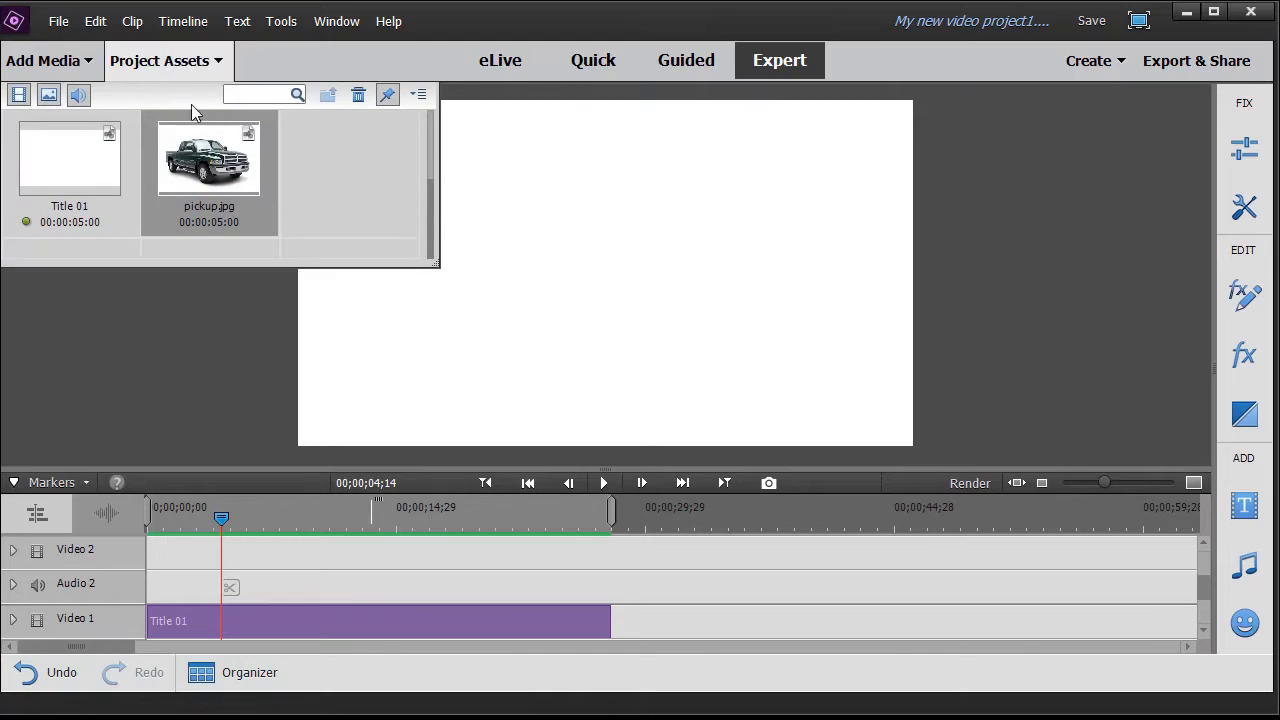
pyautogui.moveTo(216, 160)
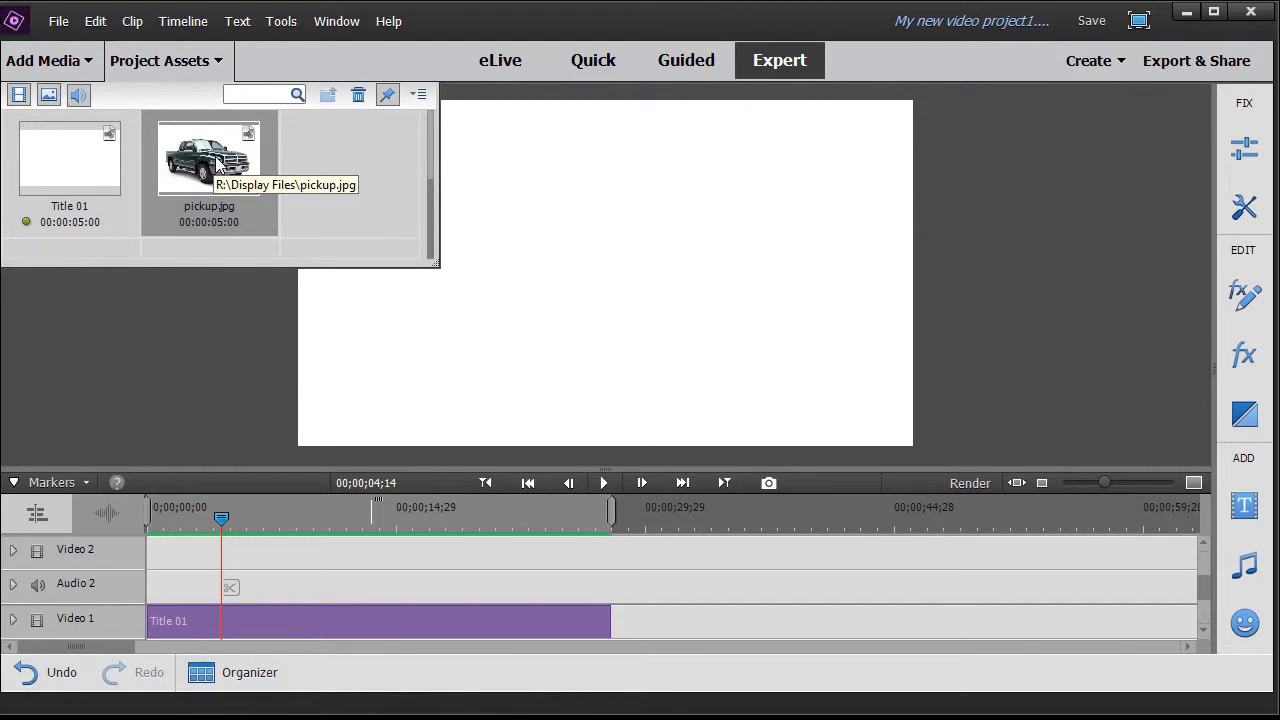
pyautogui.moveTo(220, 448)
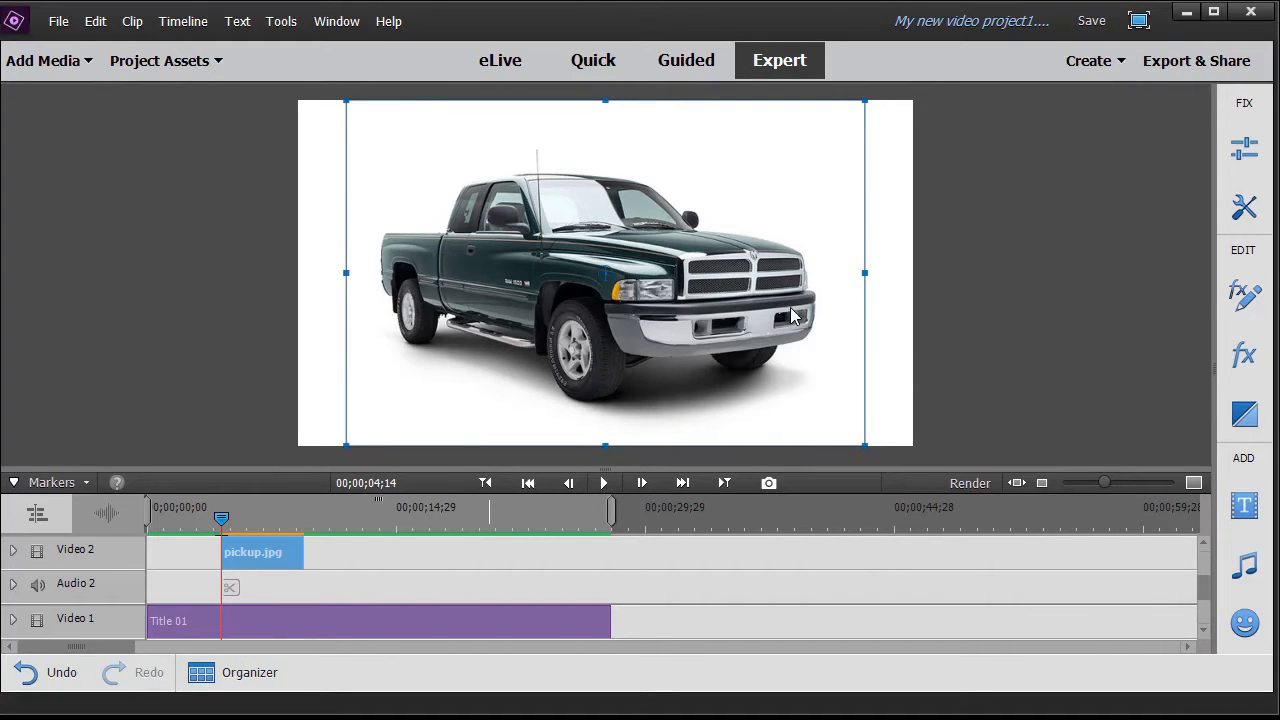
pyautogui.moveTo(796, 130)
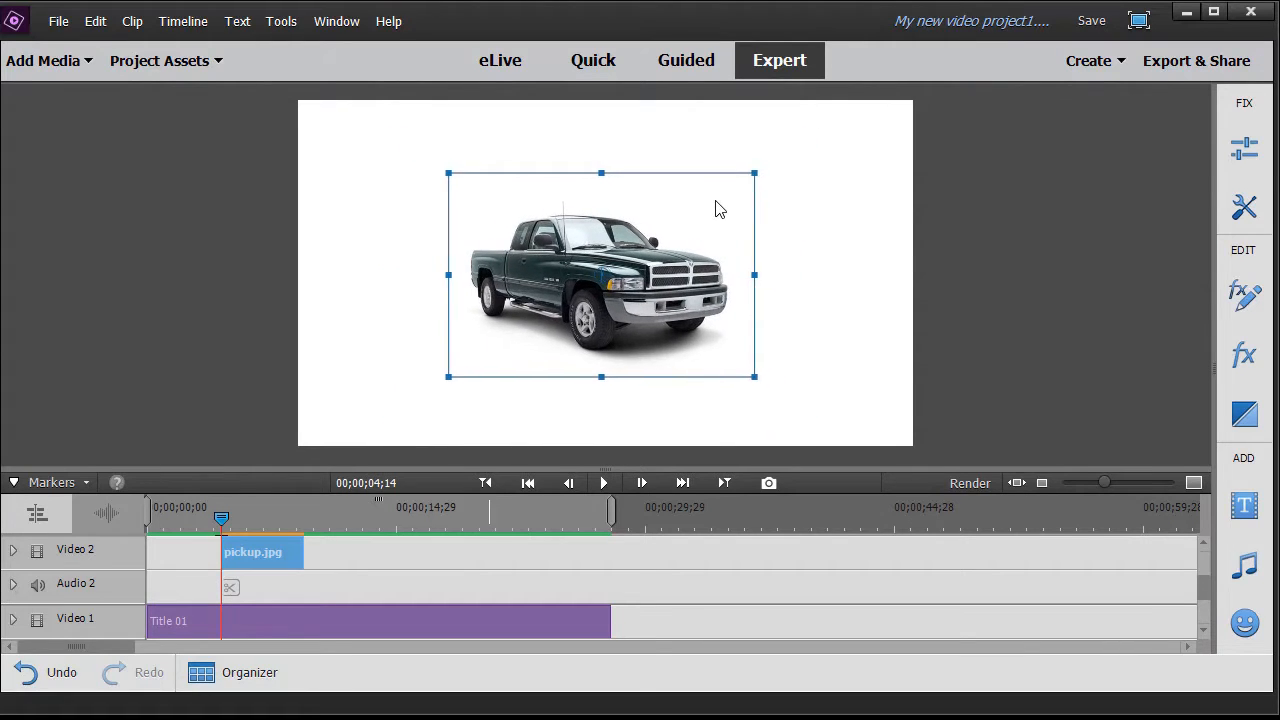
# Step: Drag the shrunken truck image toward the frame's upper-left corner
pyautogui.moveTo(600, 276); pyautogui.dragTo(450, 276)
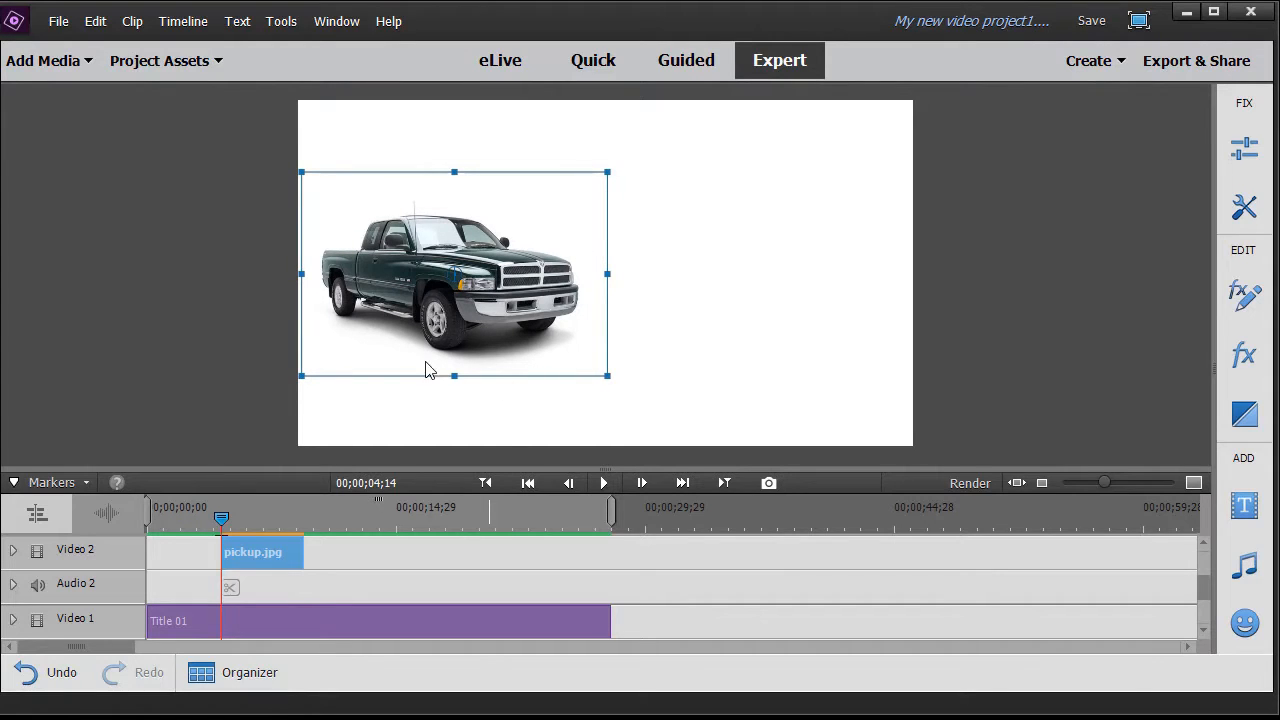
pyautogui.moveTo(240, 468)
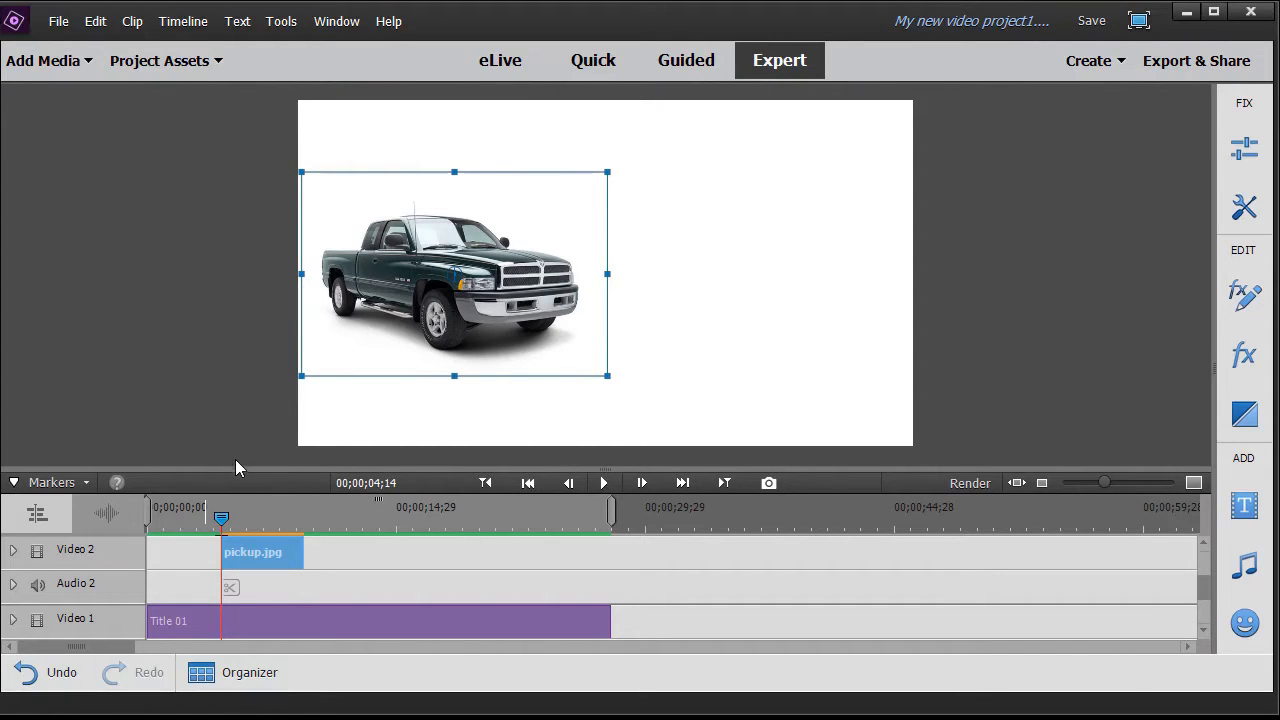
pyautogui.moveTo(564, 318)
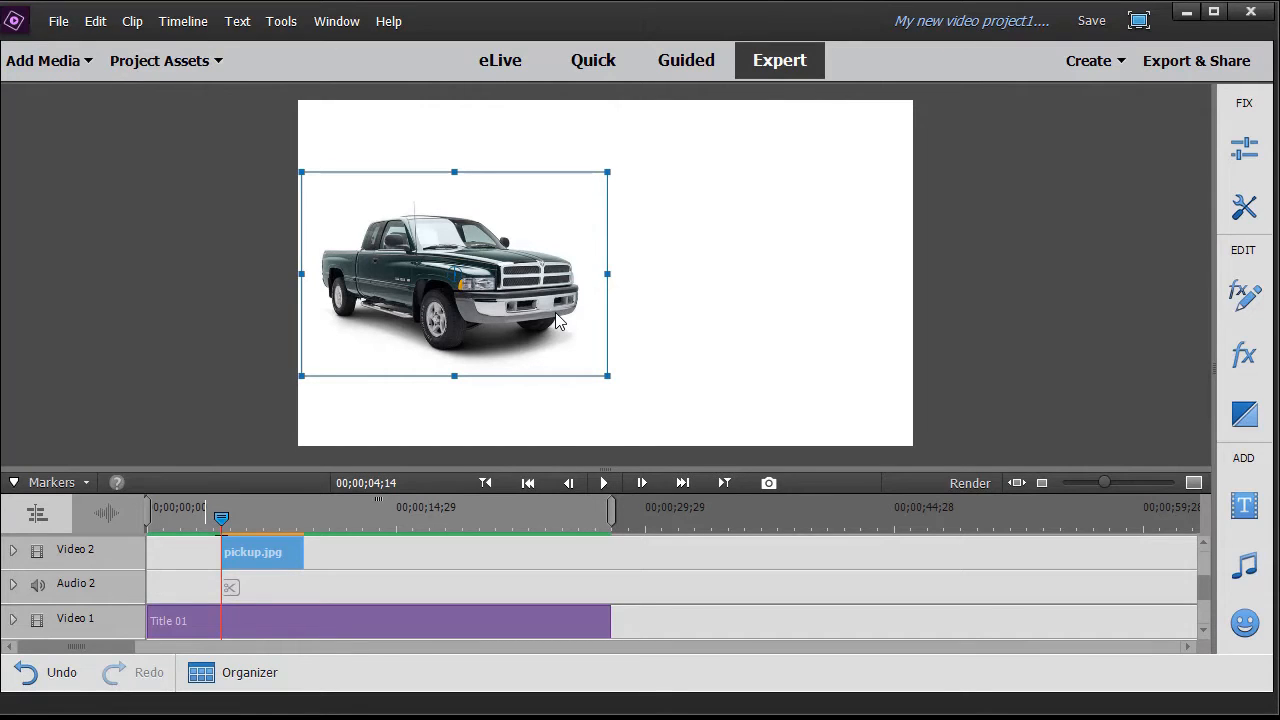
pyautogui.moveTo(550, 300)
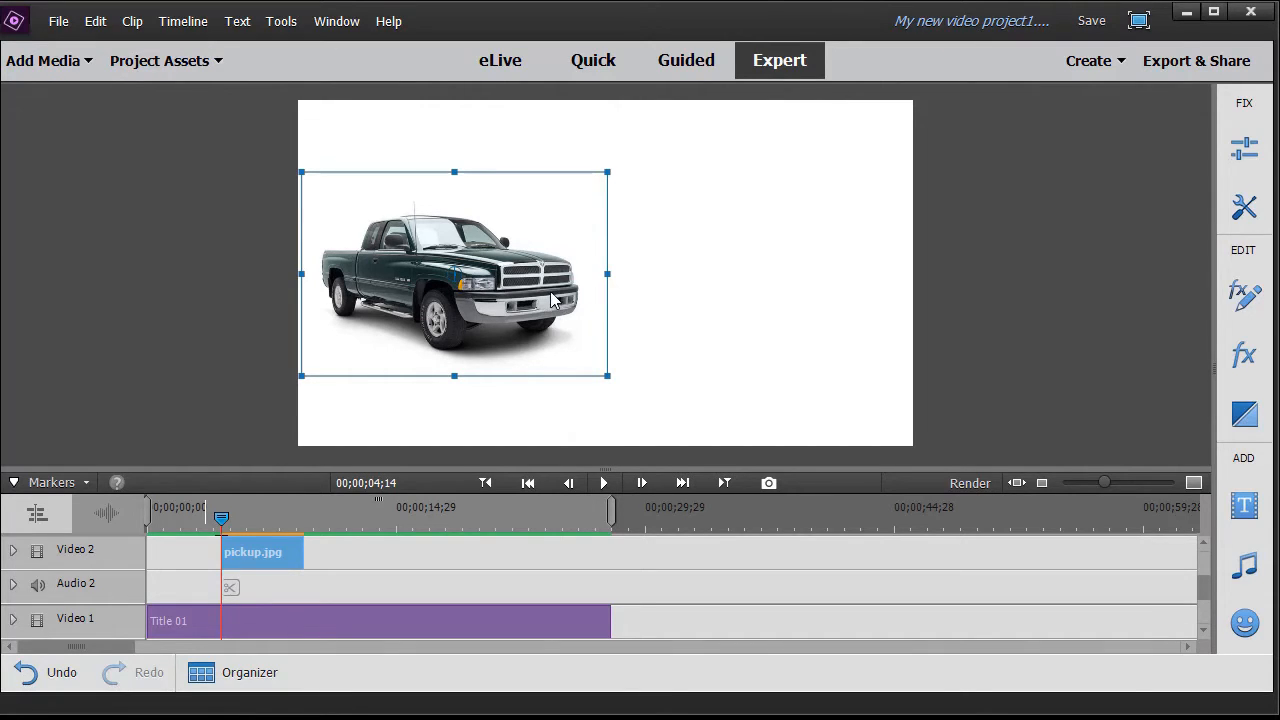
pyautogui.moveTo(536, 304)
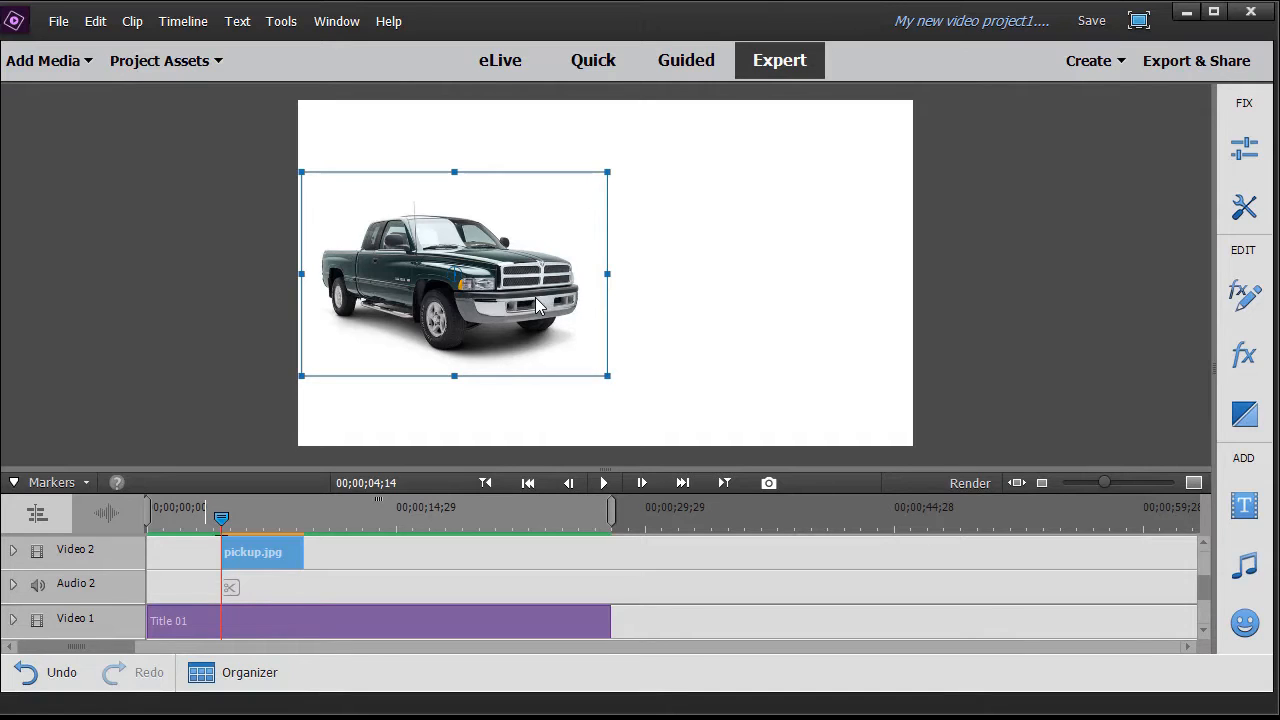
pyautogui.moveTo(520, 304)
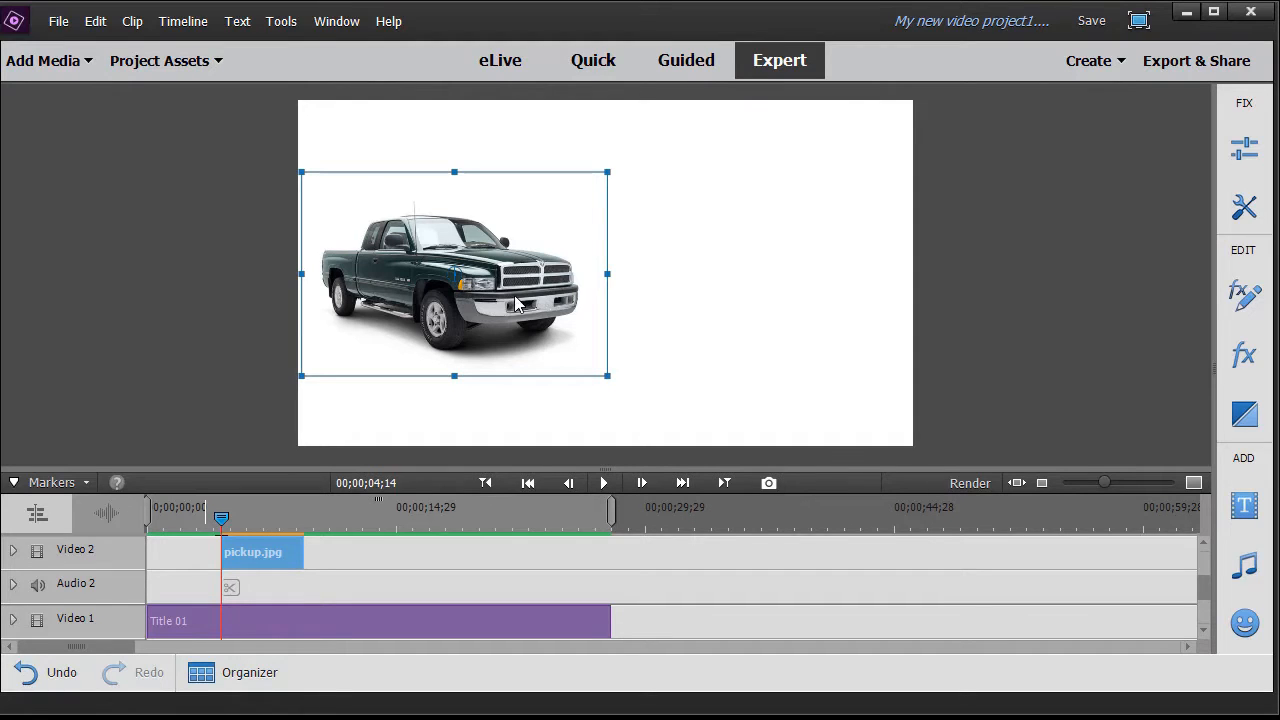
pyautogui.moveTo(500, 300)
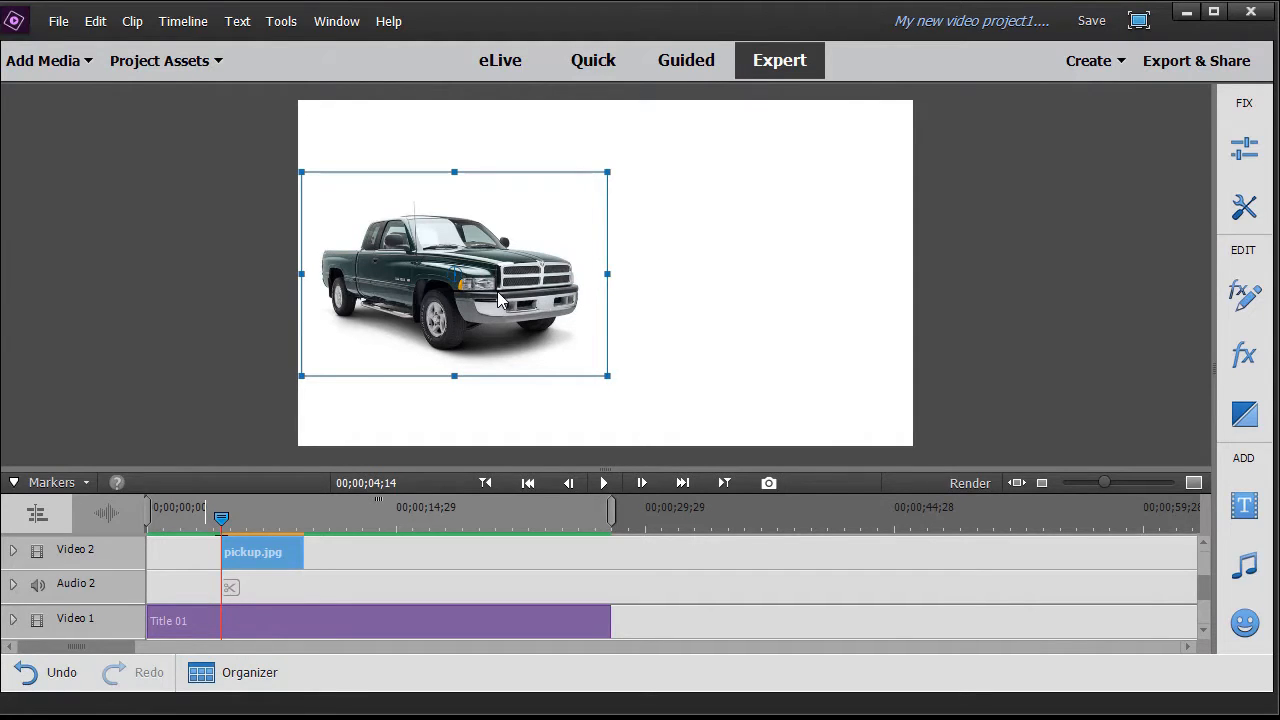
pyautogui.moveTo(800, 296)
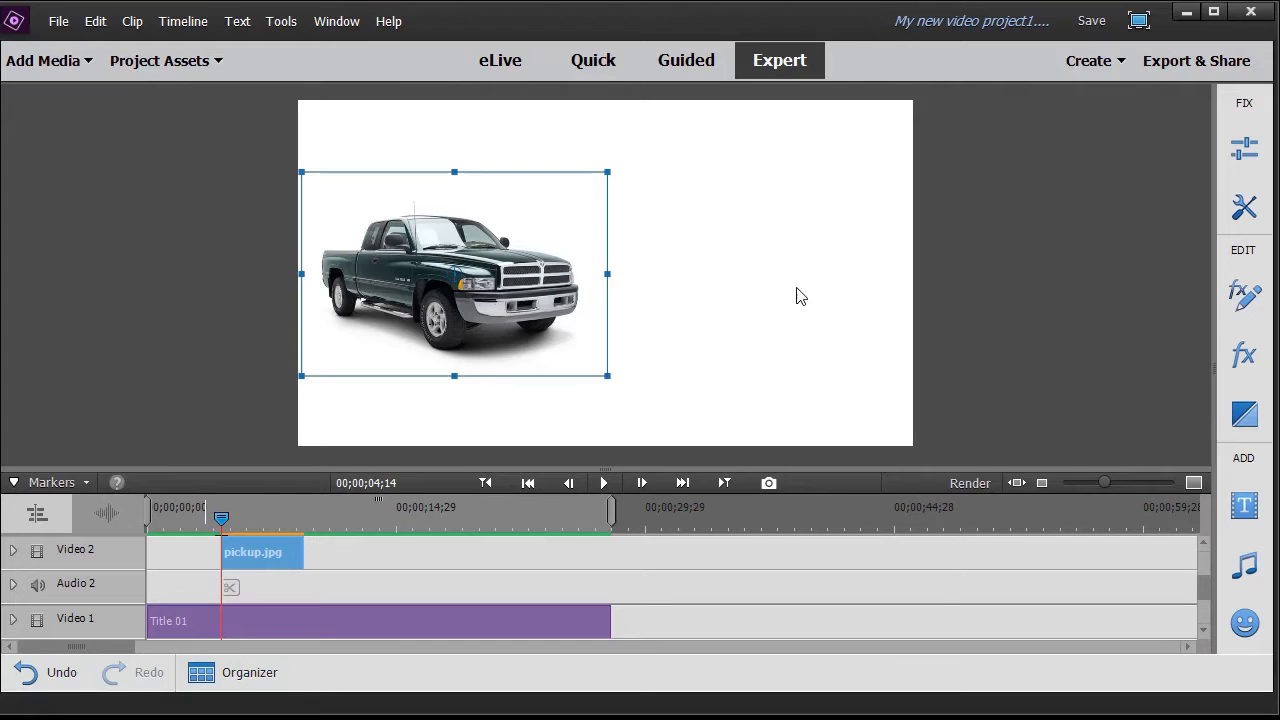
pyautogui.moveTo(836, 280)
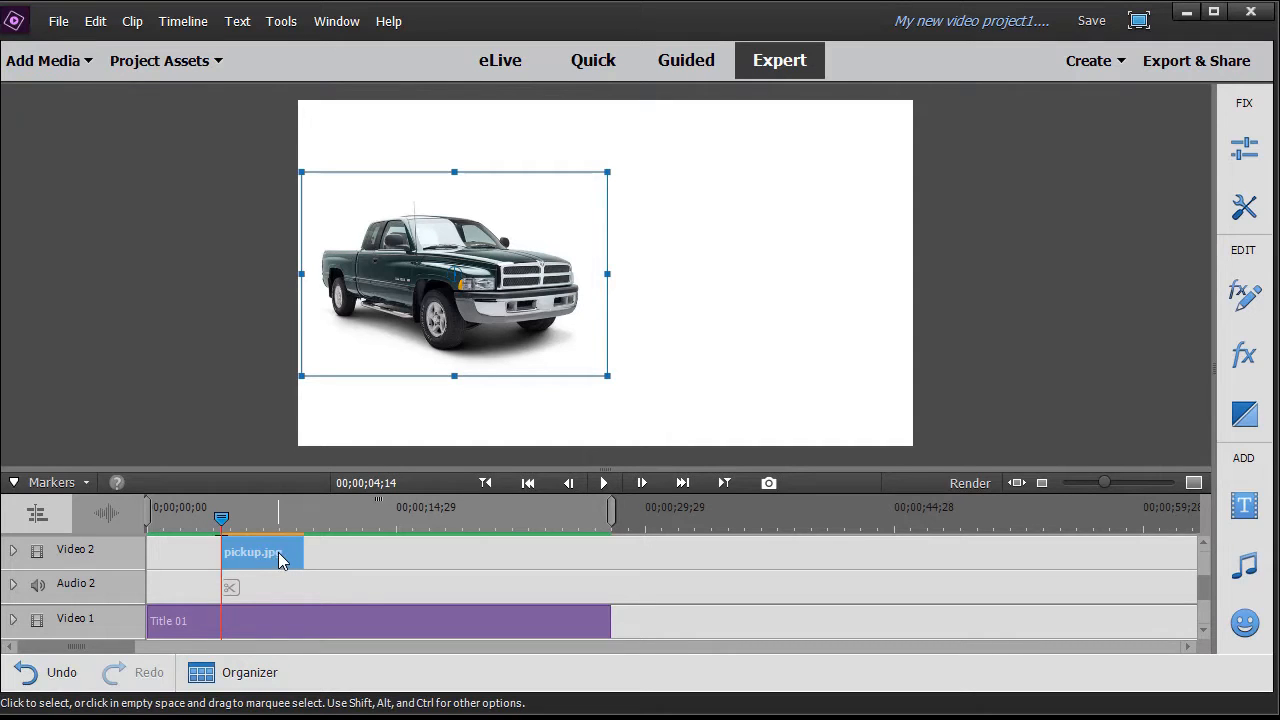
pyautogui.moveTo(1244, 294)
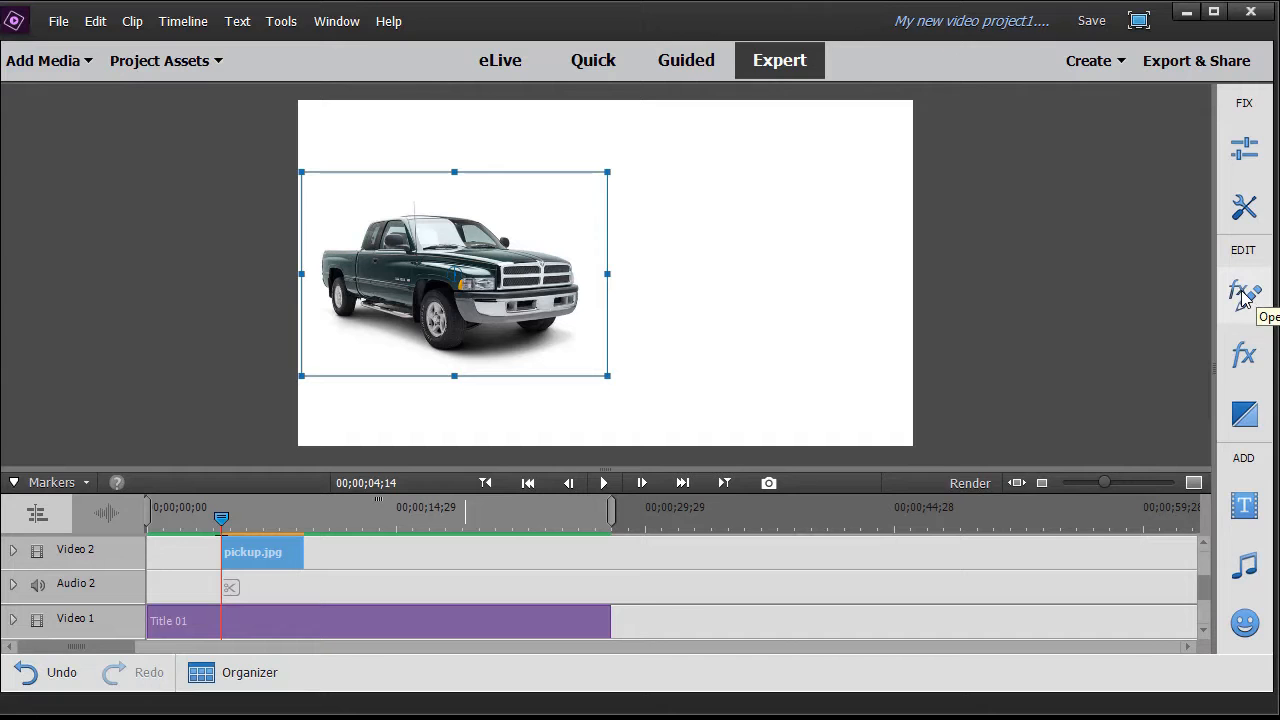
# Step: Expand the truck clip's Motion effect (Scale 59) in Applied Effects, briefly peeking at Opacity
pyautogui.click(1244, 294)
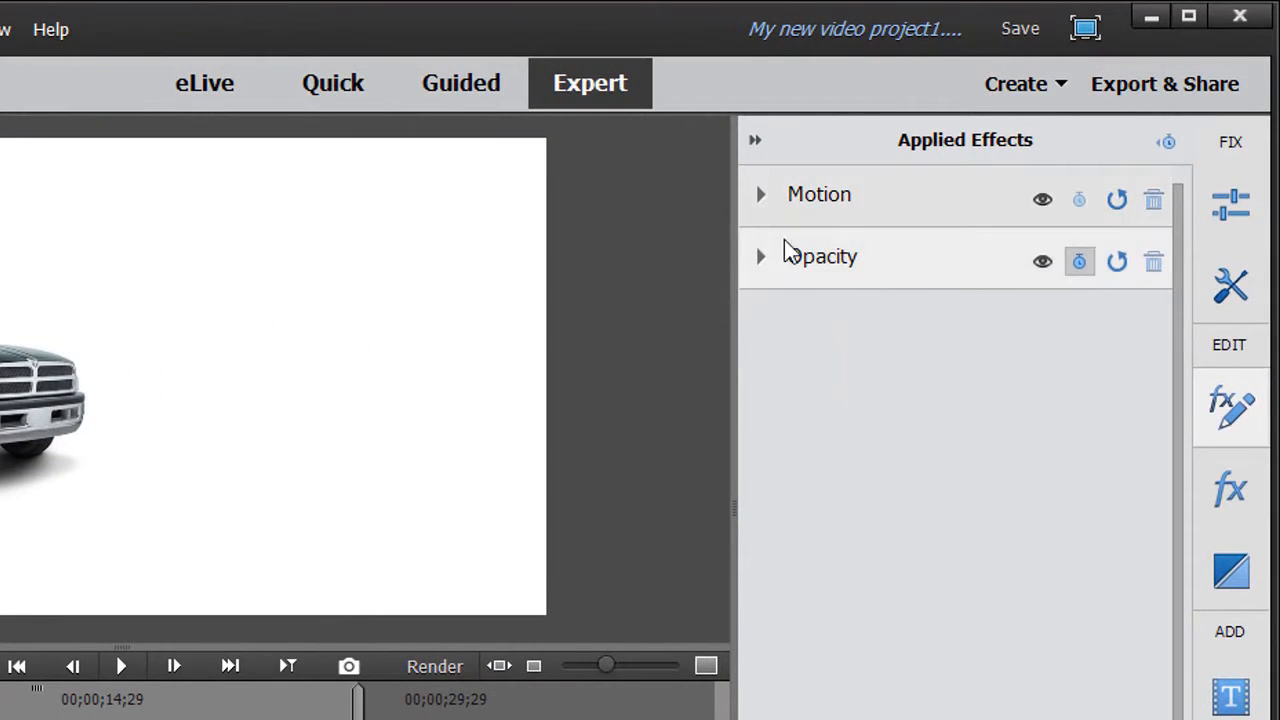
pyautogui.moveTo(850, 292)
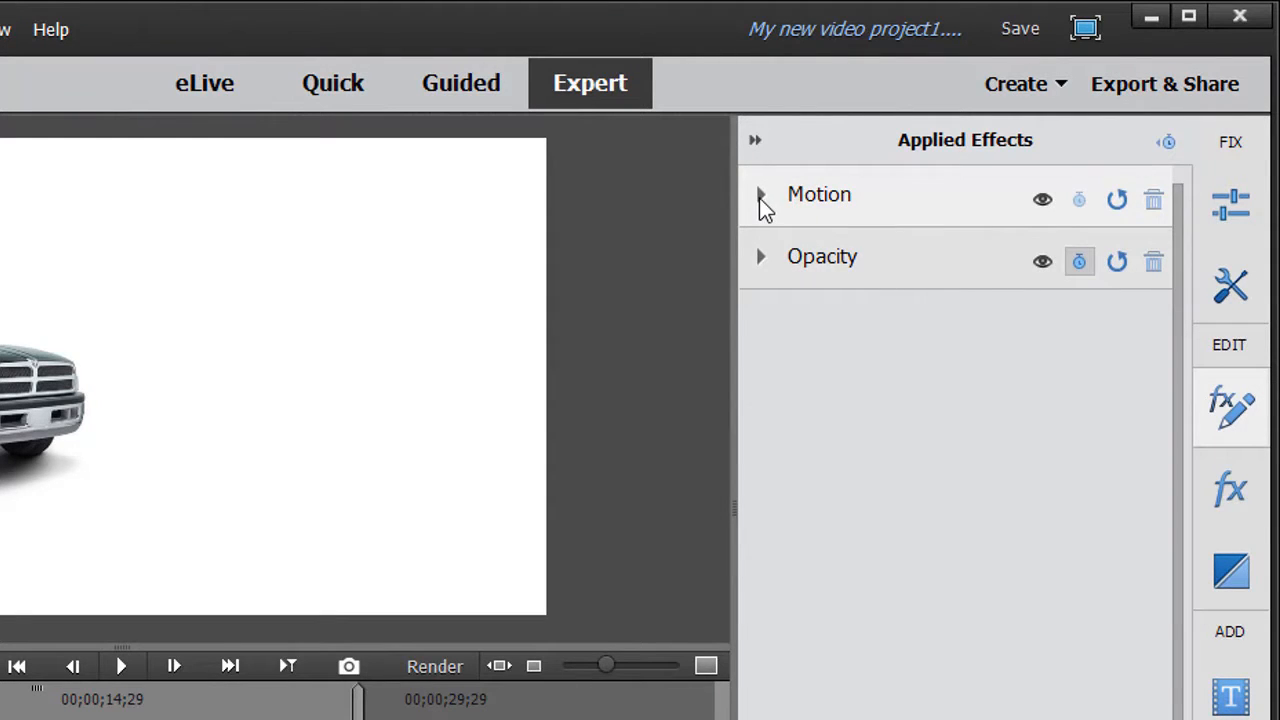
pyautogui.click(760, 198)
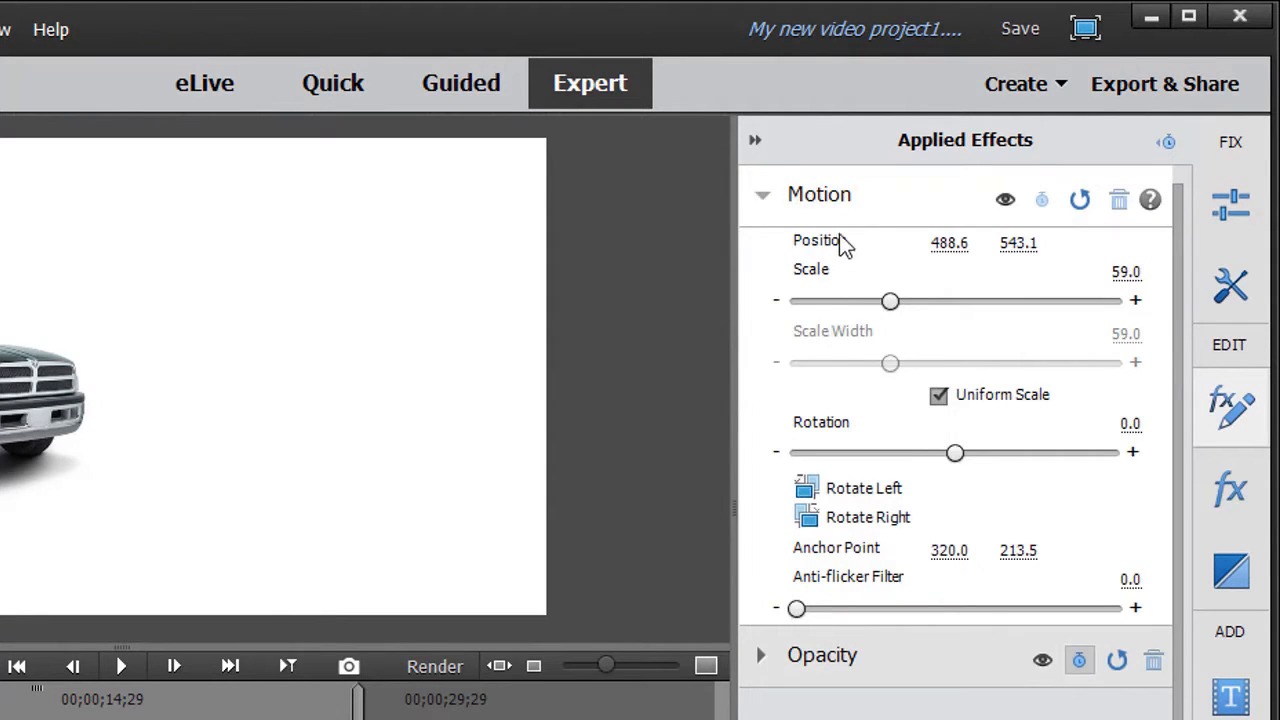
pyautogui.moveTo(890, 302)
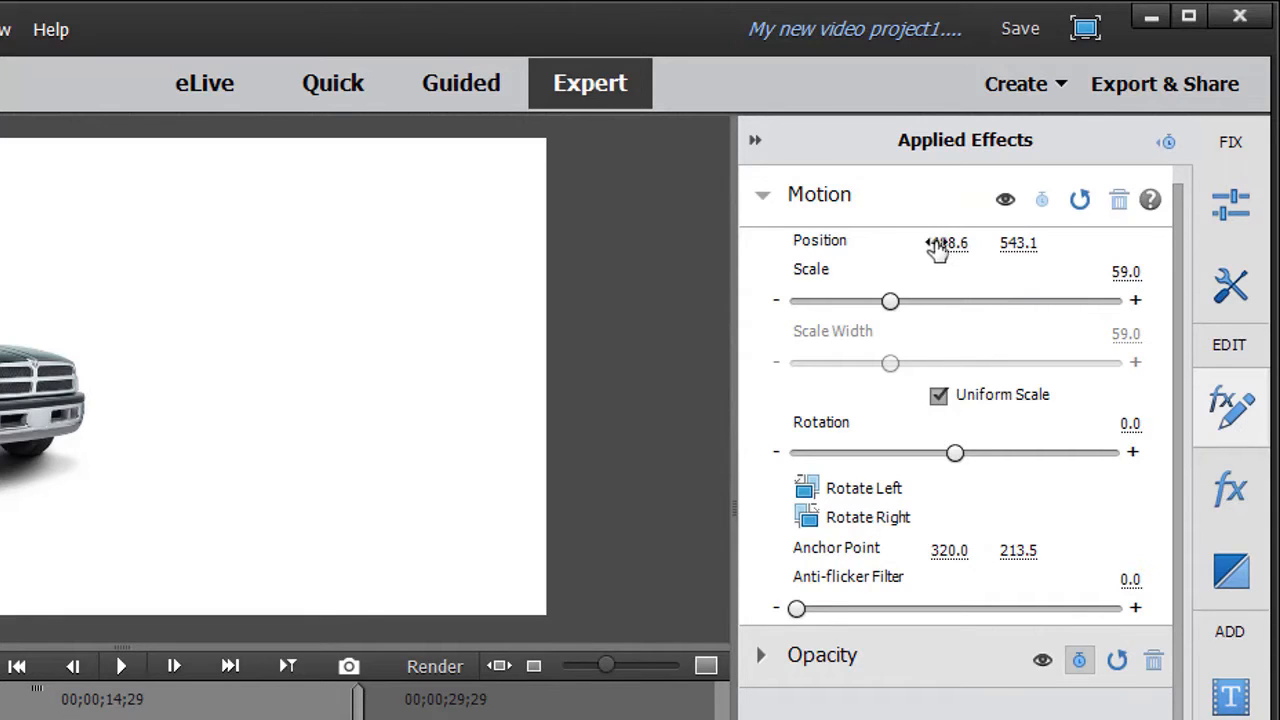
pyautogui.moveTo(1018, 248)
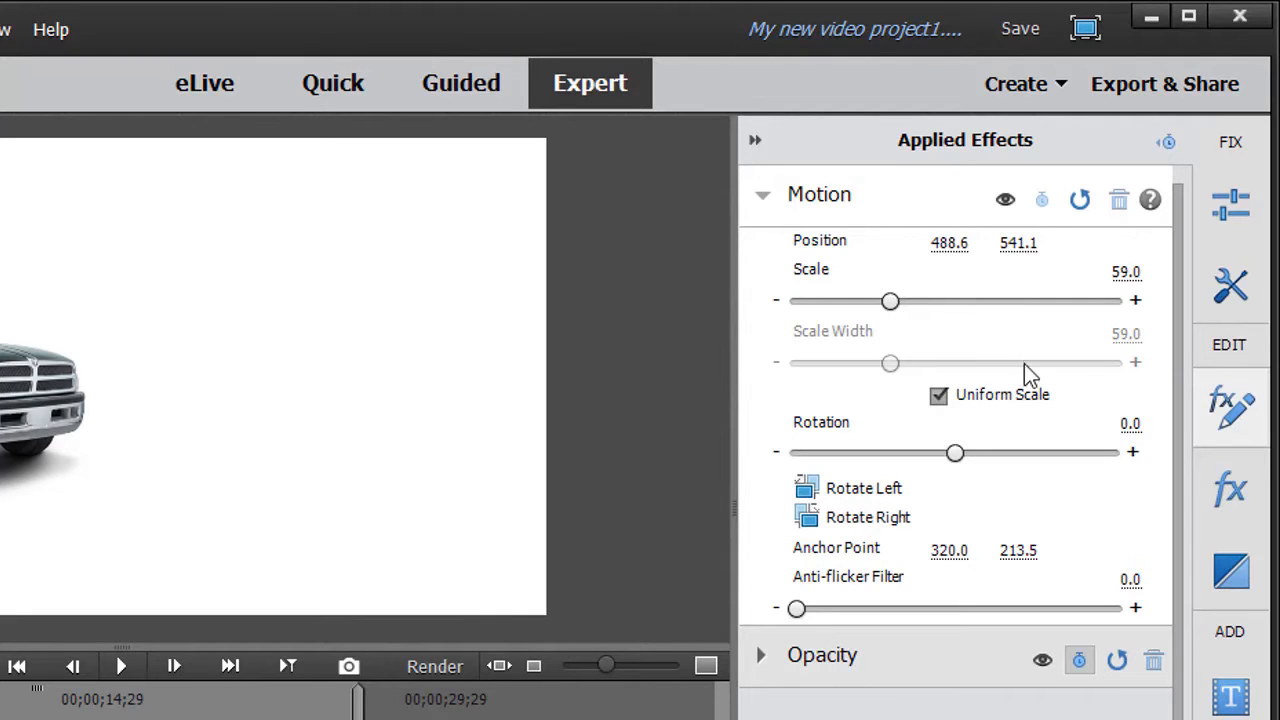
pyautogui.moveTo(1110, 436)
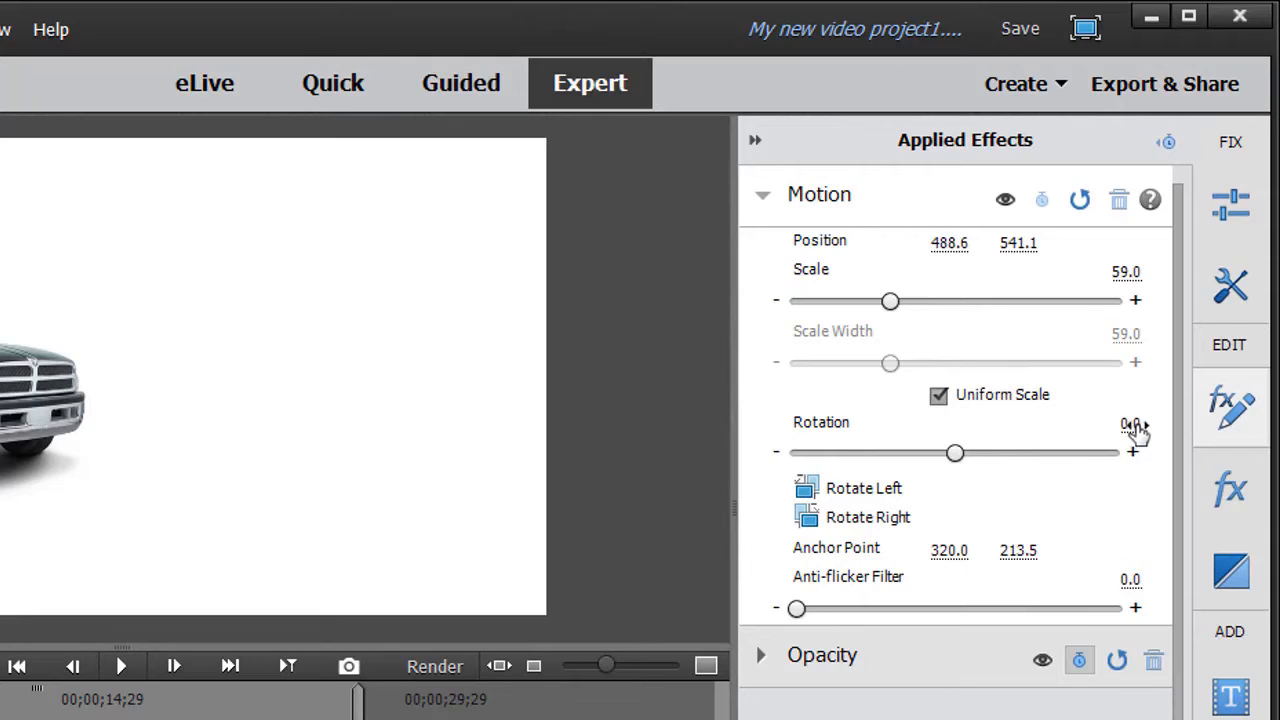
pyautogui.click(760, 194)
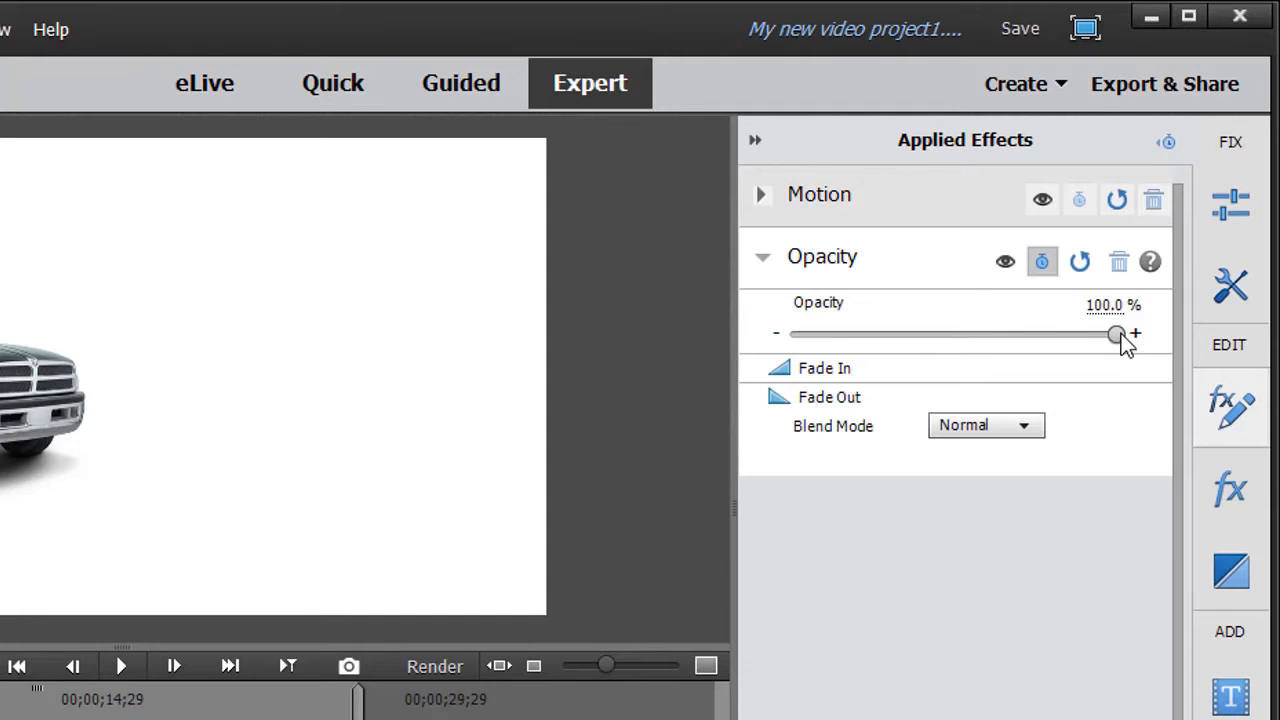
pyautogui.moveTo(770, 264)
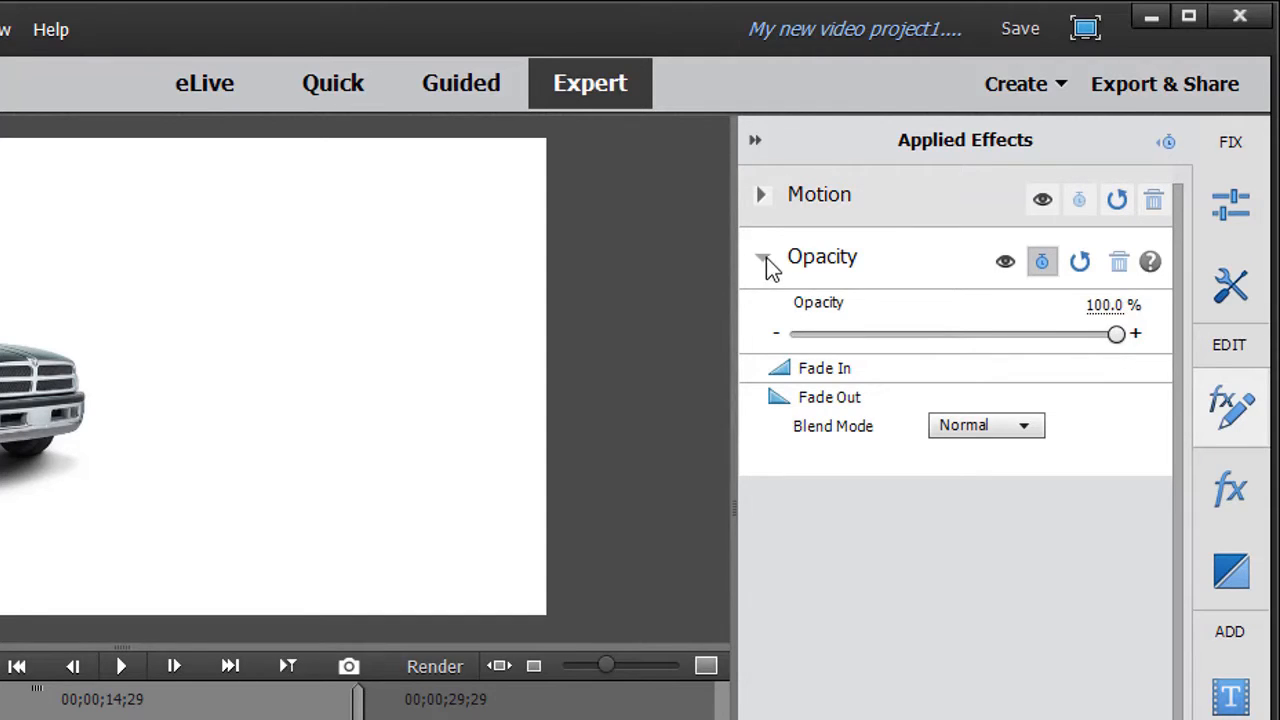
pyautogui.click(760, 194)
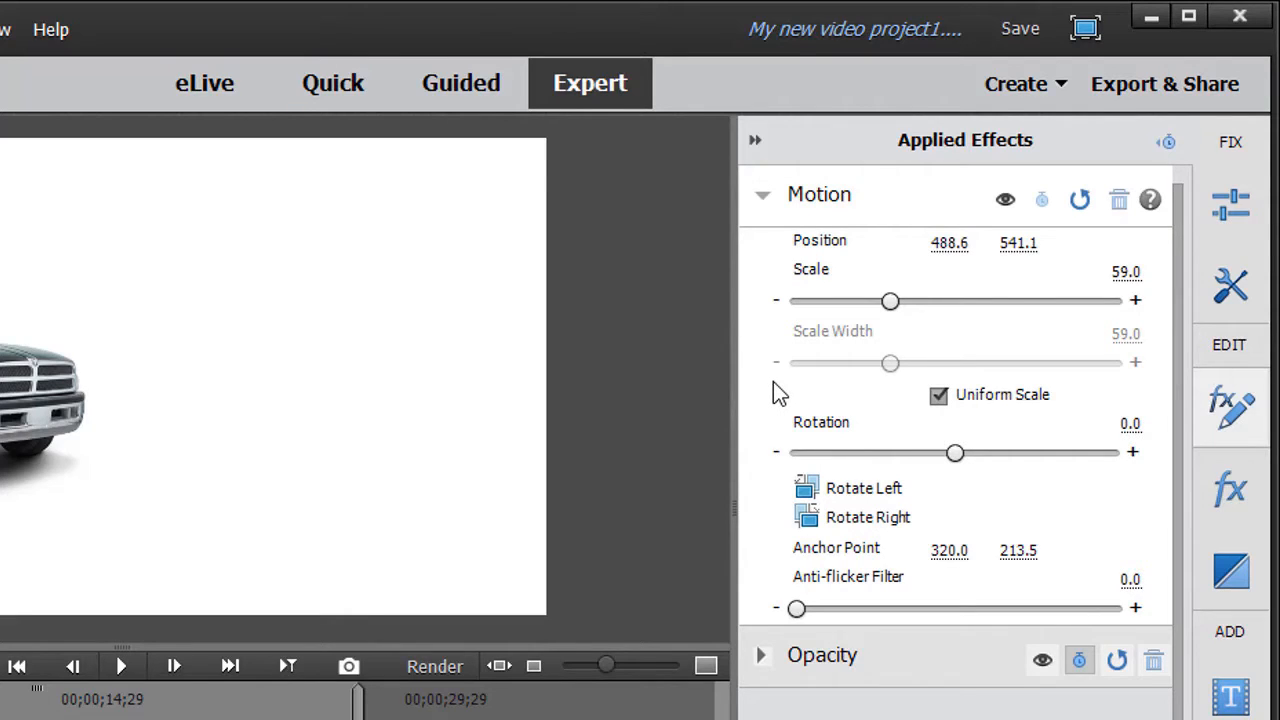
pyautogui.moveTo(378, 500)
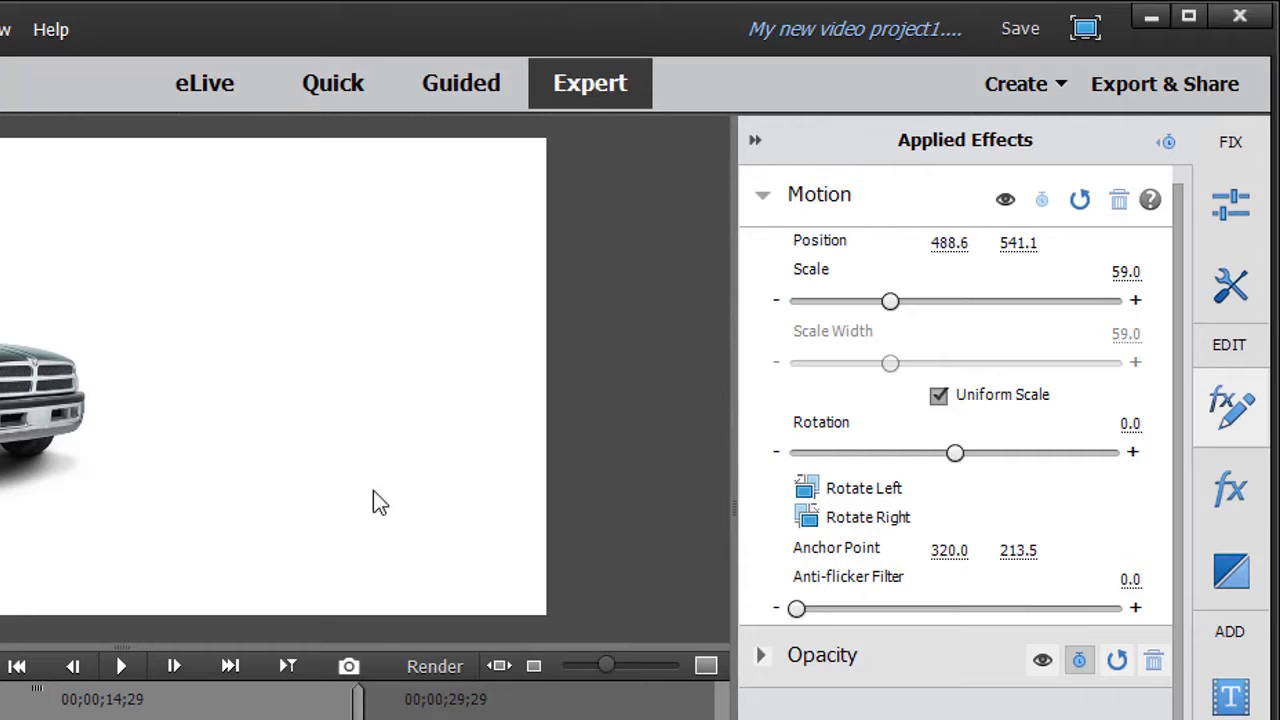
pyautogui.moveTo(700, 338)
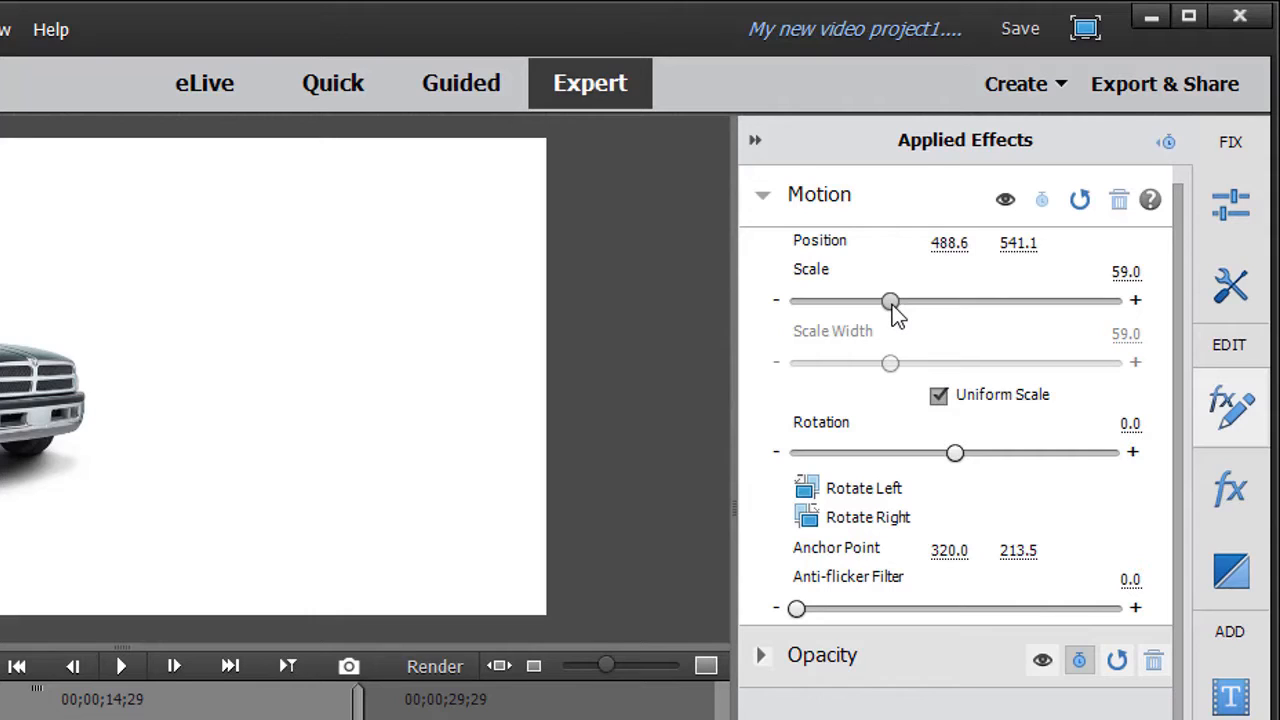
pyautogui.moveTo(904, 290)
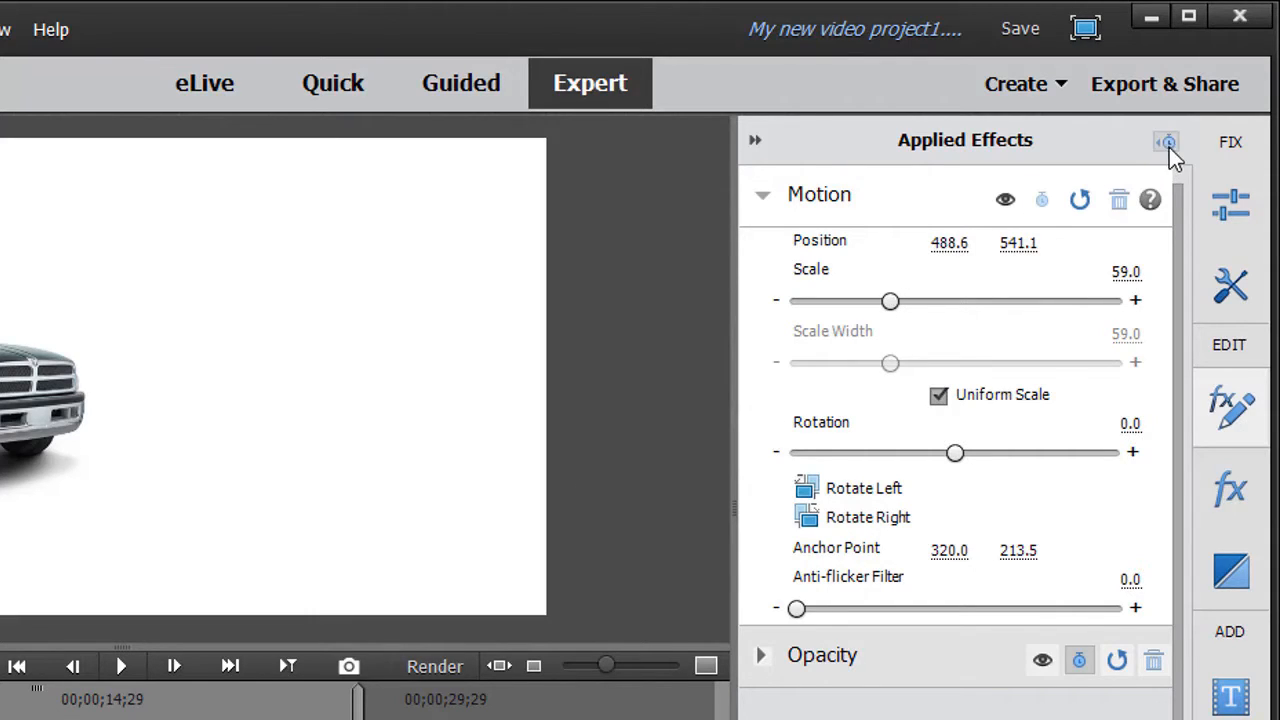
pyautogui.moveTo(1168, 142)
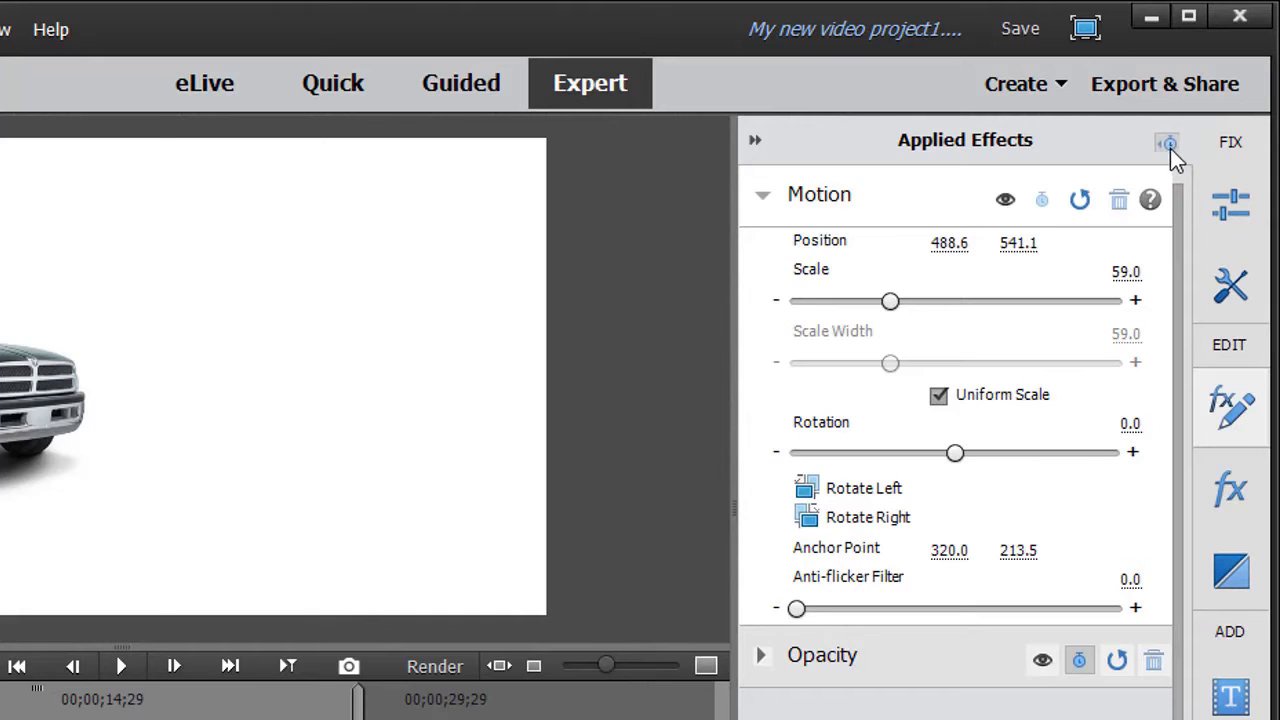
# Step: Reveal the keyframe timeline beside the truck clip's effect settings
pyautogui.click(1168, 142)
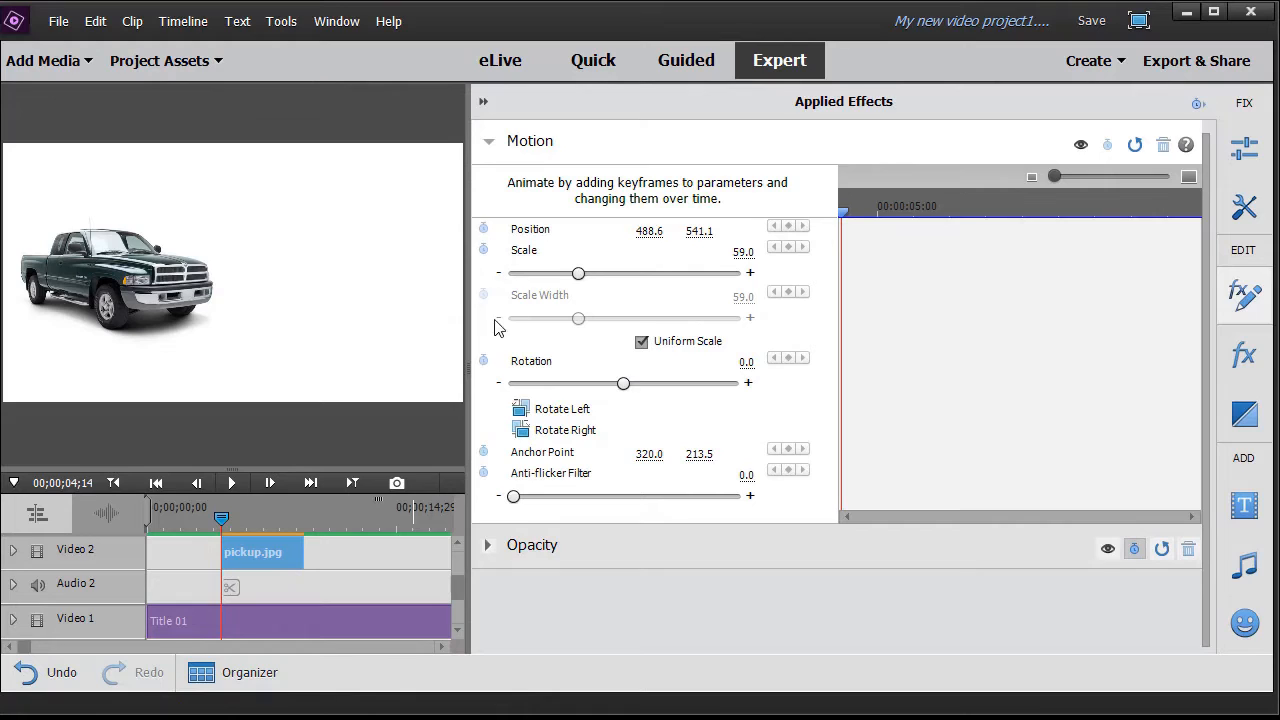
pyautogui.moveTo(840, 236)
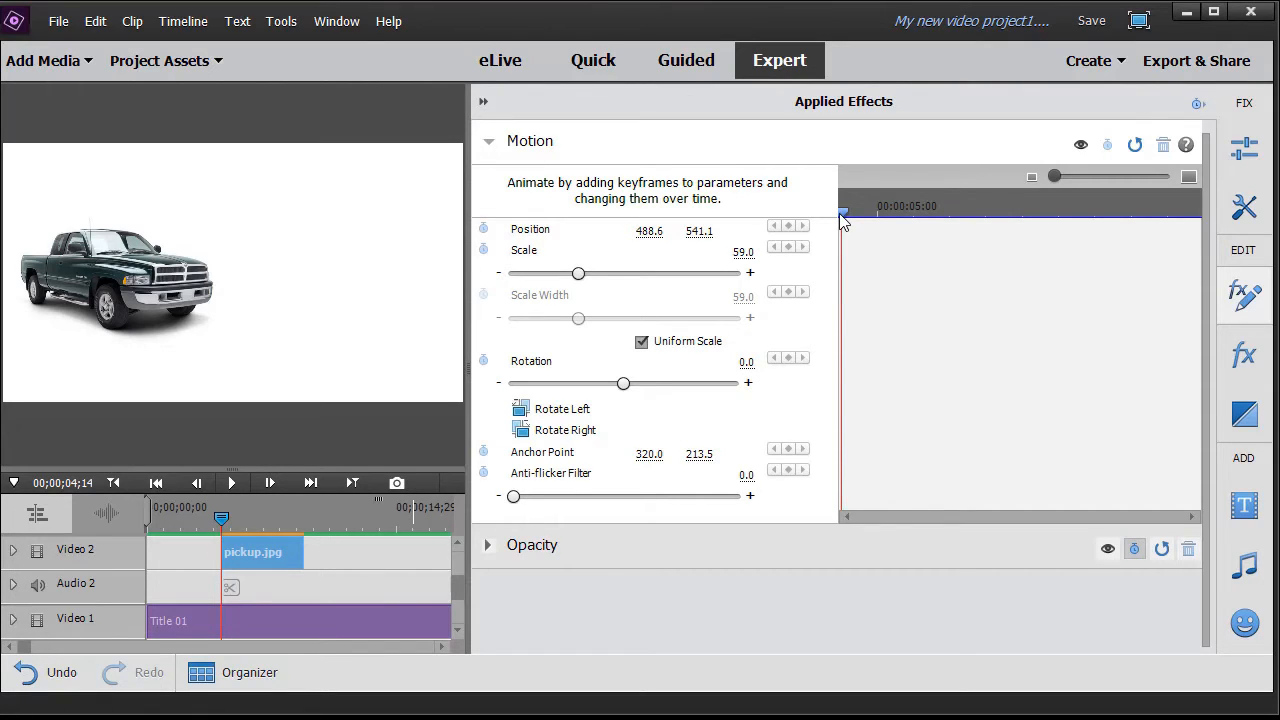
pyautogui.moveTo(744, 244)
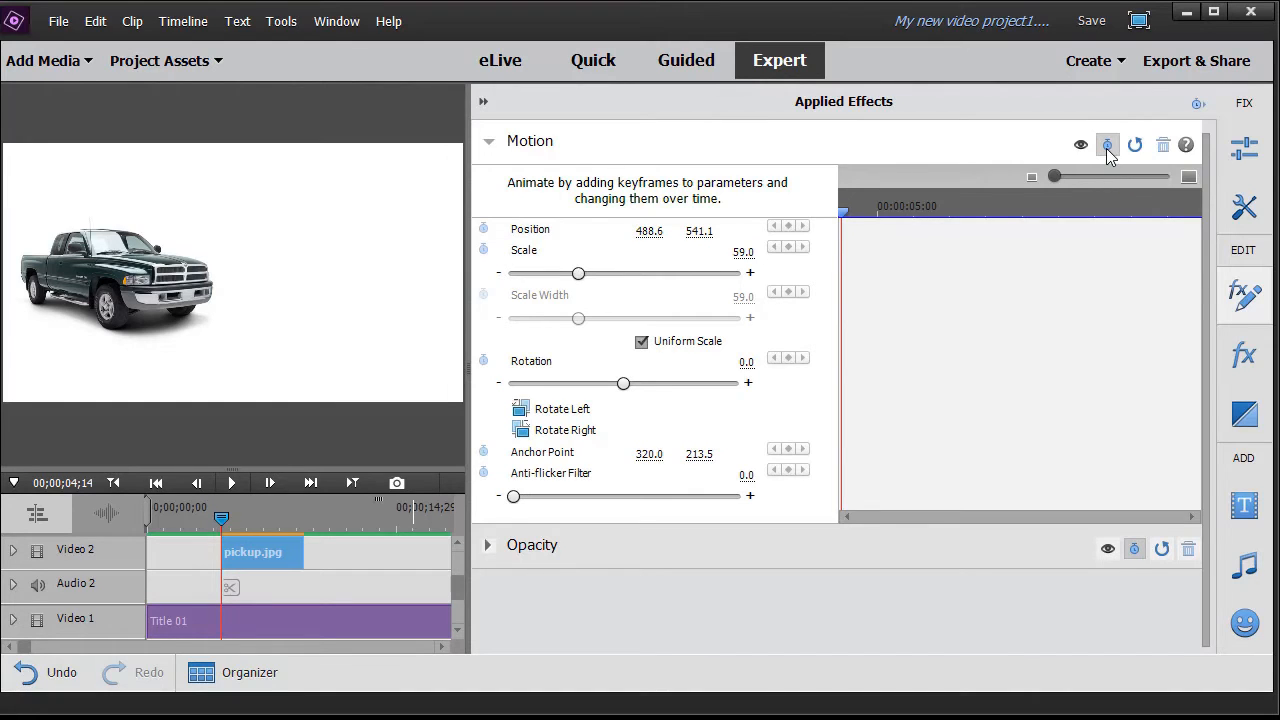
# Step: Toggle animation on the Motion effect, creating starting keyframes for every property
pyautogui.click(1108, 144)
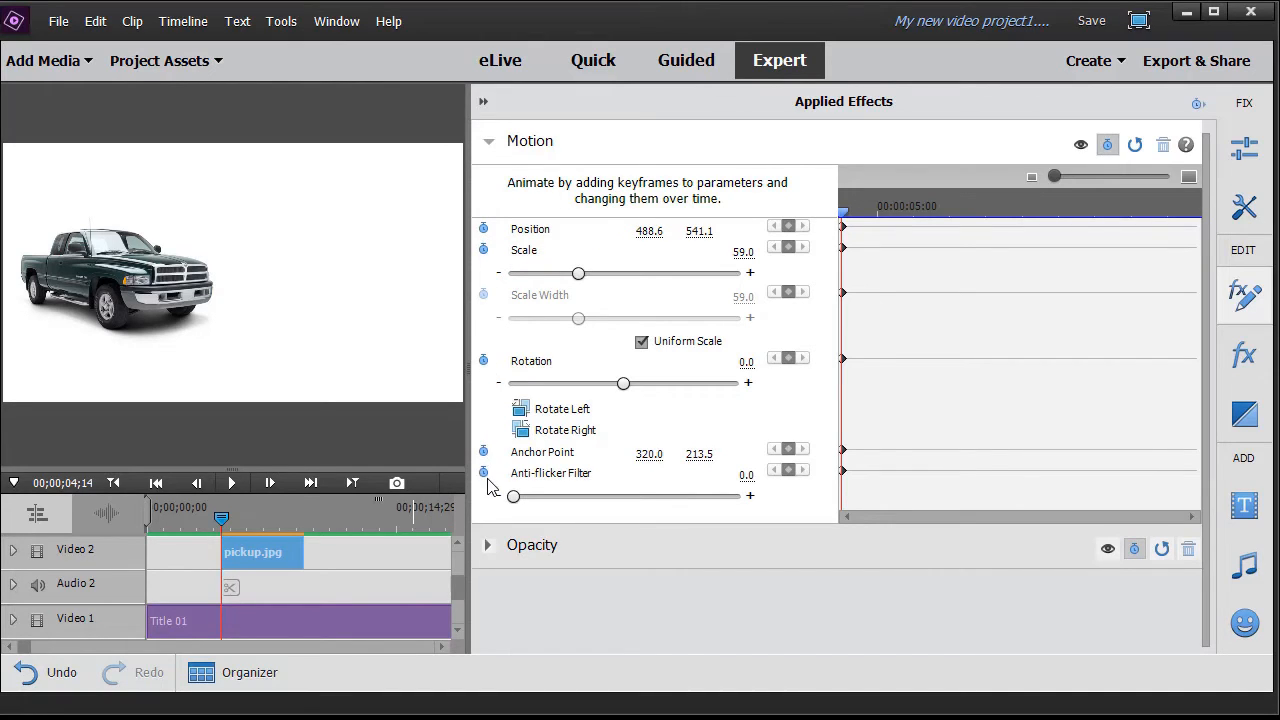
pyautogui.moveTo(516, 336)
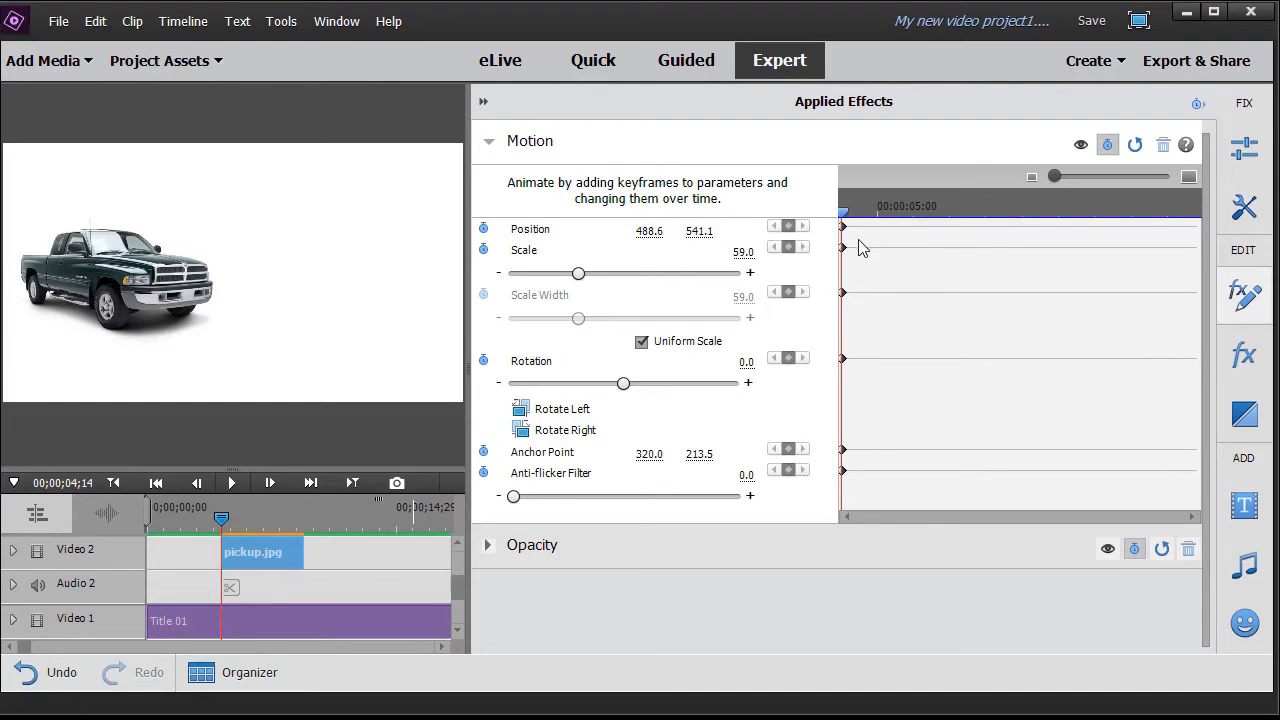
pyautogui.moveTo(838, 252)
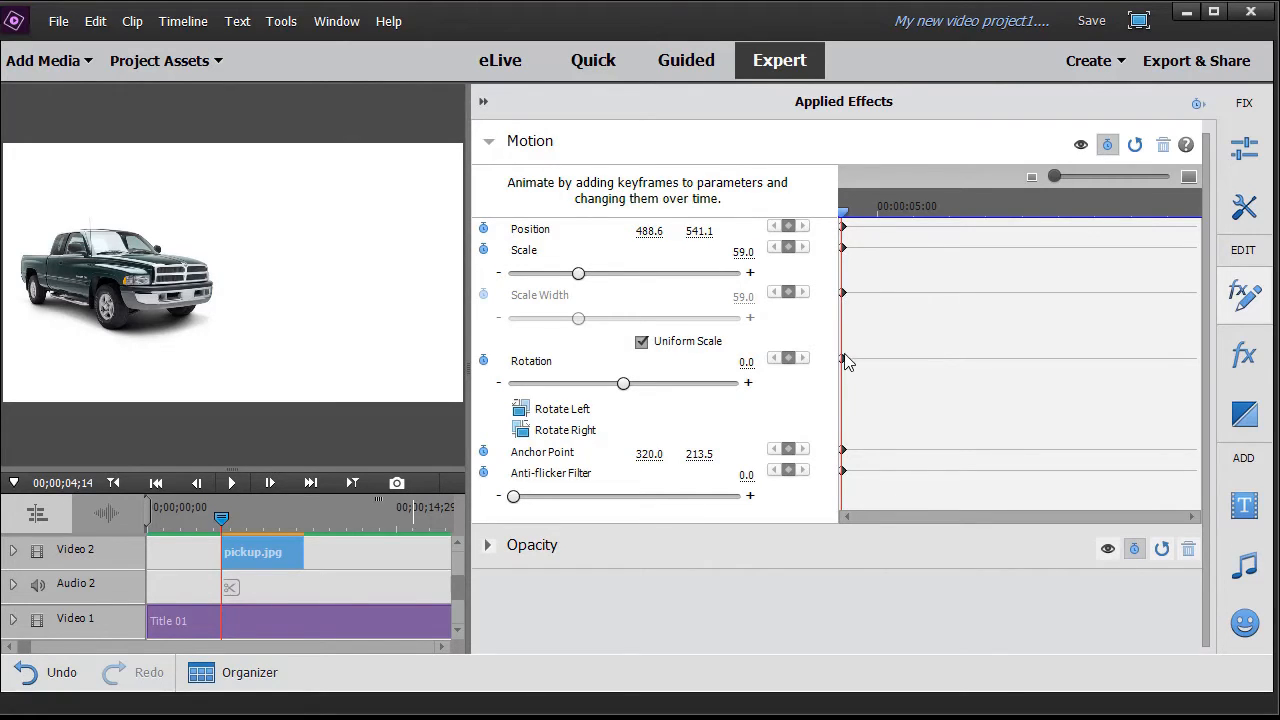
pyautogui.moveTo(844, 460)
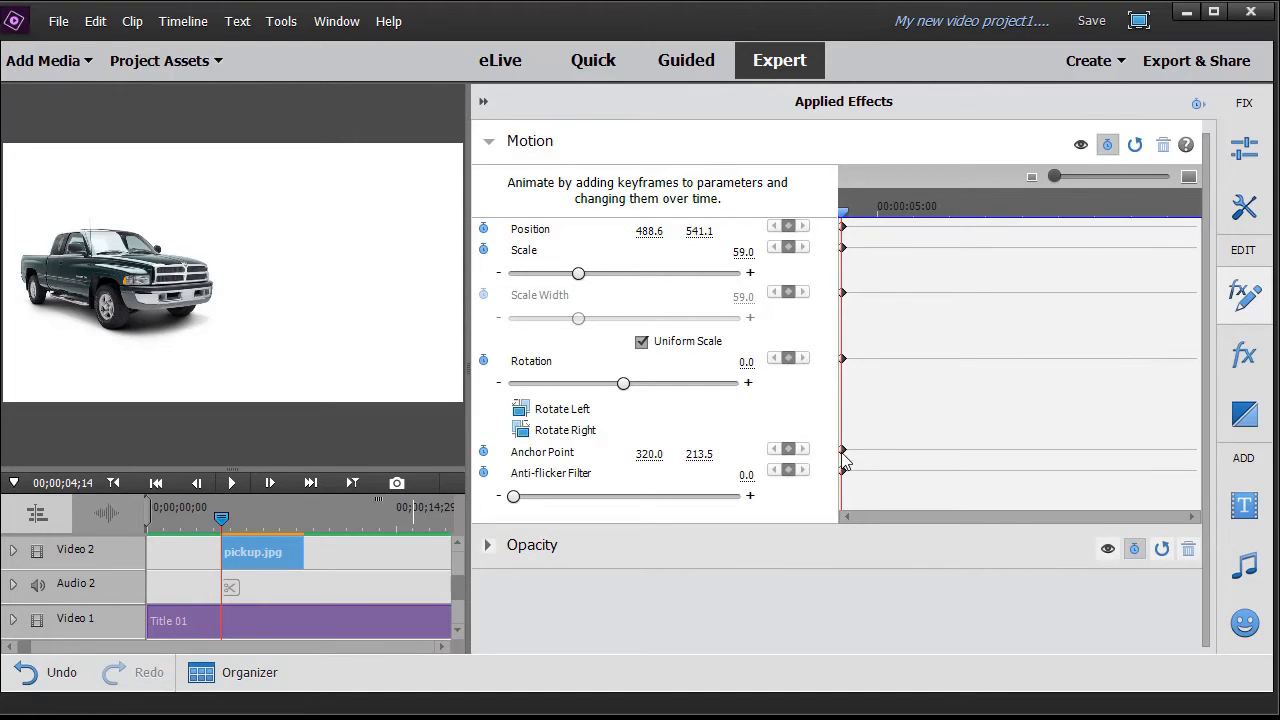
pyautogui.moveTo(900, 240)
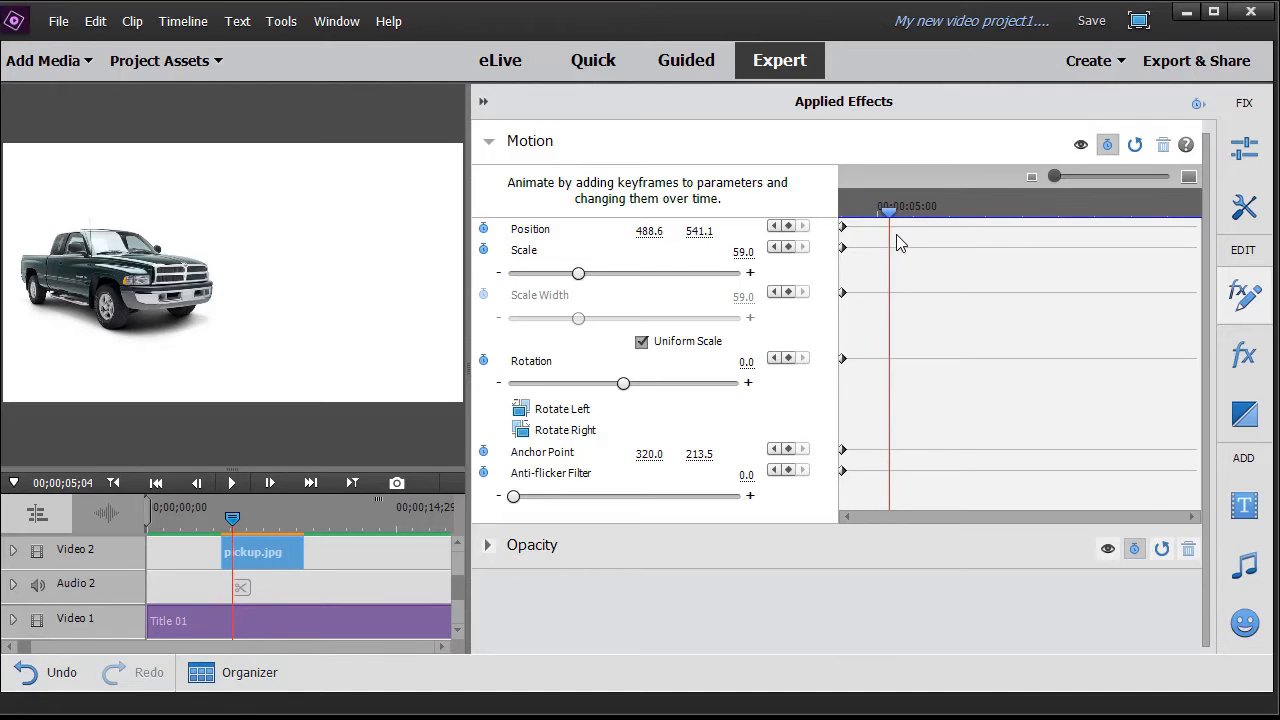
# Step: Advance the playhead, then move the truck rightward to position 906, adding a Position keyframe
pyautogui.moveTo(890, 212); pyautogui.dragTo(916, 212)
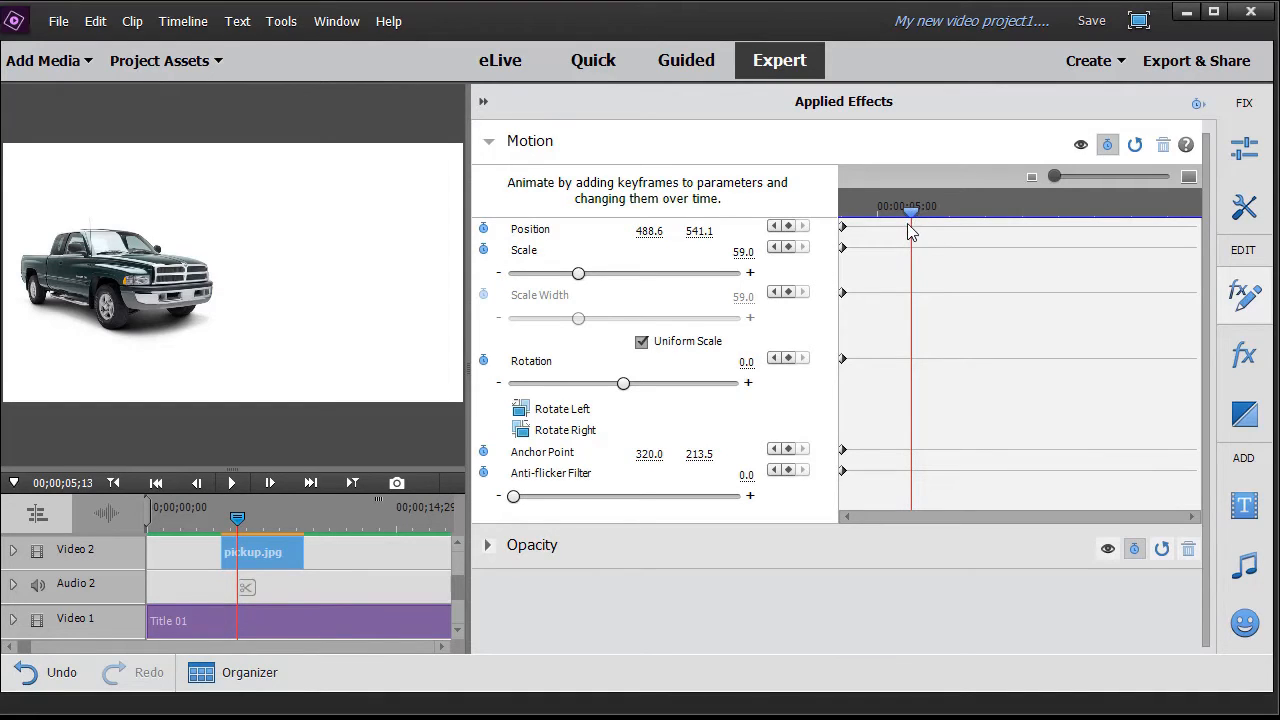
pyautogui.moveTo(248, 272)
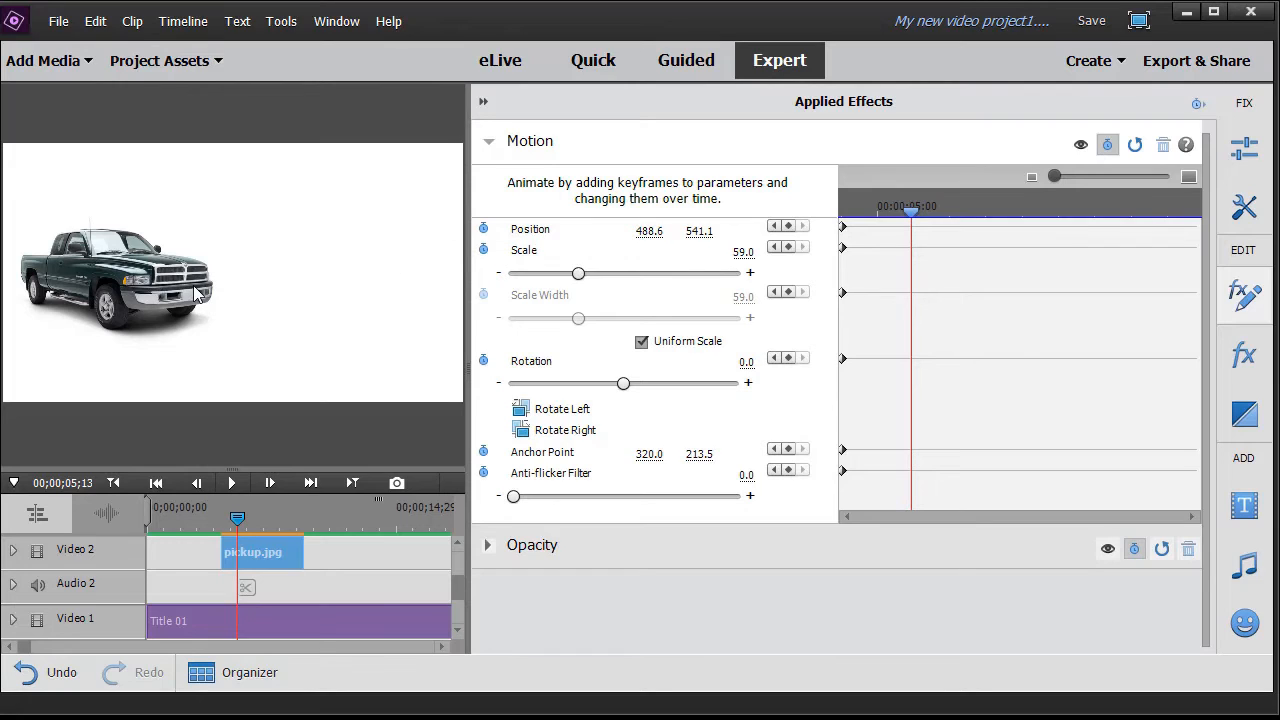
pyautogui.moveTo(158, 296)
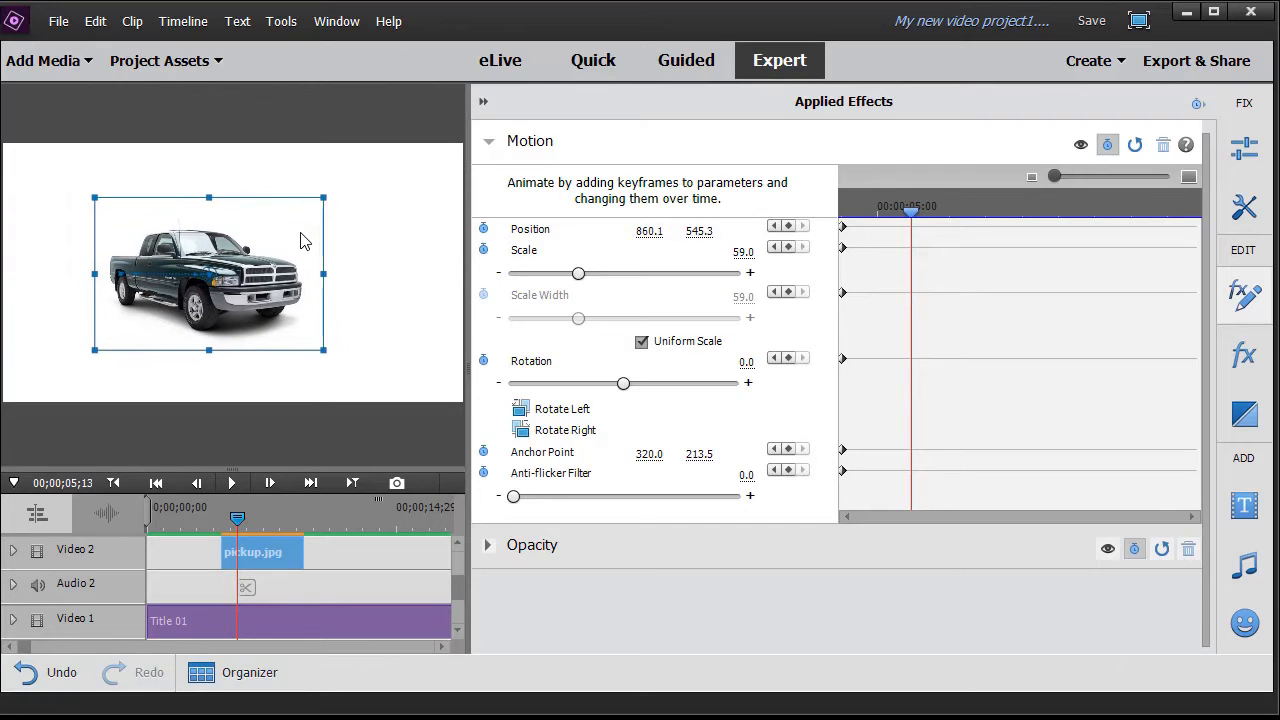
pyautogui.moveTo(210, 276); pyautogui.dragTo(220, 276)
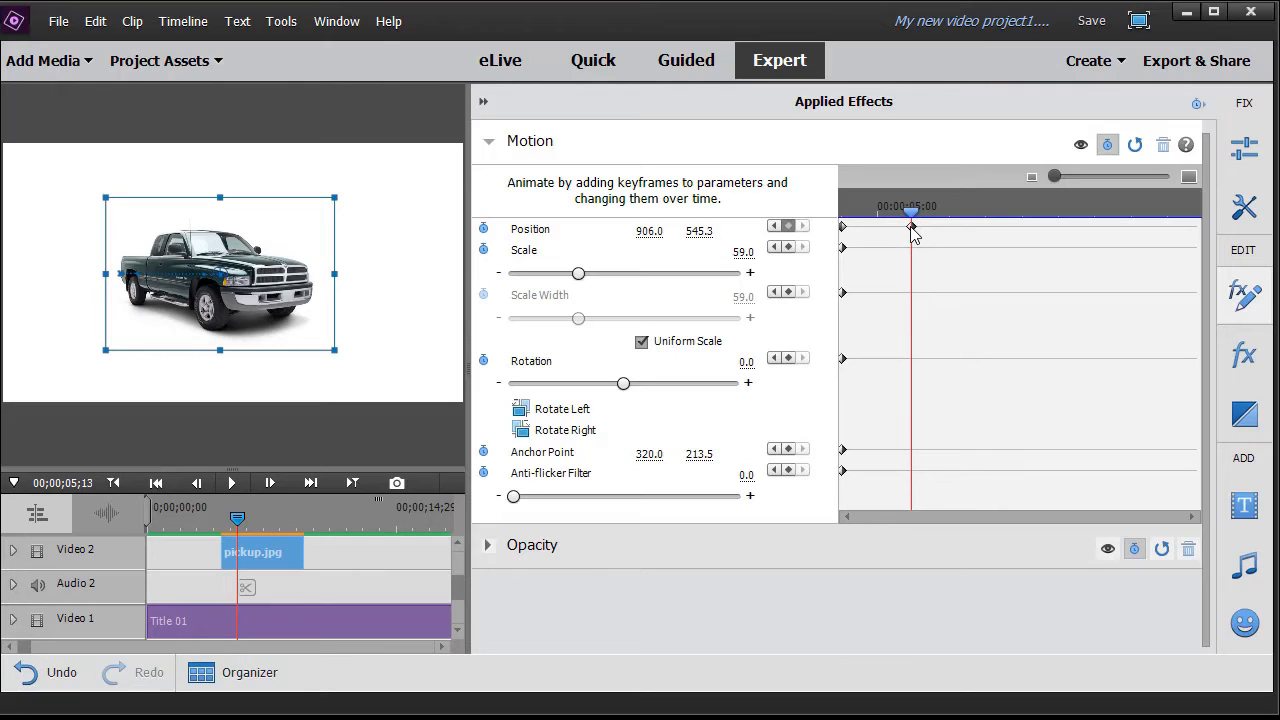
pyautogui.moveTo(908, 236)
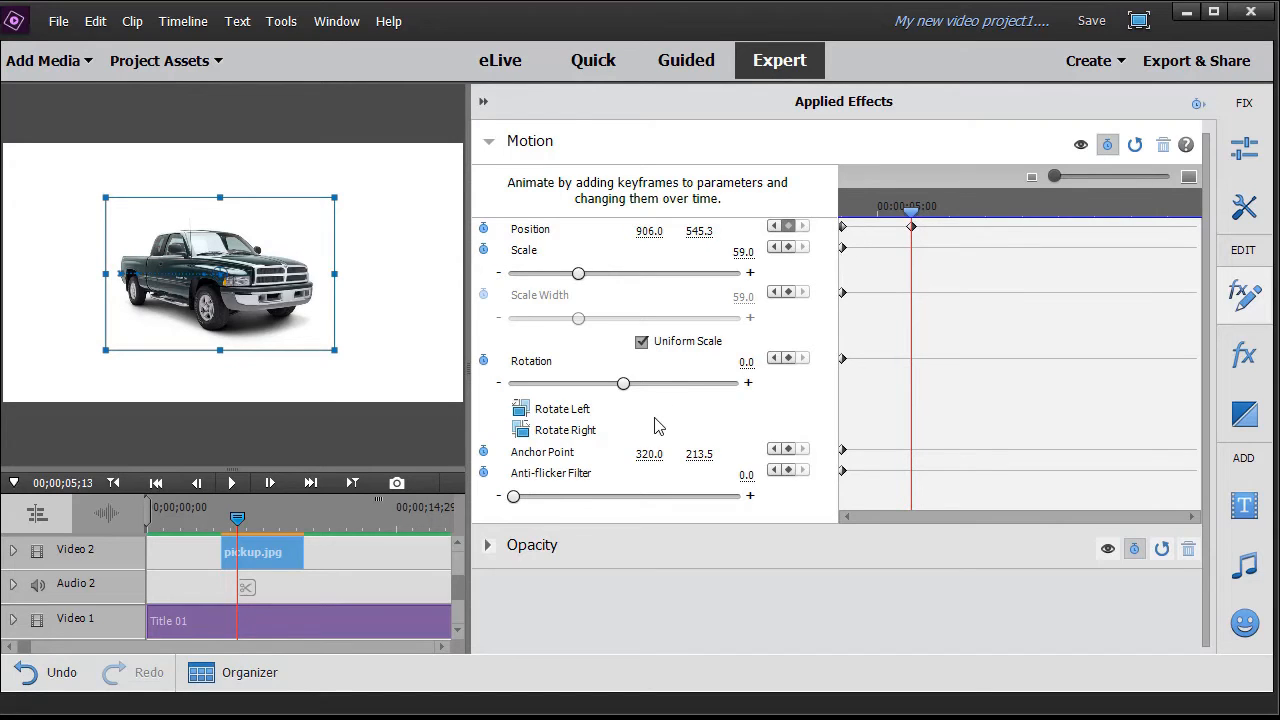
pyautogui.moveTo(238, 520); pyautogui.dragTo(232, 520)
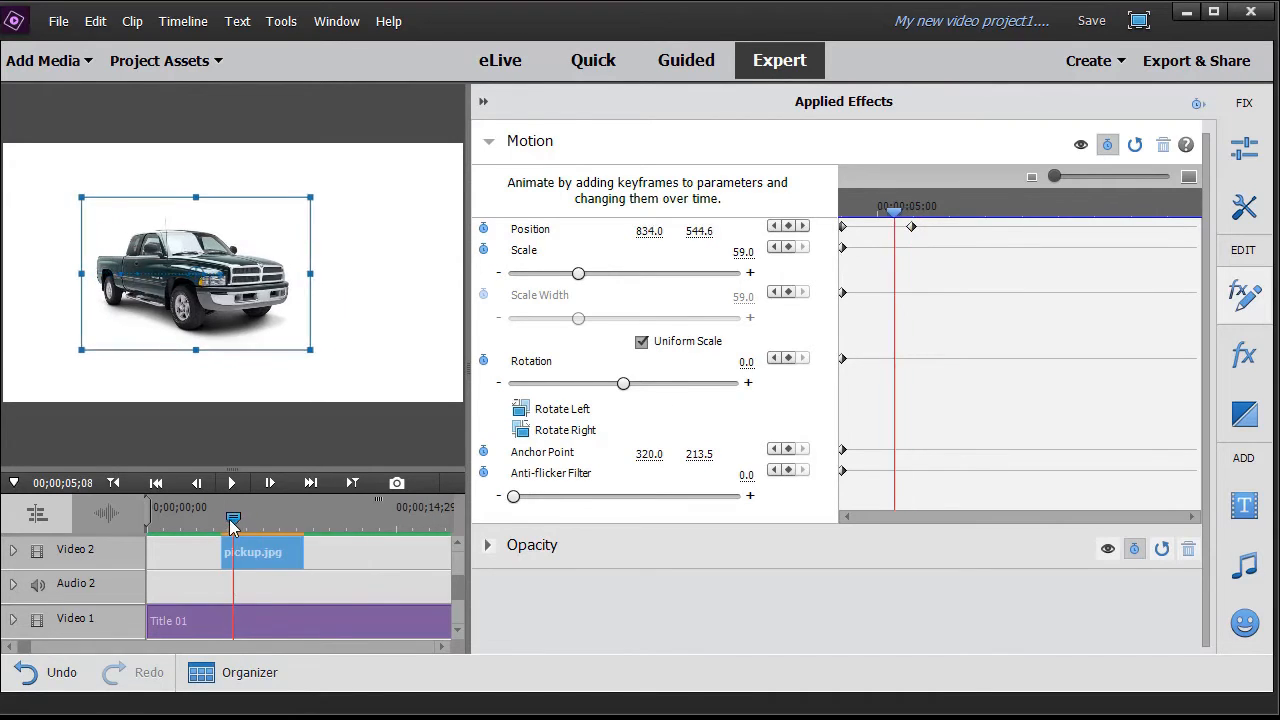
pyautogui.moveTo(232, 520); pyautogui.dragTo(208, 520)
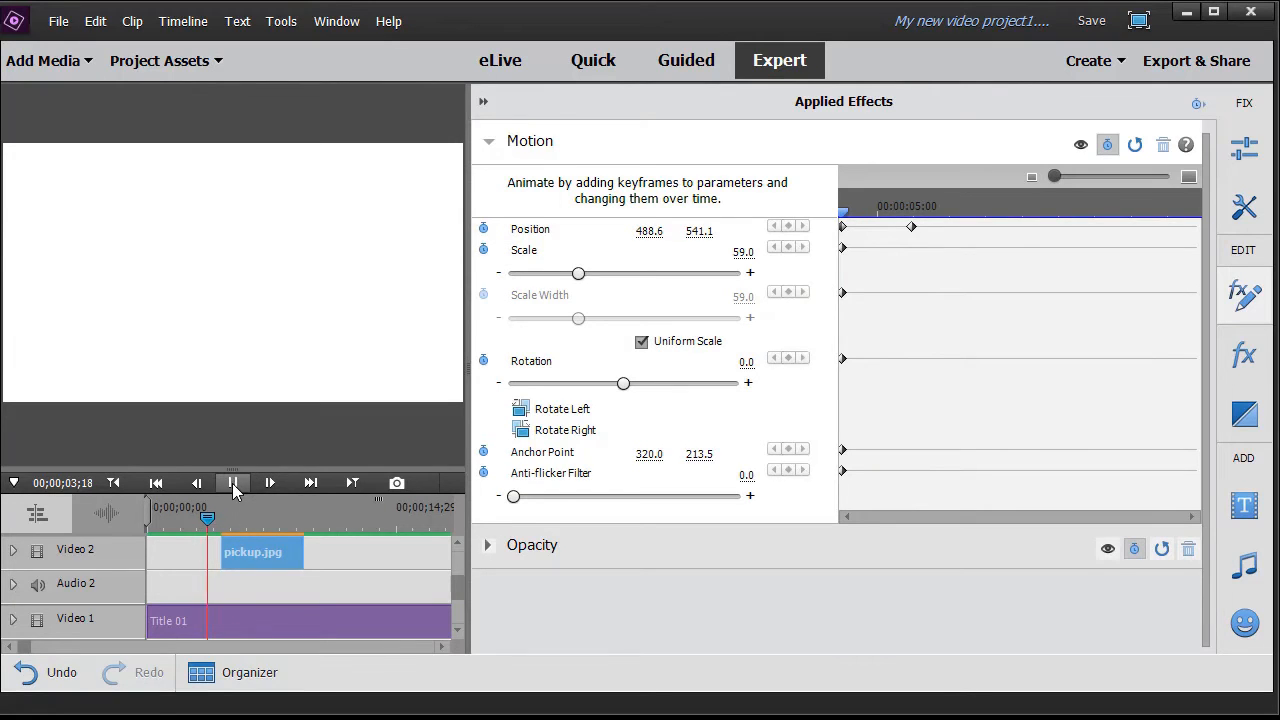
pyautogui.click(232, 482)
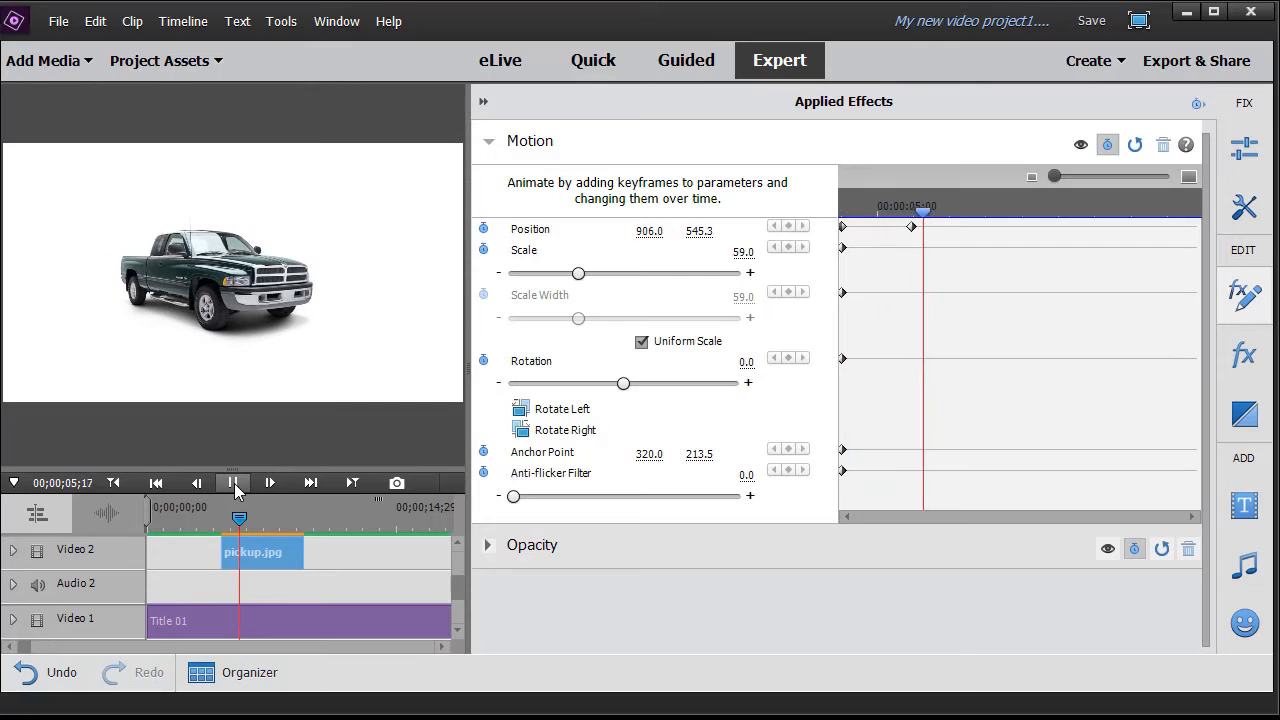
pyautogui.click(232, 482)
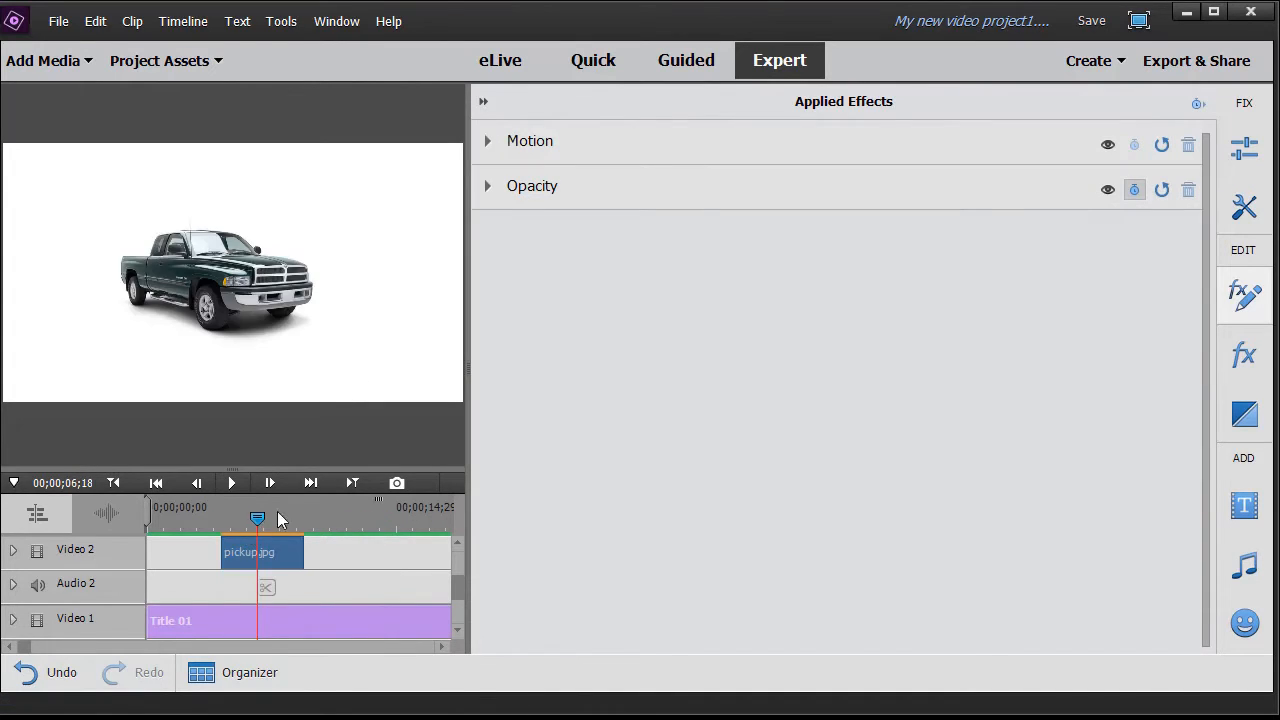
pyautogui.click(488, 140)
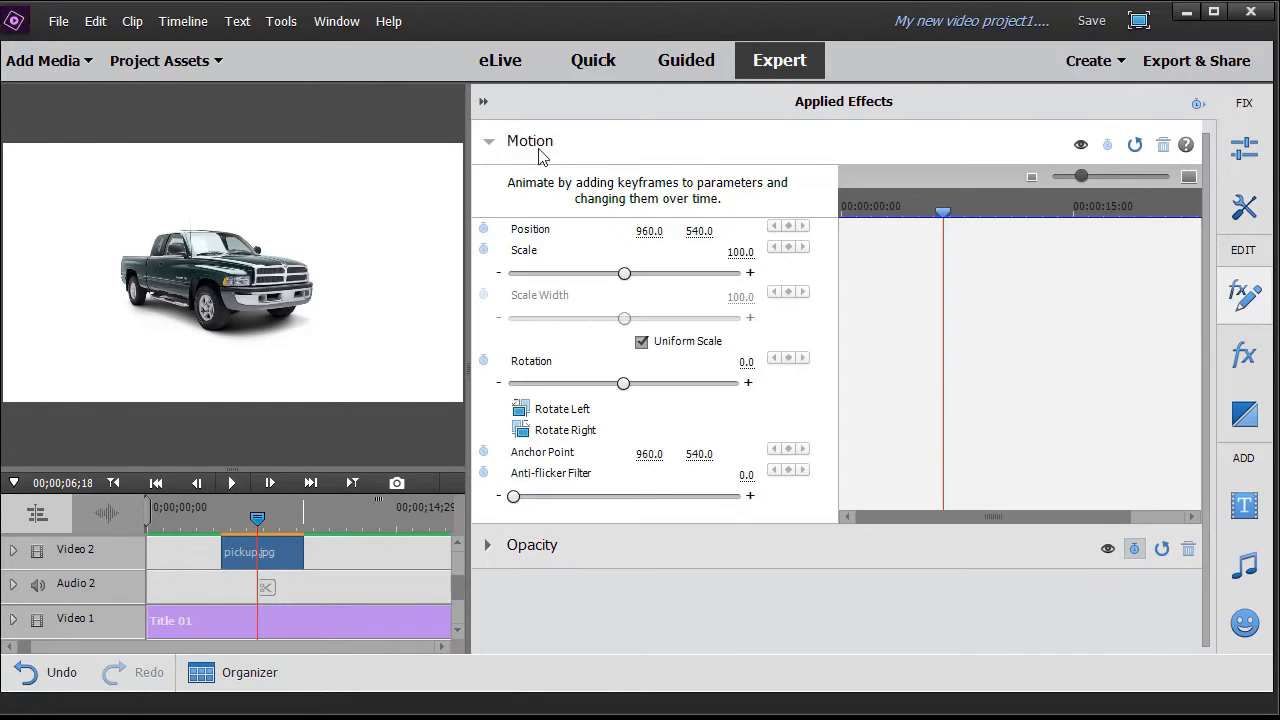
pyautogui.moveTo(444, 390)
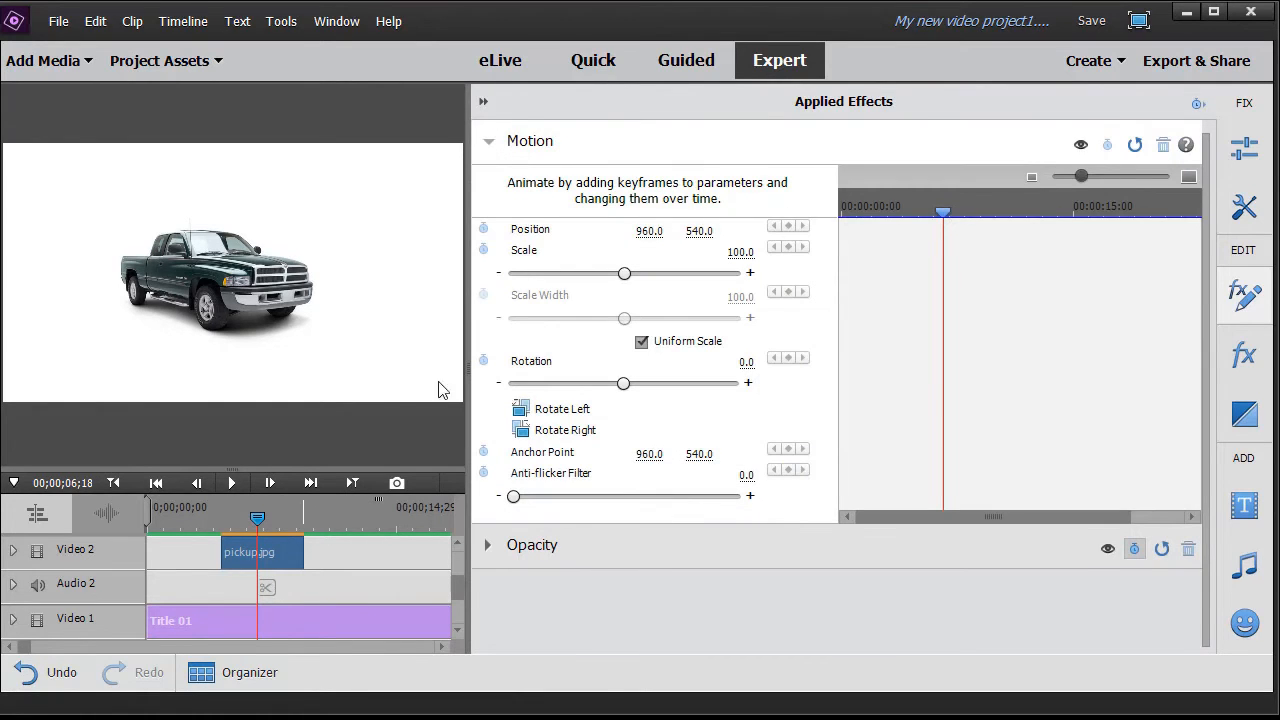
pyautogui.click(488, 140)
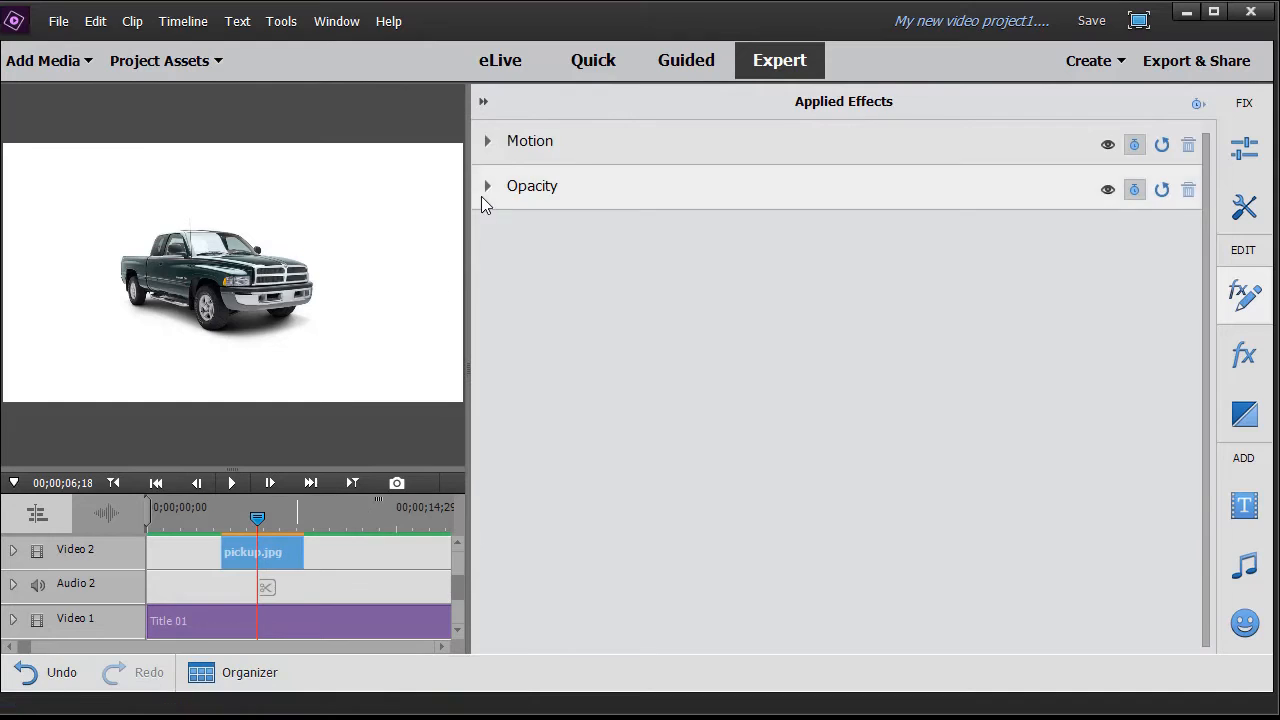
pyautogui.click(488, 140)
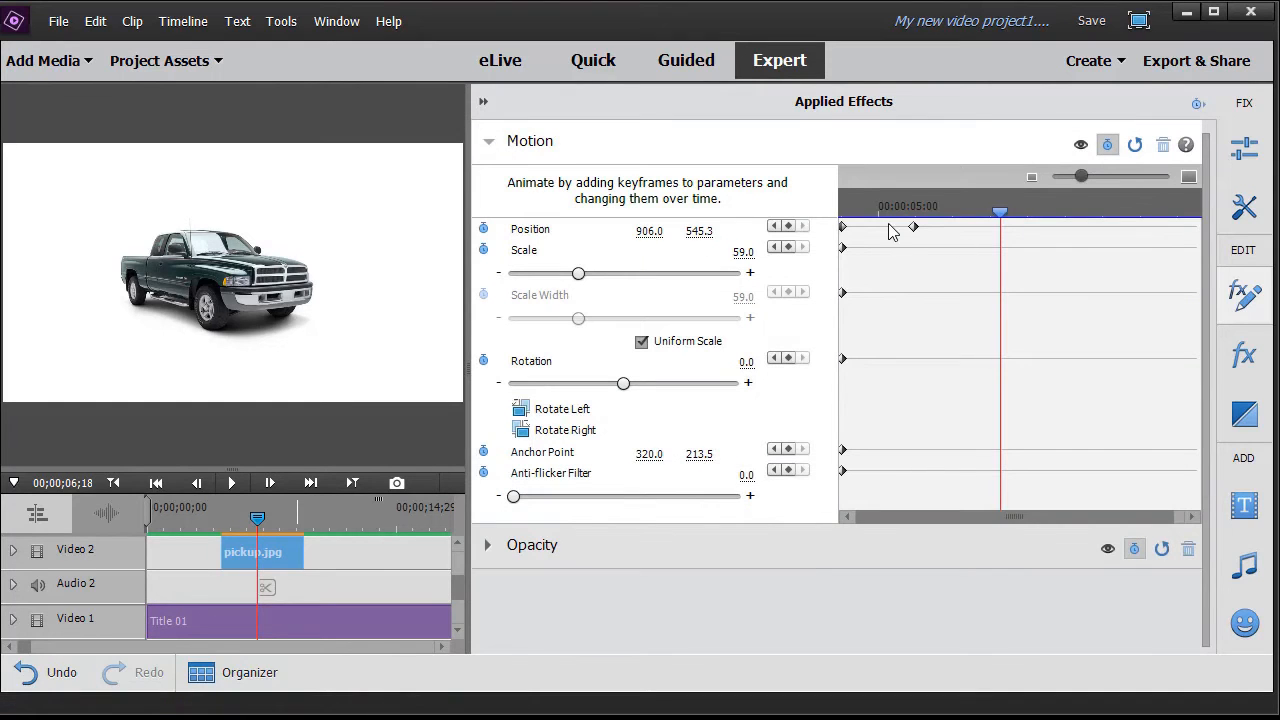
pyautogui.moveTo(968, 224)
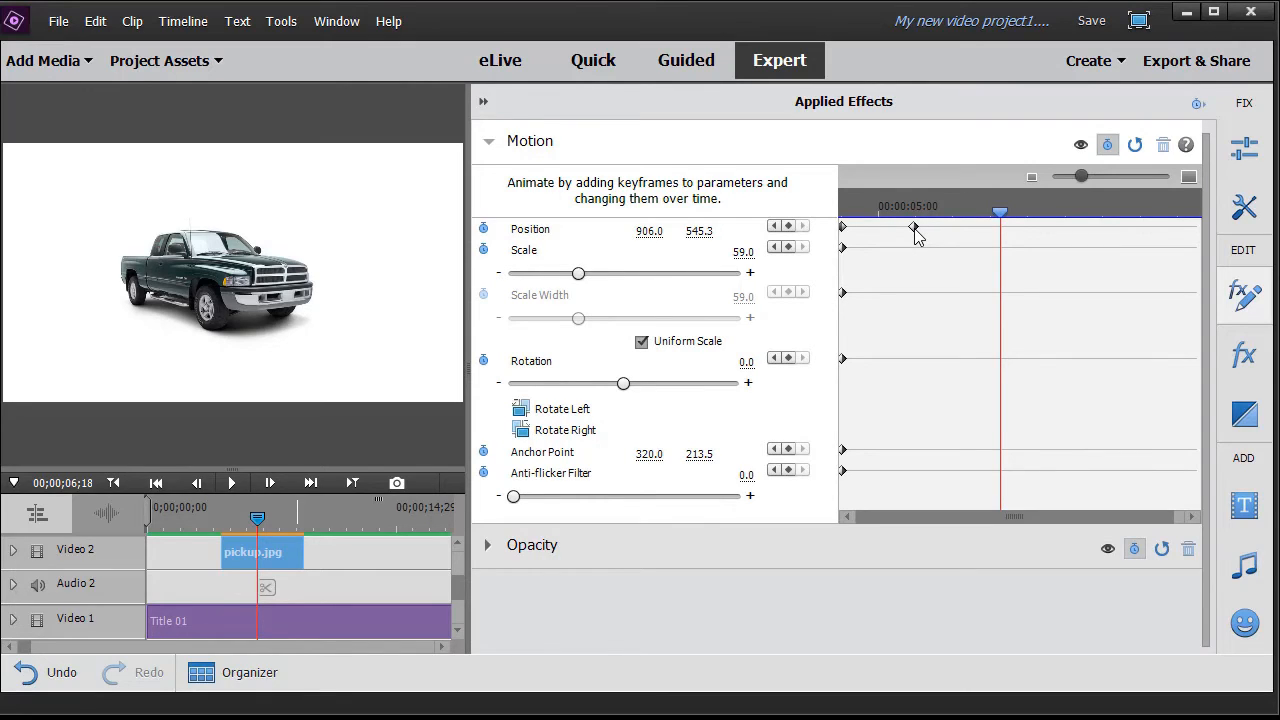
pyautogui.moveTo(922, 240)
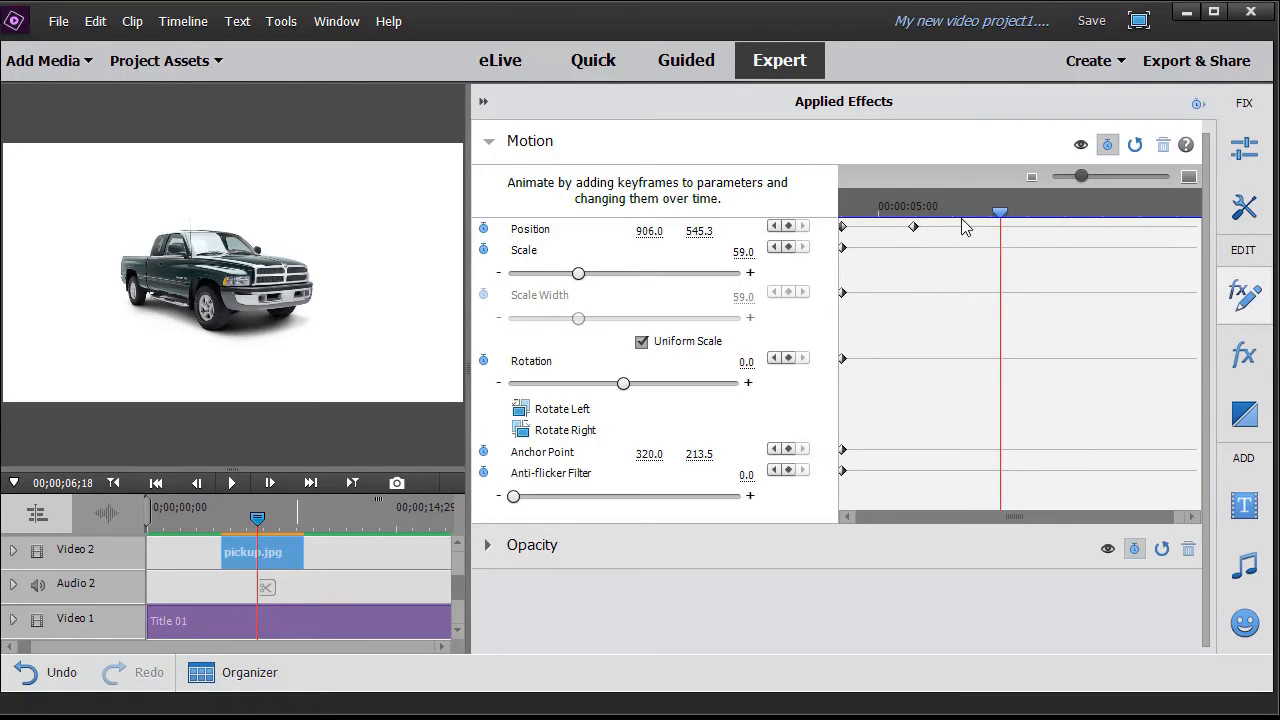
pyautogui.moveTo(1118, 234)
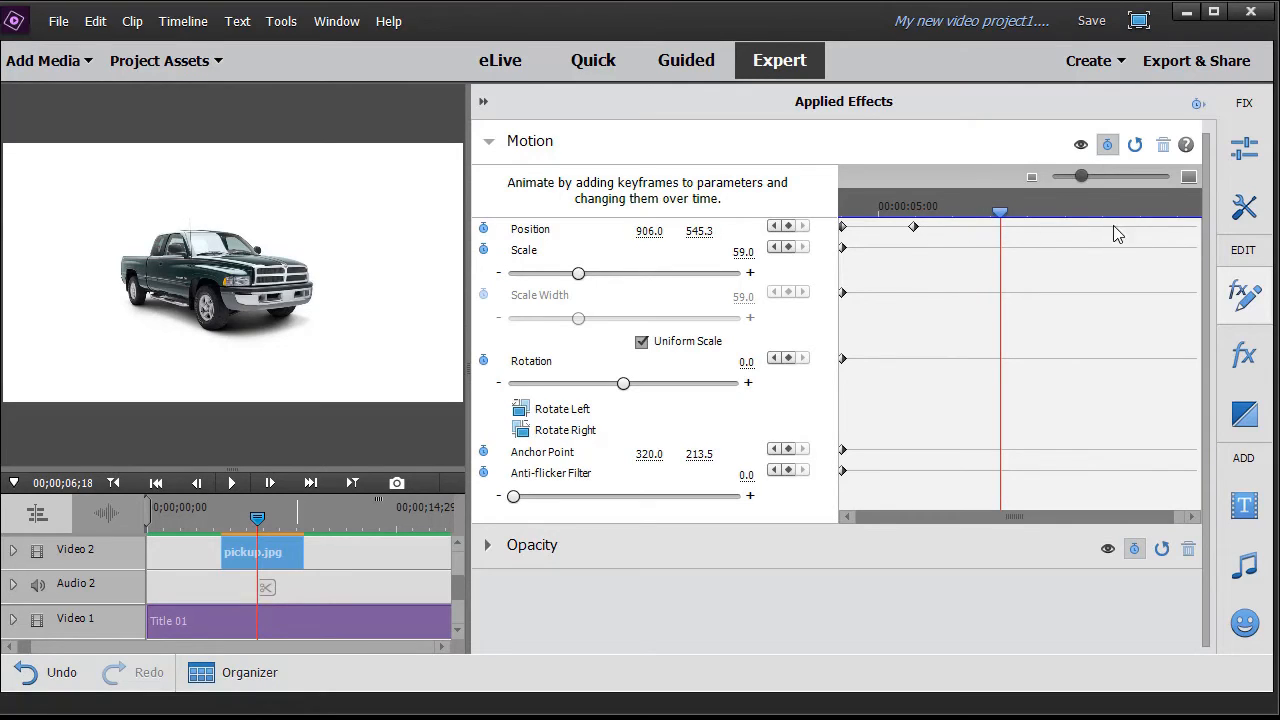
pyautogui.moveTo(844, 256)
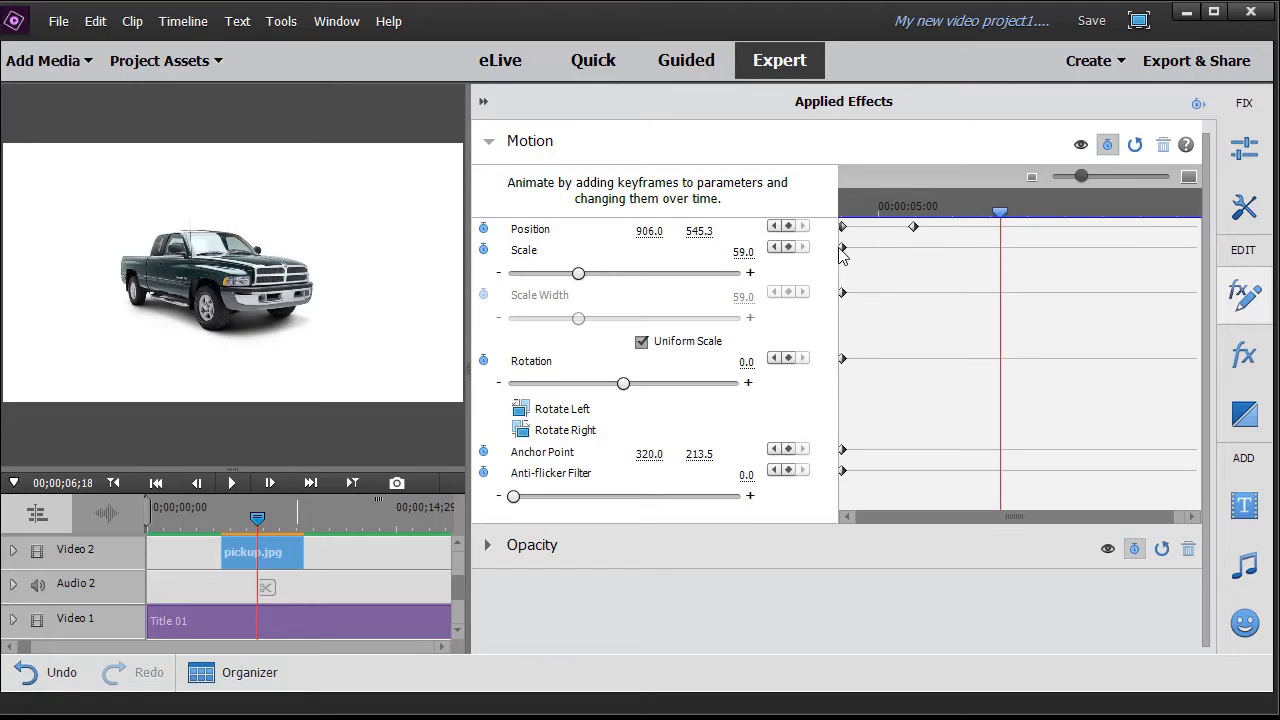
pyautogui.moveTo(844, 252)
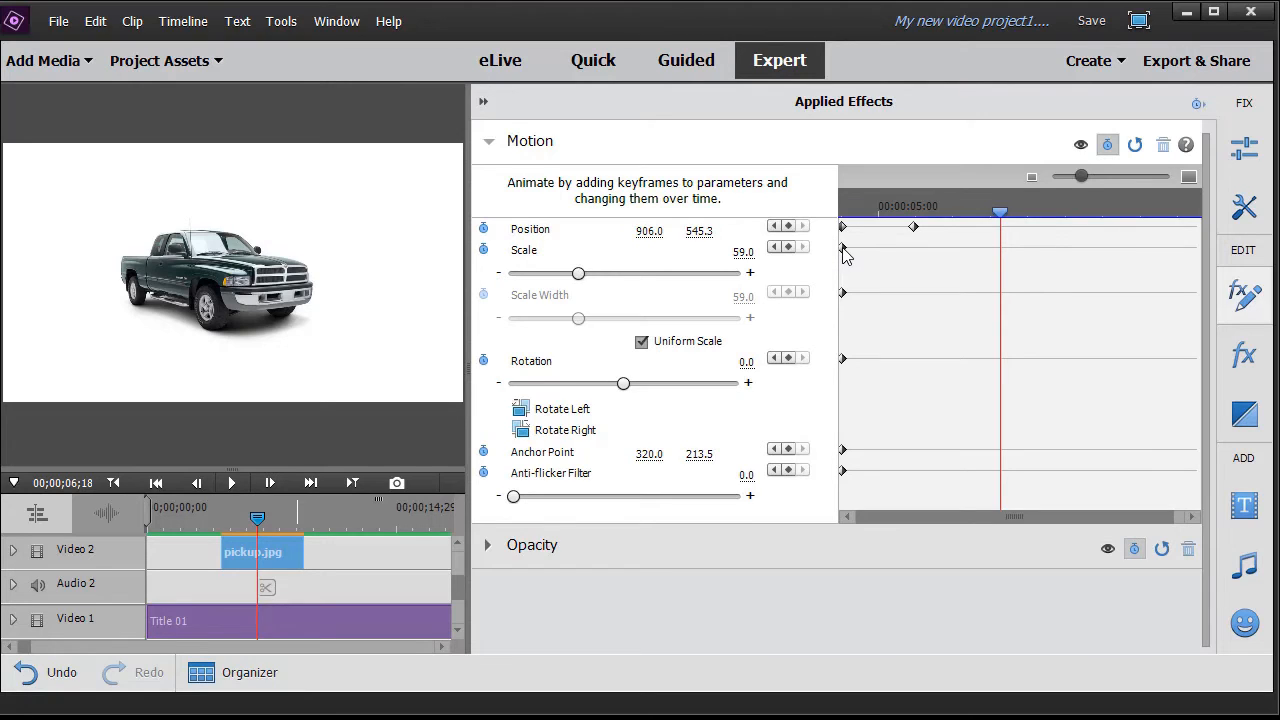
pyautogui.moveTo(776, 226)
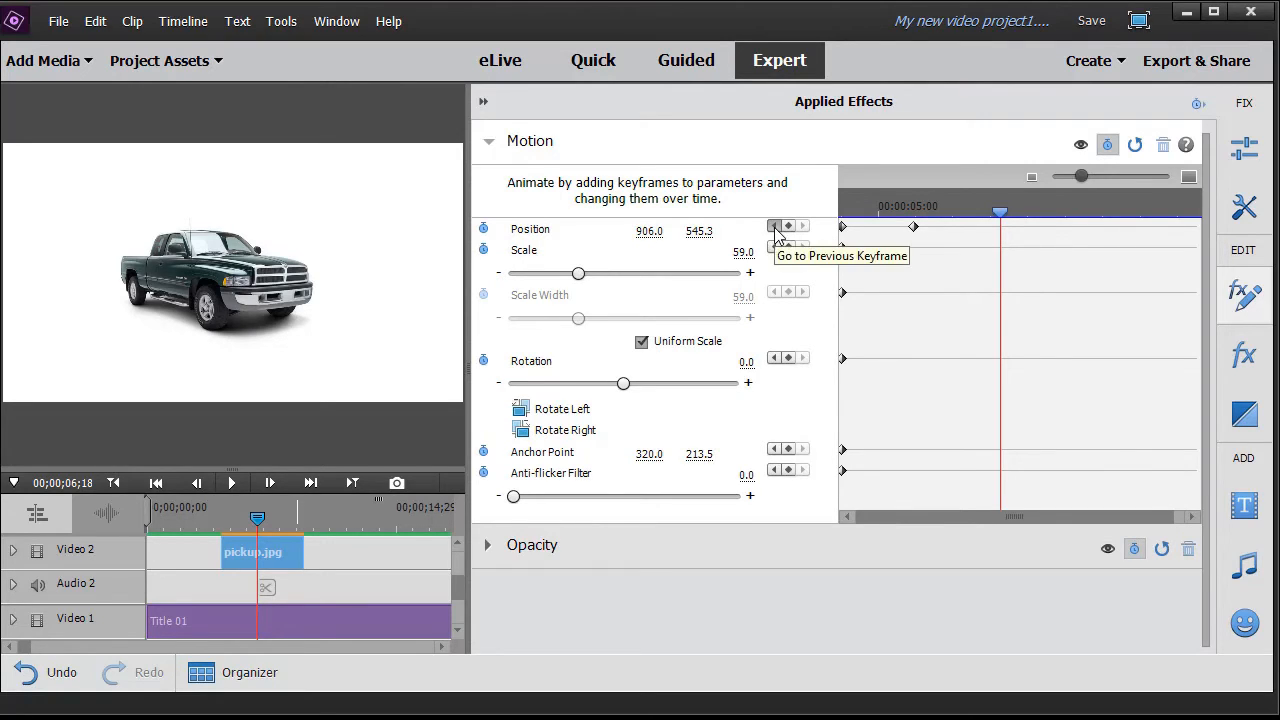
pyautogui.moveTo(1072, 260)
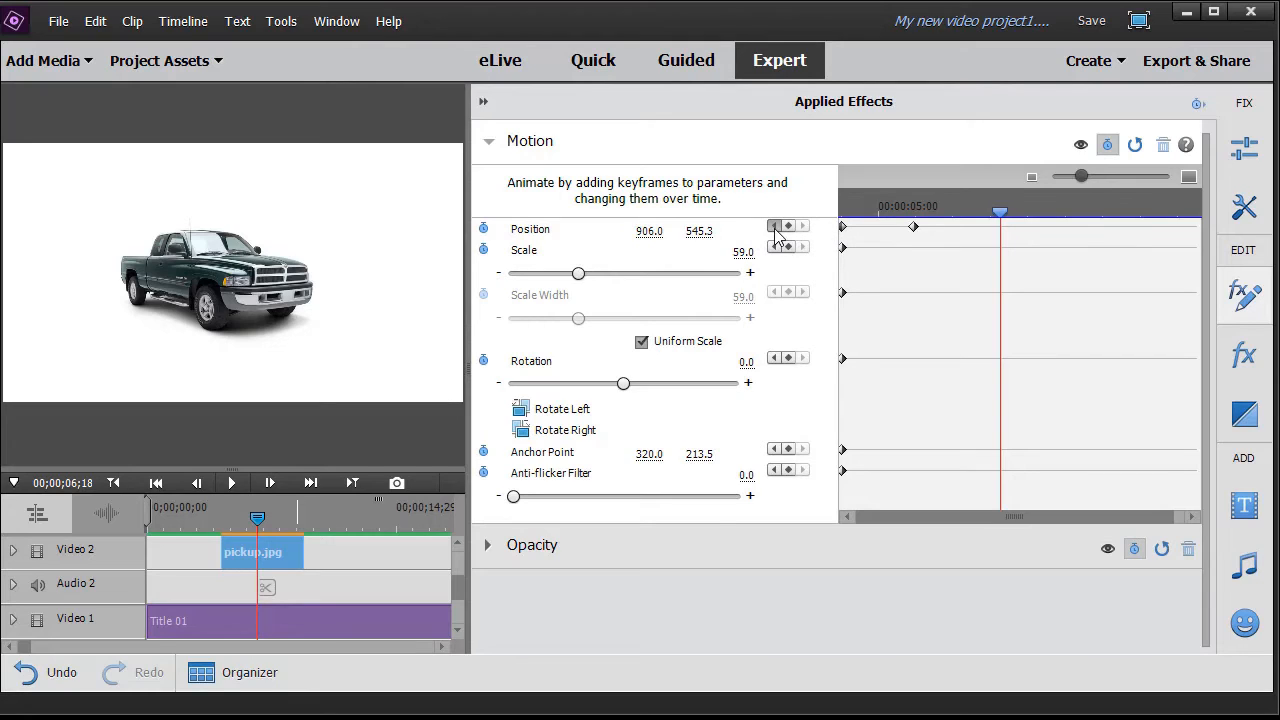
pyautogui.moveTo(776, 228)
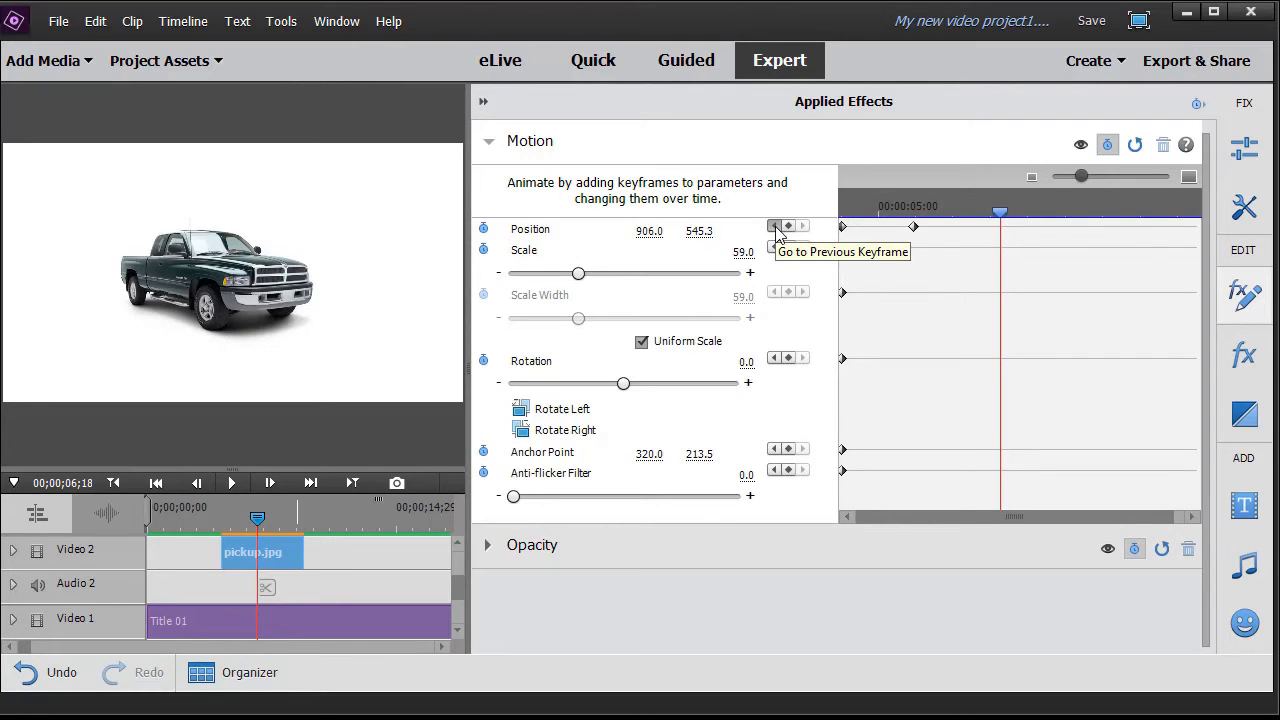
# Step: Jump back to the first Position keyframe, truck at position 488.6 on the left
pyautogui.click(774, 224)
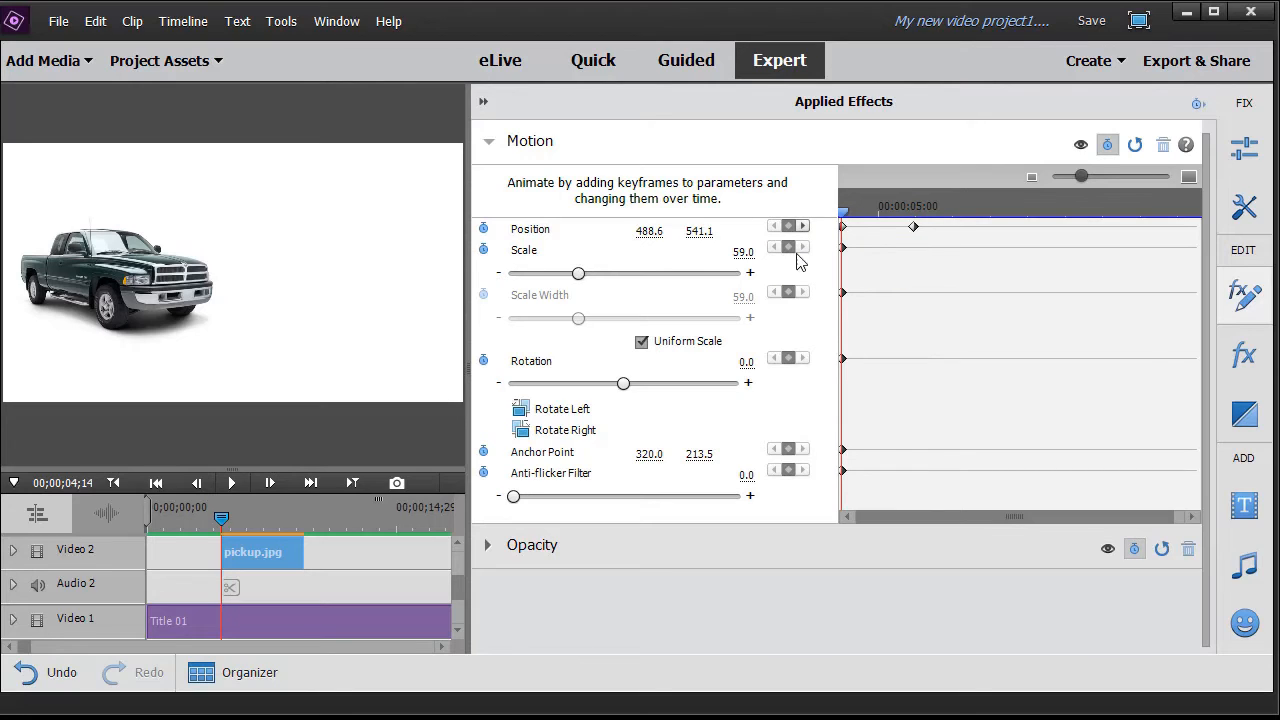
pyautogui.moveTo(830, 258)
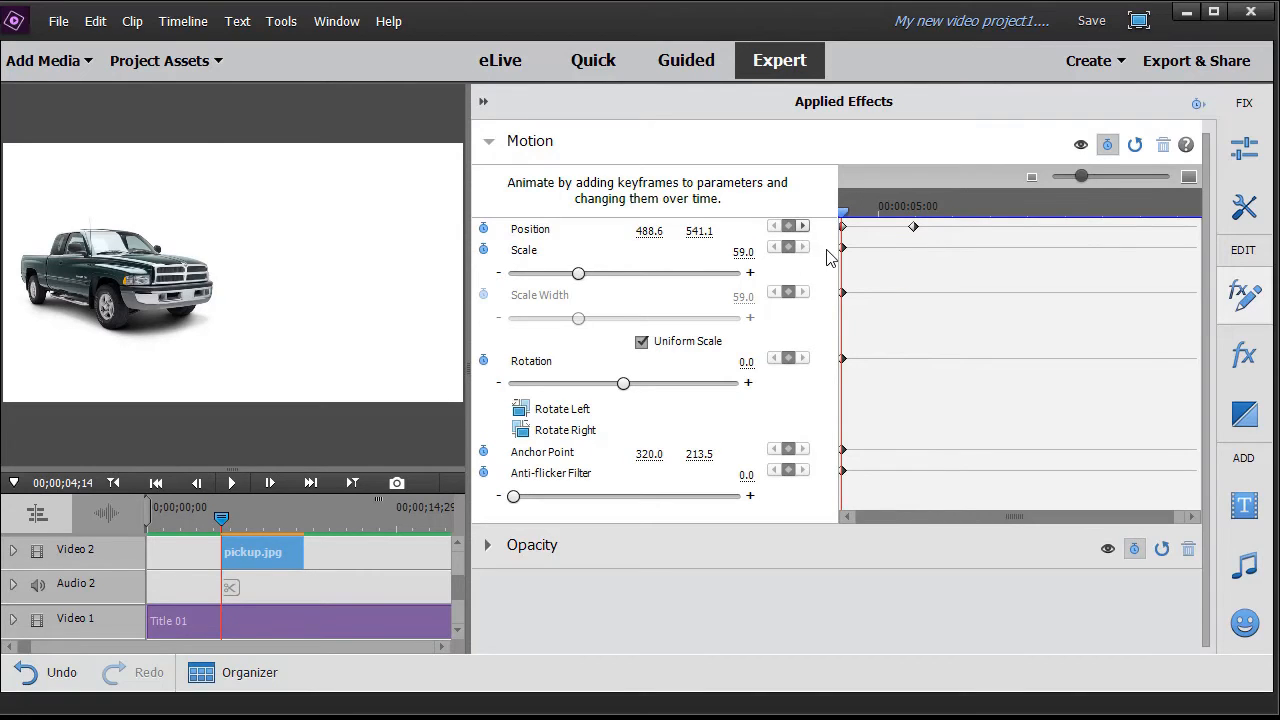
pyautogui.moveTo(808, 238)
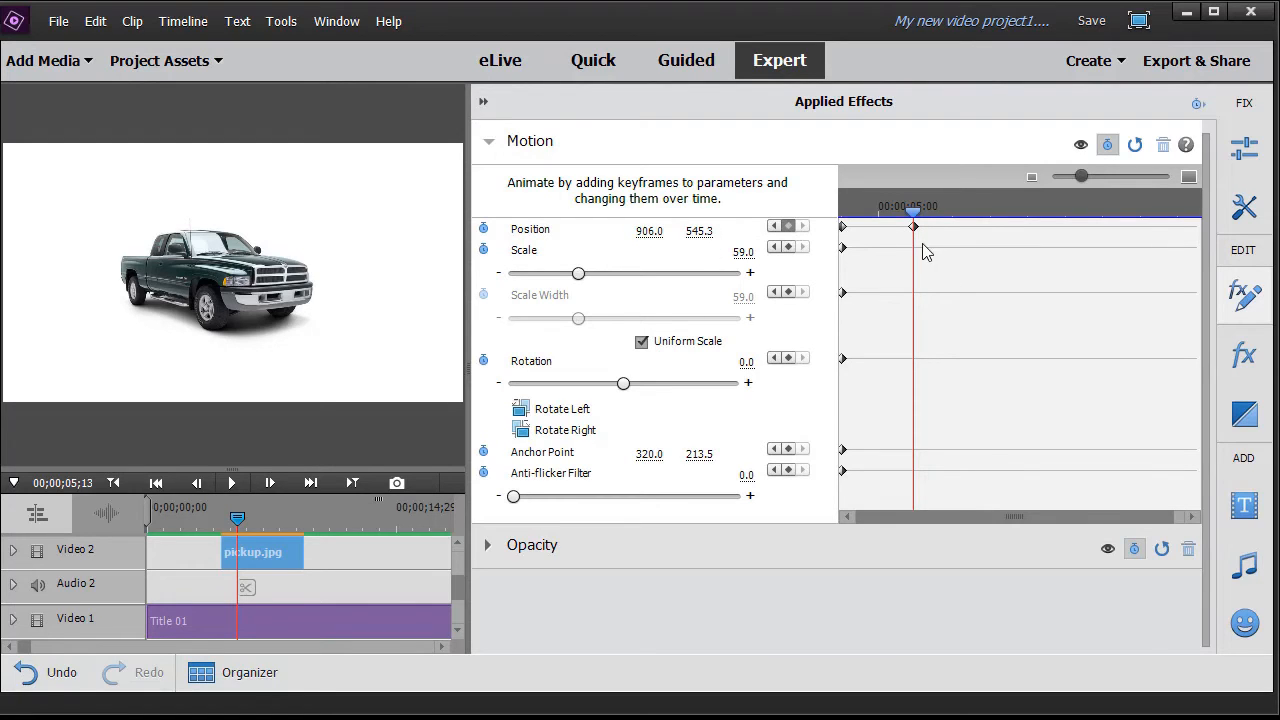
pyautogui.moveTo(780, 268)
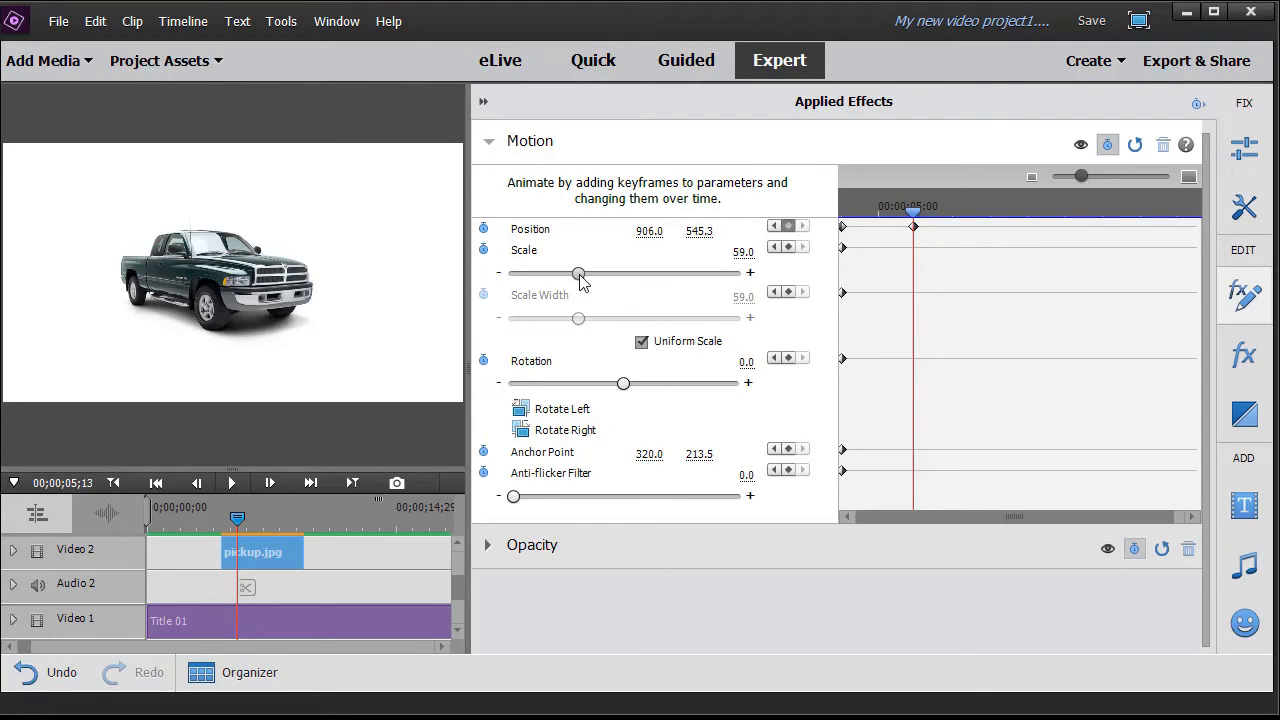
# Step: Raise the truck's Scale to 73.9 at the 5-second mark, creating a Scale keyframe
pyautogui.moveTo(578, 274); pyautogui.dragTo(588, 274)
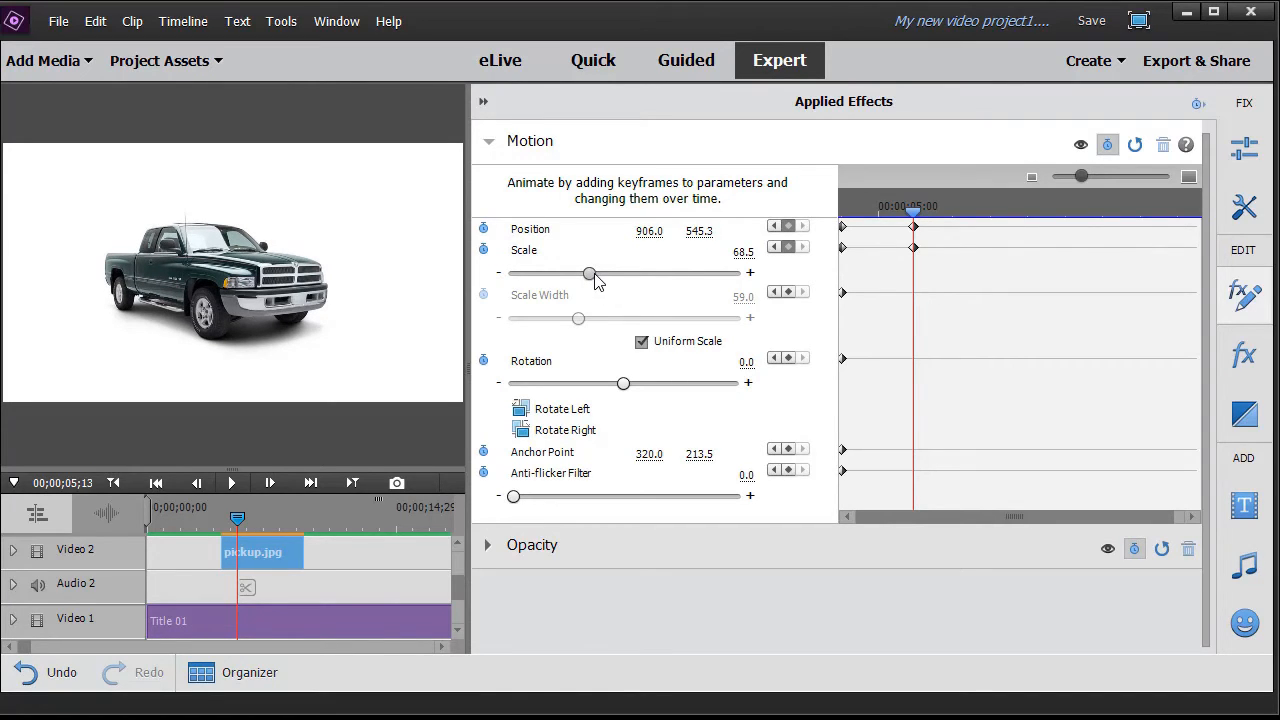
pyautogui.moveTo(588, 274); pyautogui.dragTo(596, 274)
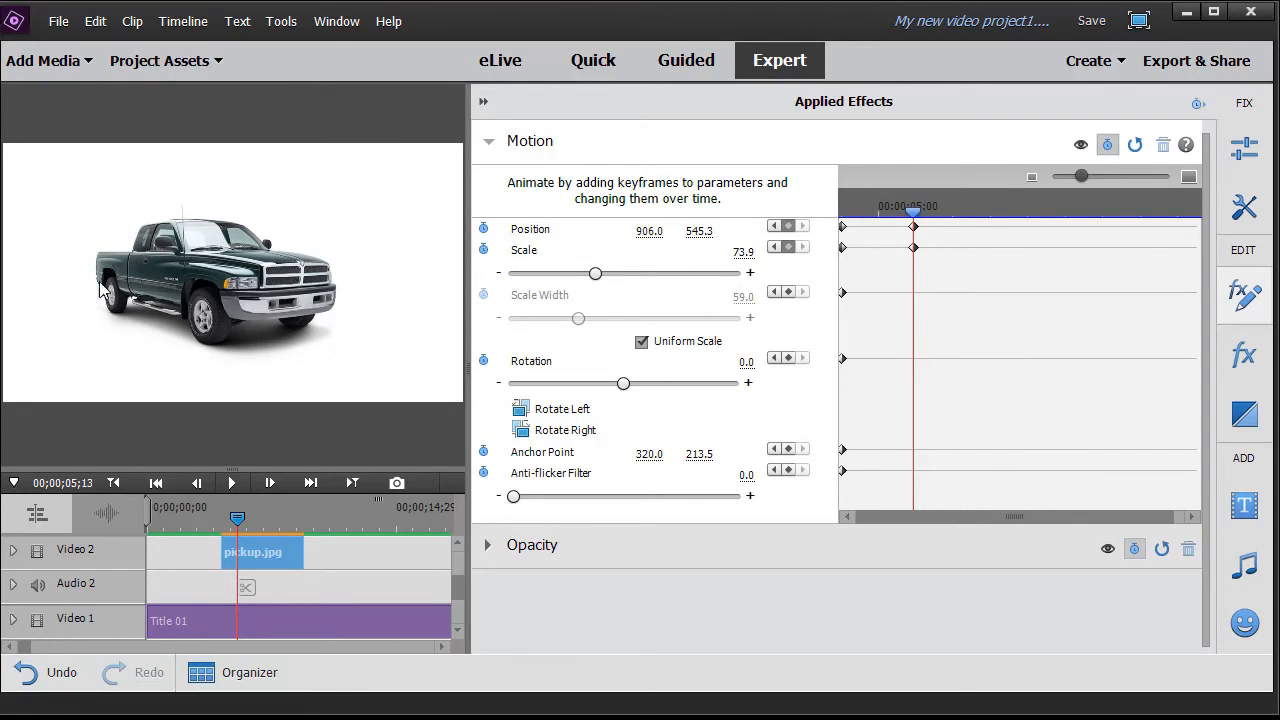
pyautogui.moveTo(60, 288)
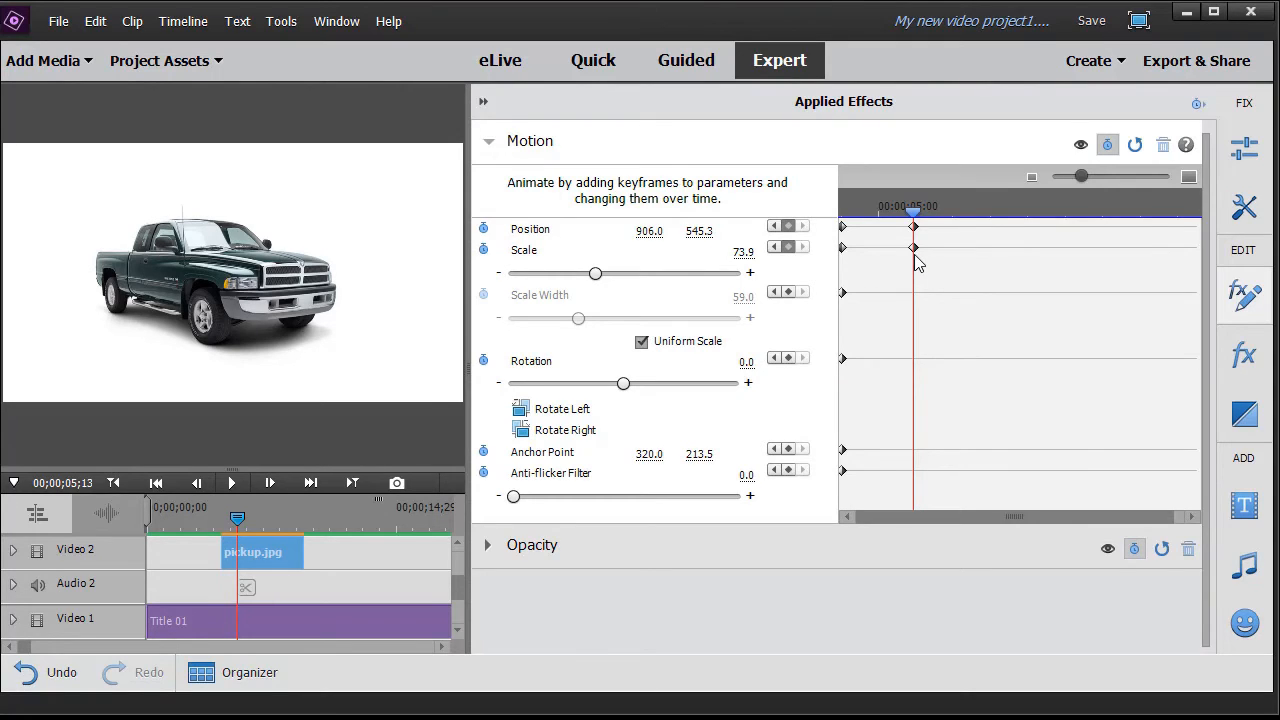
pyautogui.moveTo(910, 250)
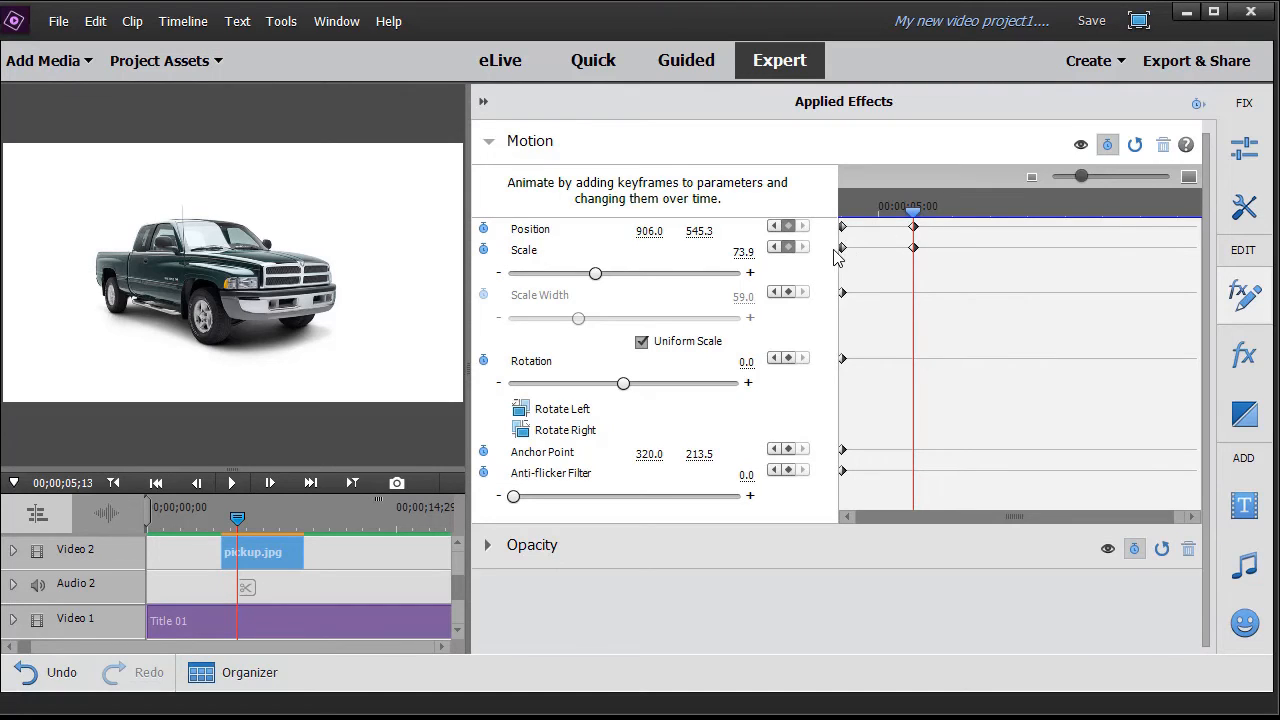
pyautogui.moveTo(930, 252)
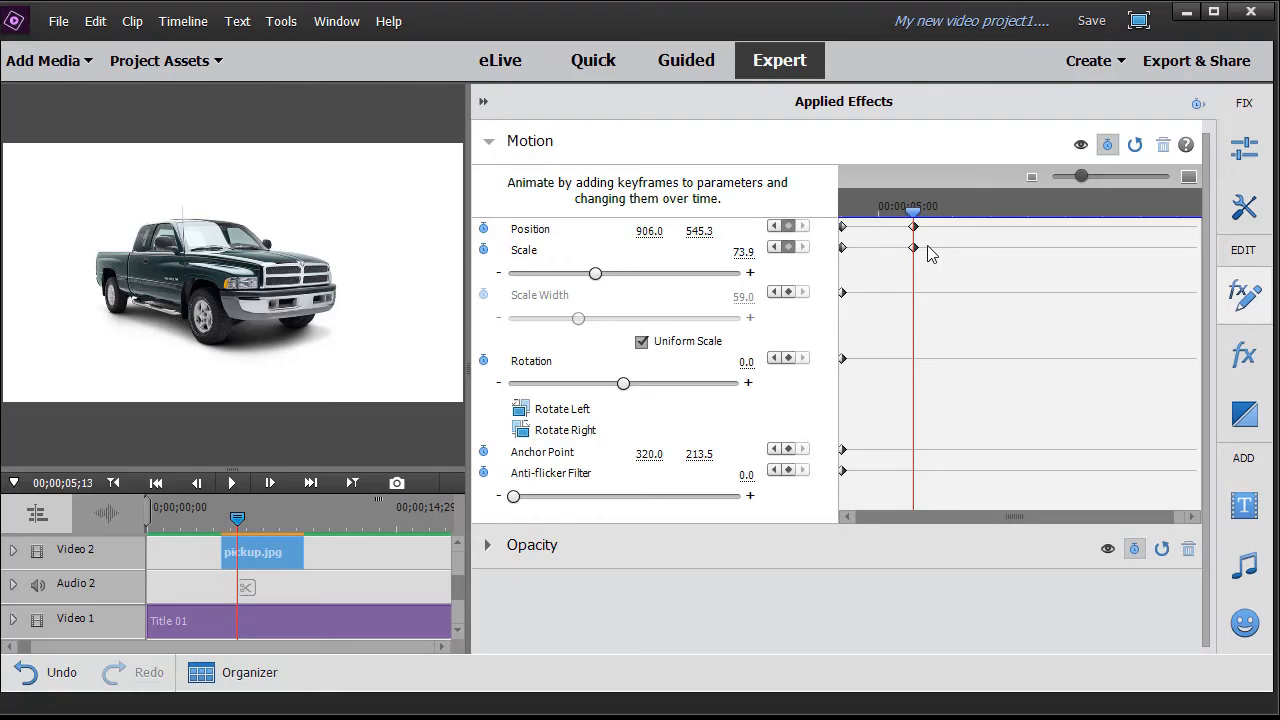
pyautogui.moveTo(910, 256)
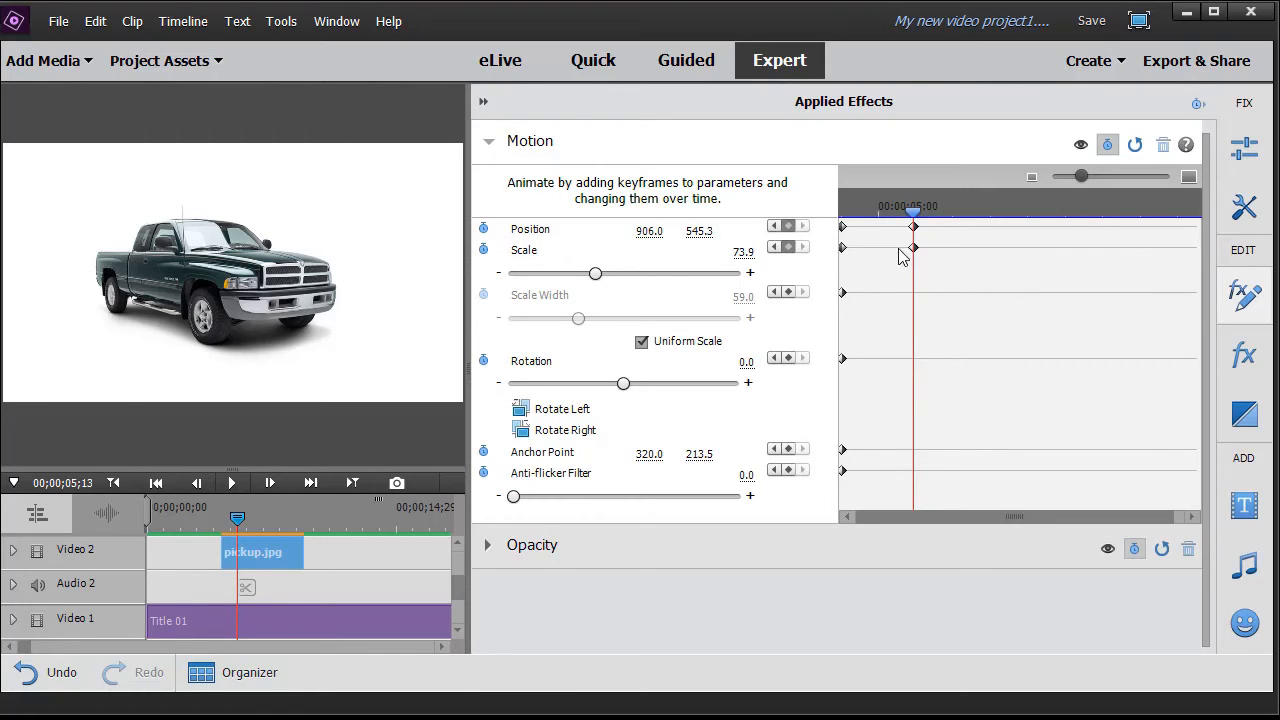
pyautogui.moveTo(856, 256)
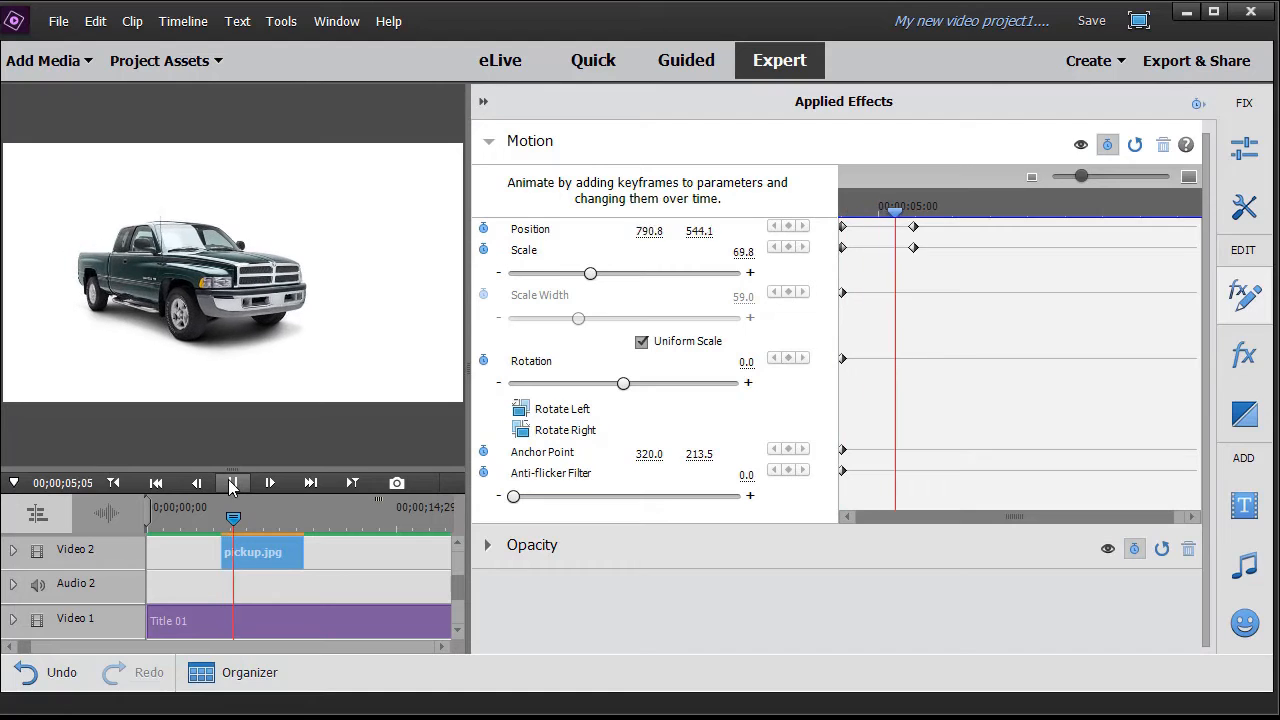
# Step: Play back the truck sliding right and growing, then reselect the clip and its Motion settings
pyautogui.click(232, 482)
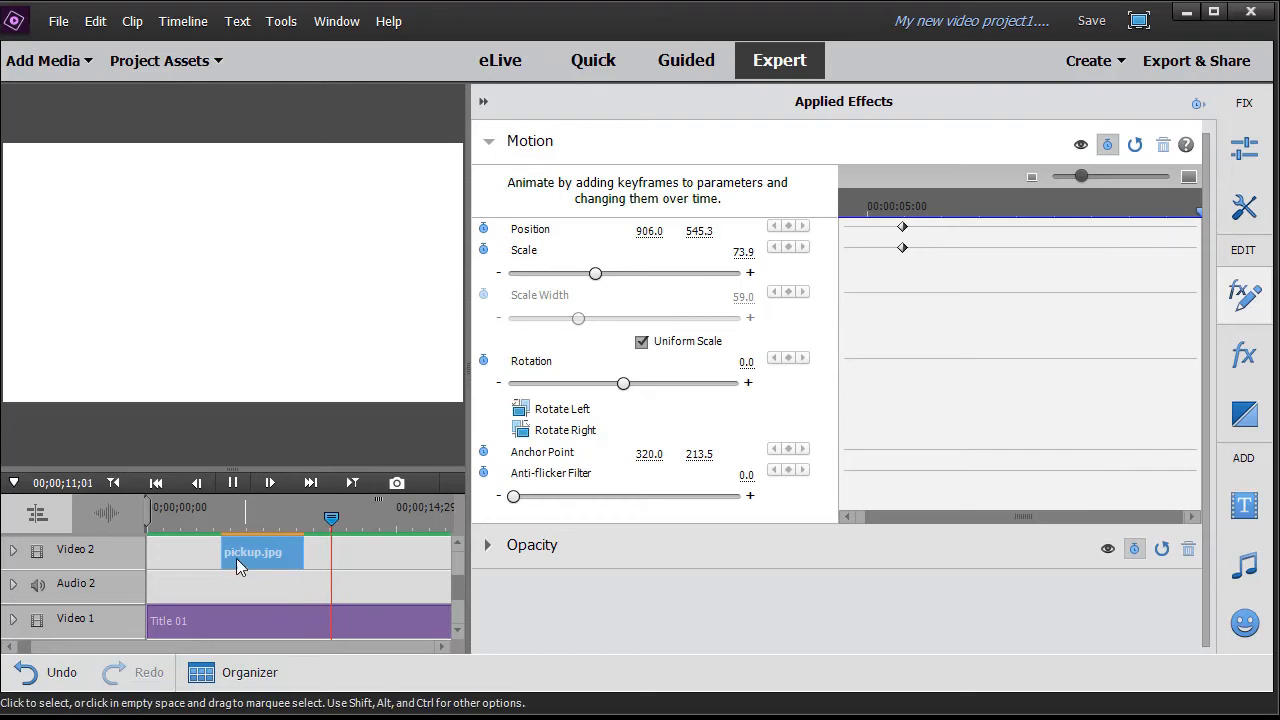
pyautogui.click(488, 140)
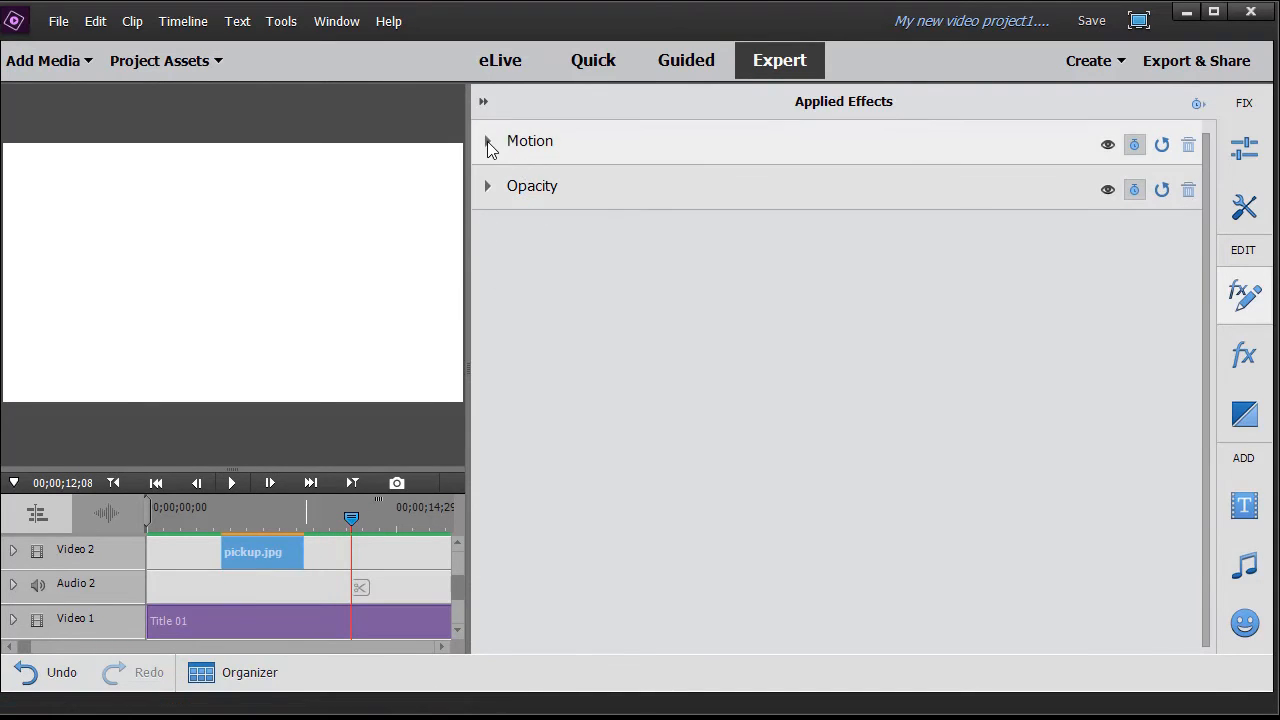
pyautogui.click(488, 140)
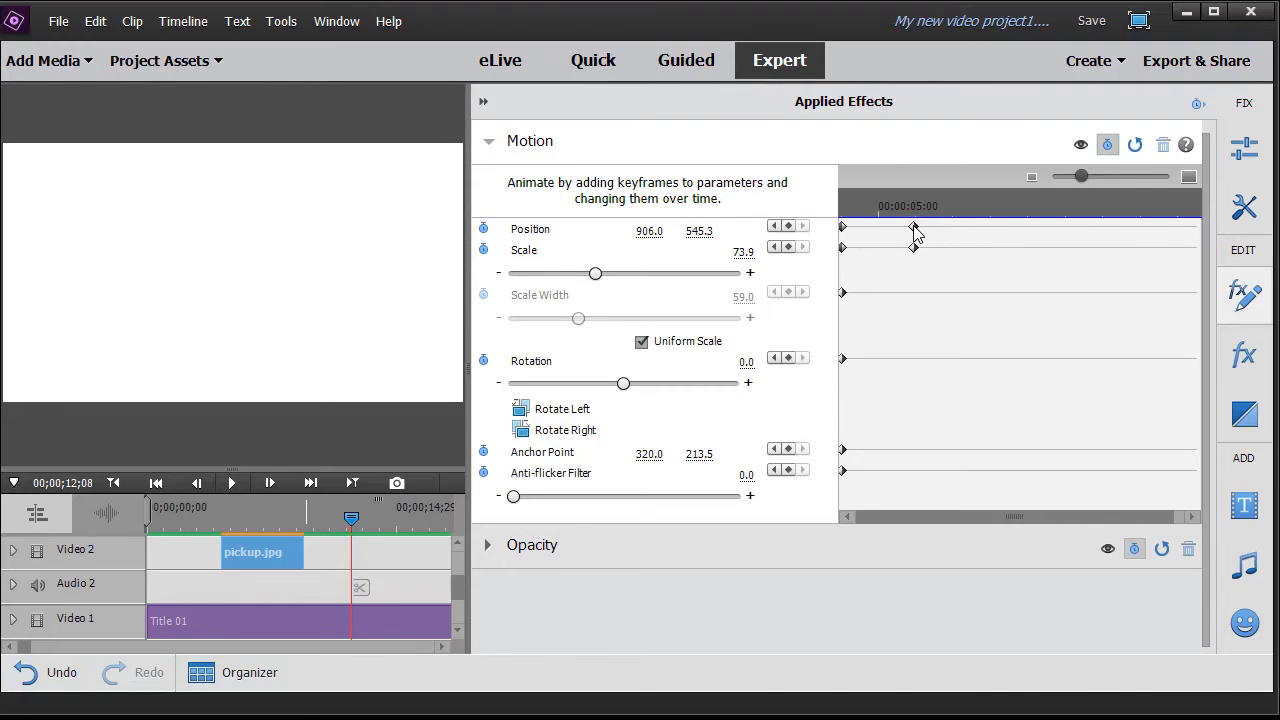
# Step: Cut the 5-second Position keyframe and play back the truck enlarging in place on the left
pyautogui.rightClick(912, 228)
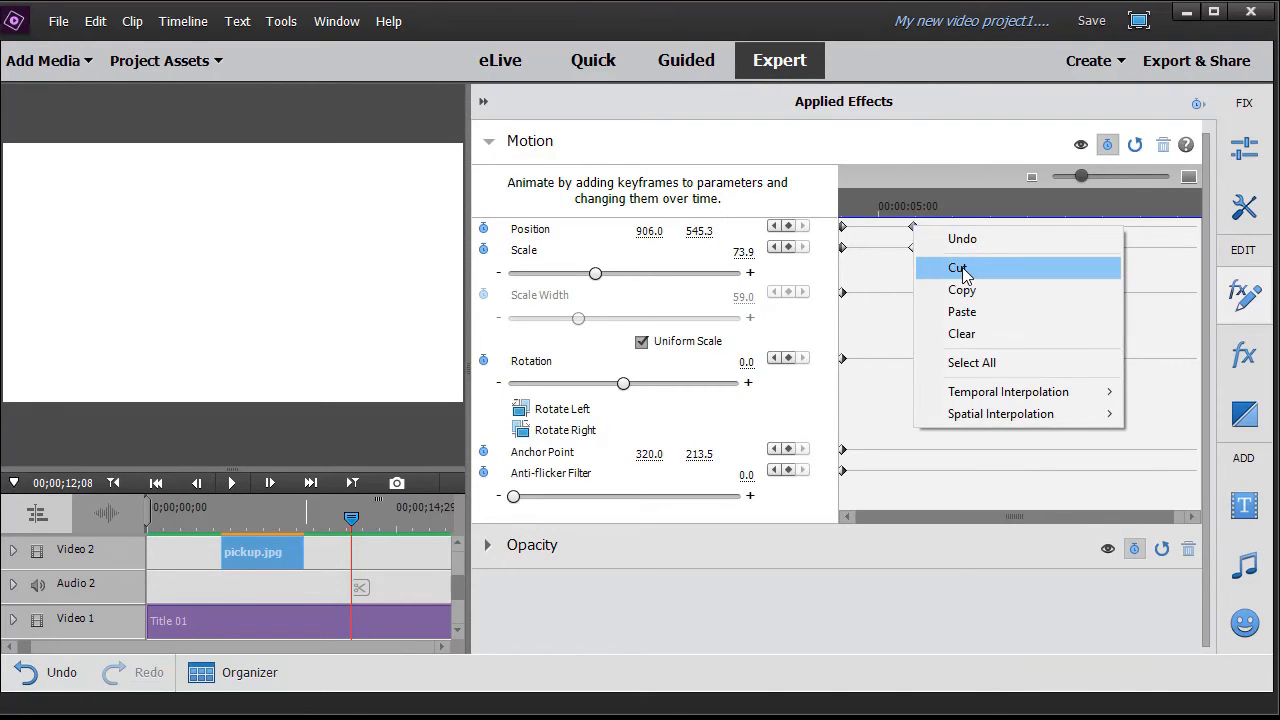
pyautogui.click(960, 268)
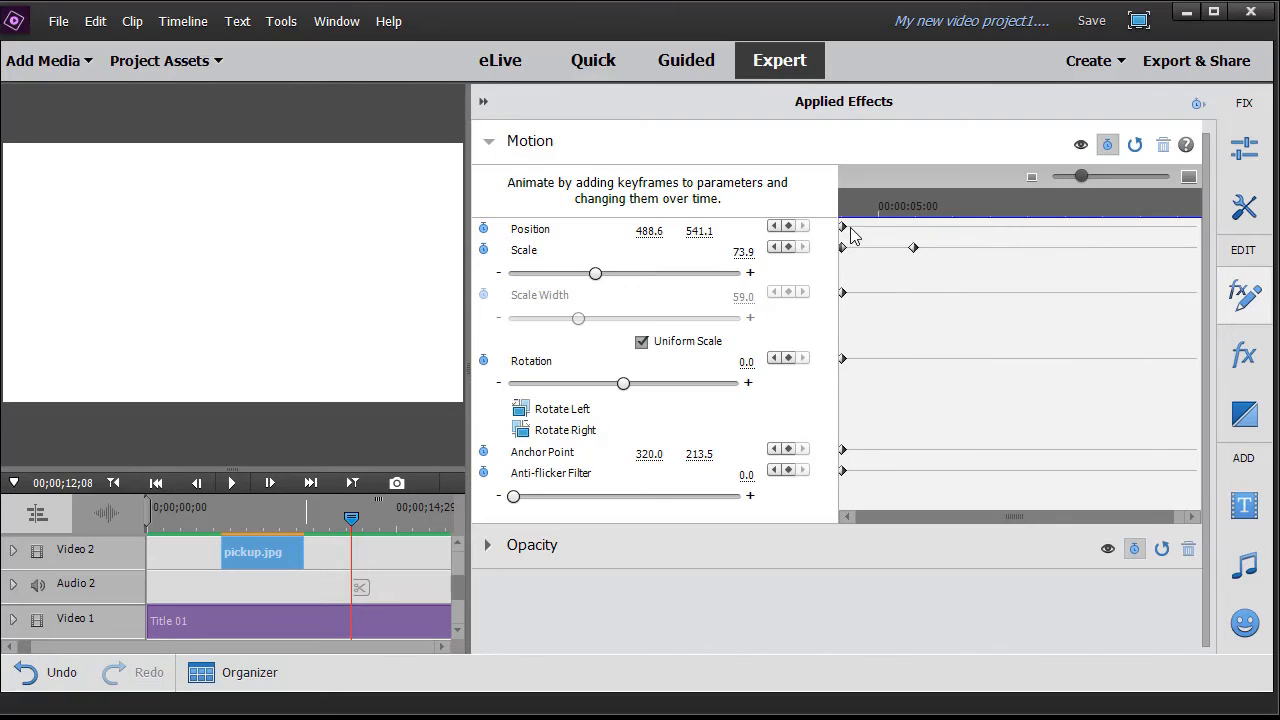
pyautogui.moveTo(816, 244)
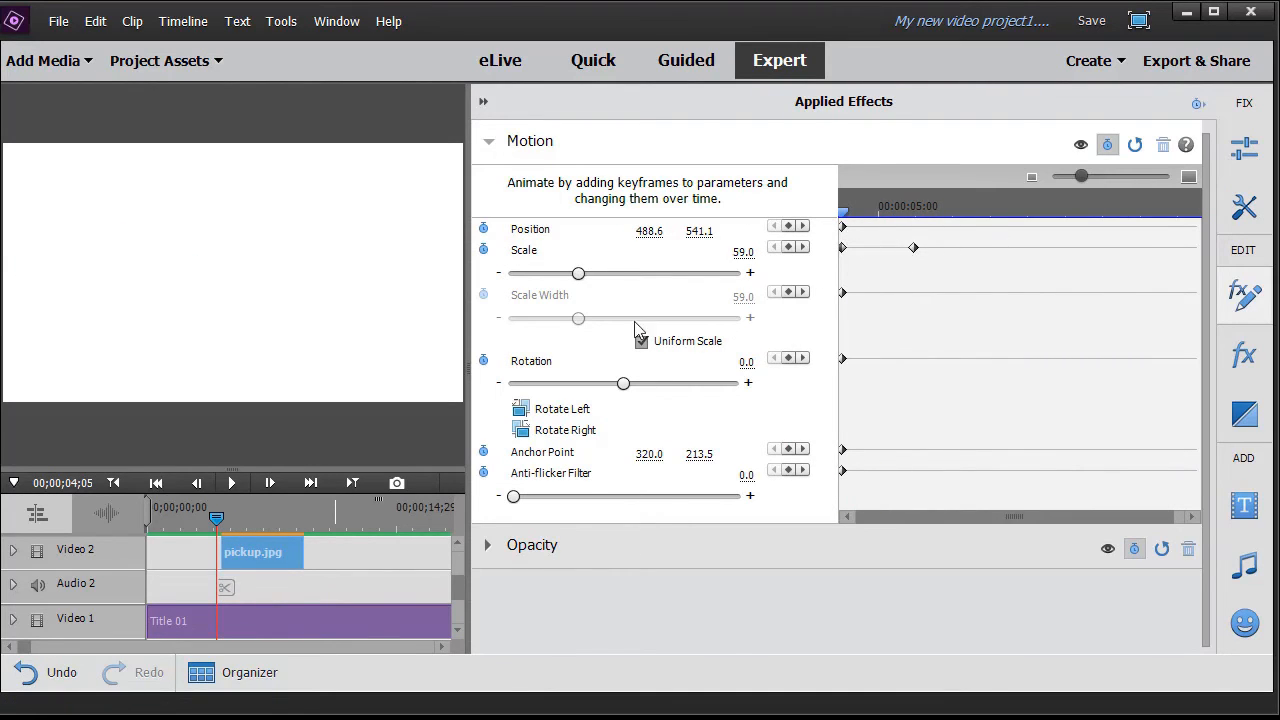
pyautogui.click(640, 340)
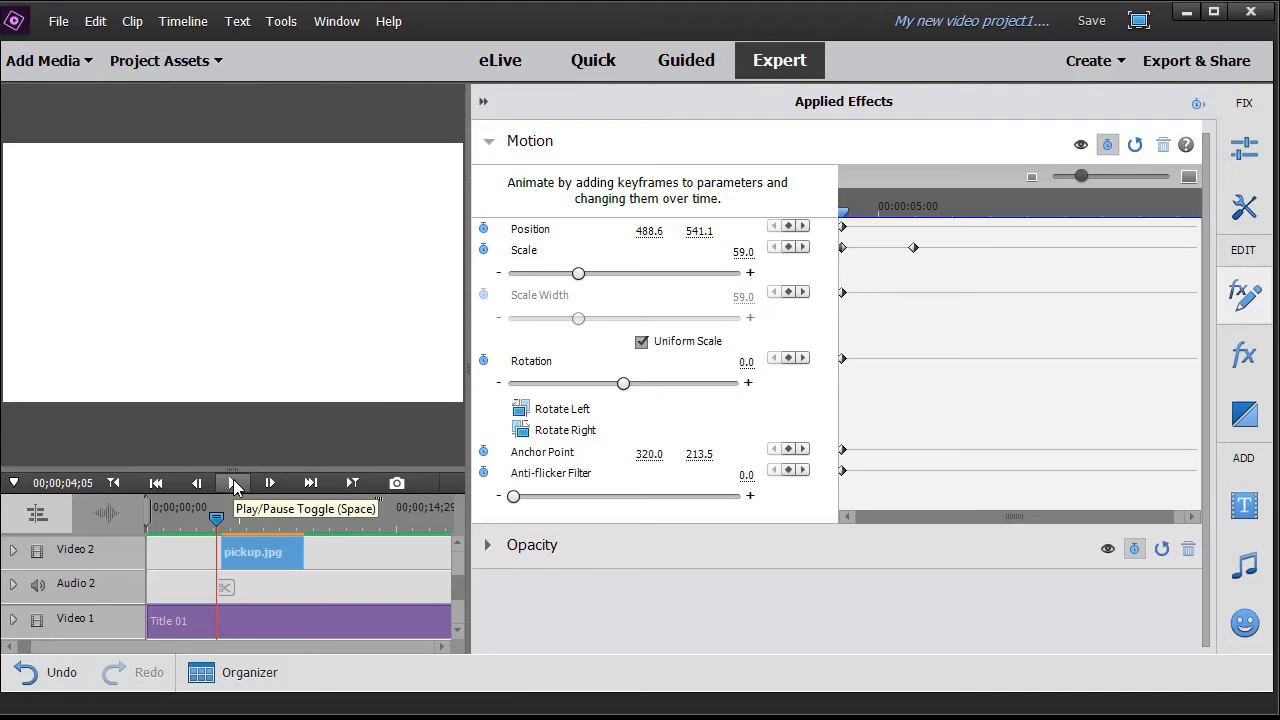
pyautogui.click(232, 482)
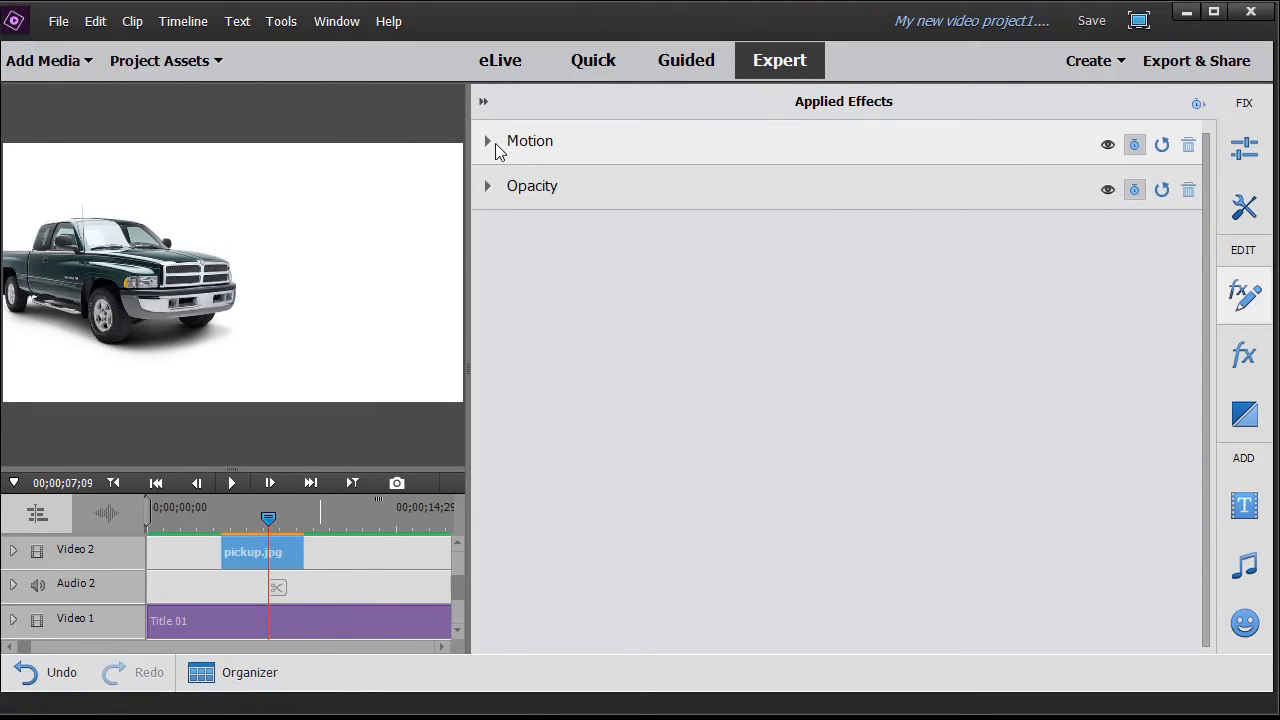
# Step: Add a Scale keyframe, then move the current time later in the truck clip
pyautogui.click(488, 140)
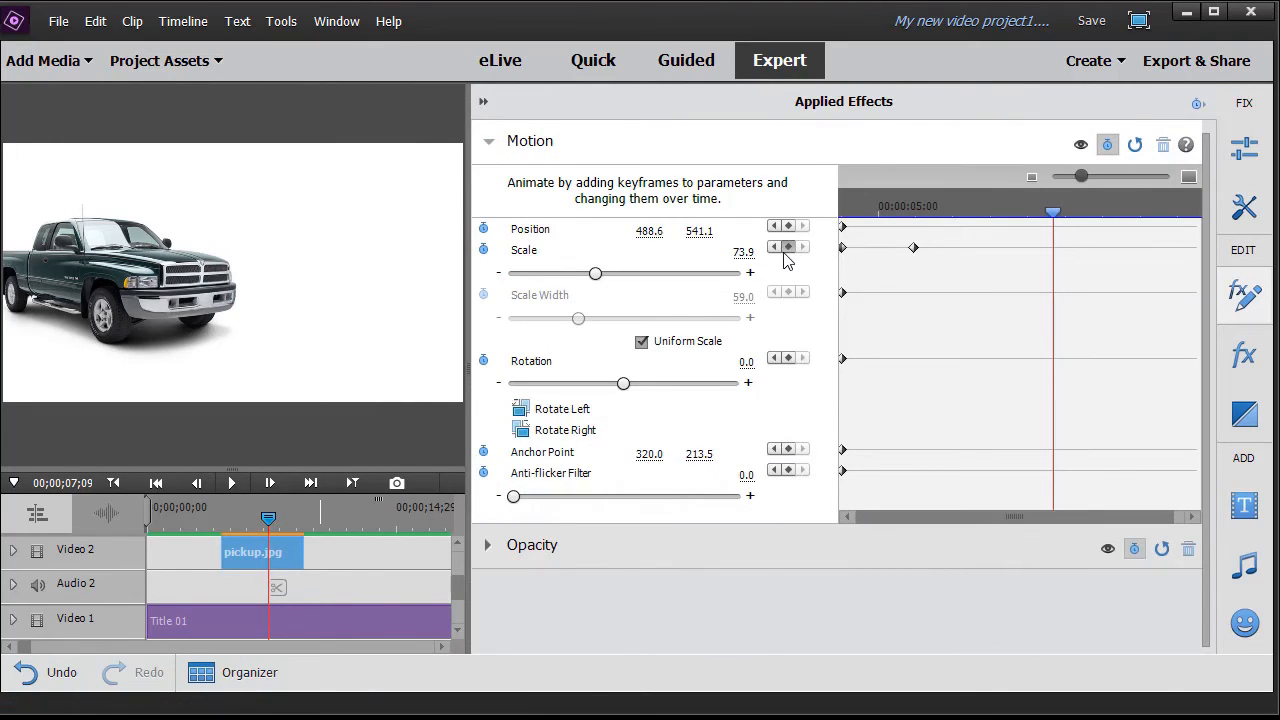
pyautogui.moveTo(938, 260)
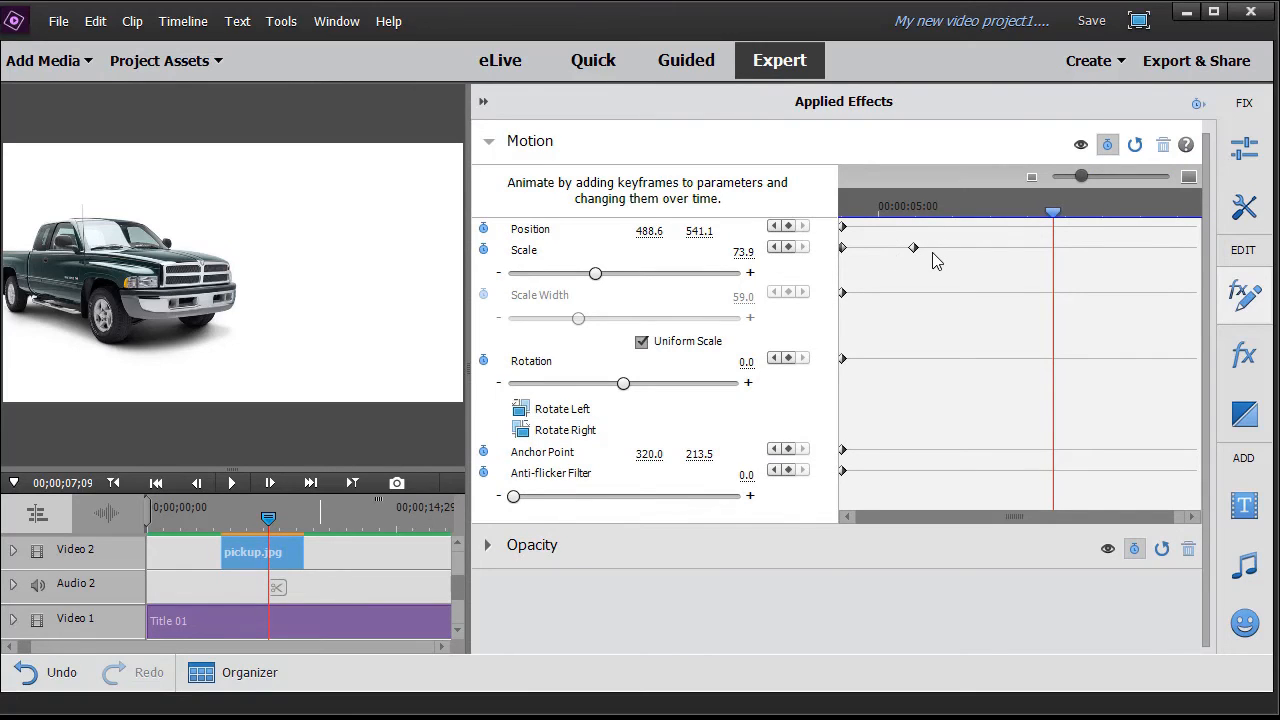
pyautogui.moveTo(180, 310)
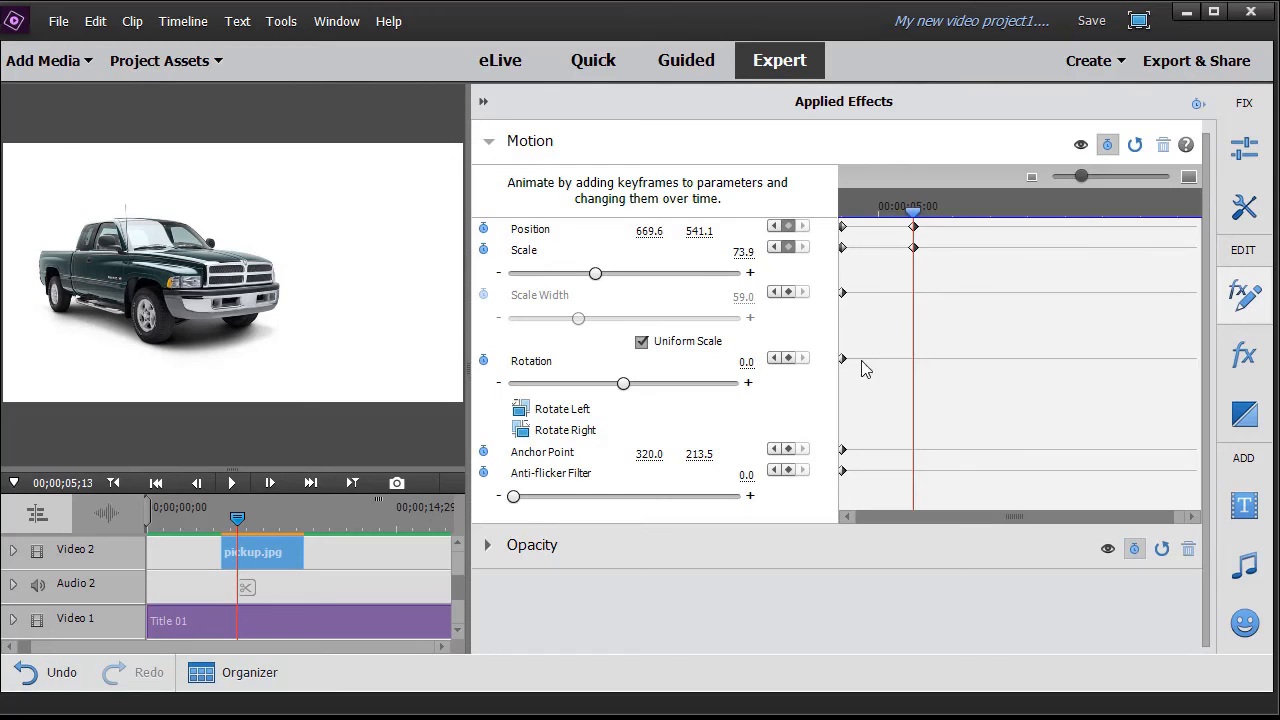
pyautogui.moveTo(110, 264)
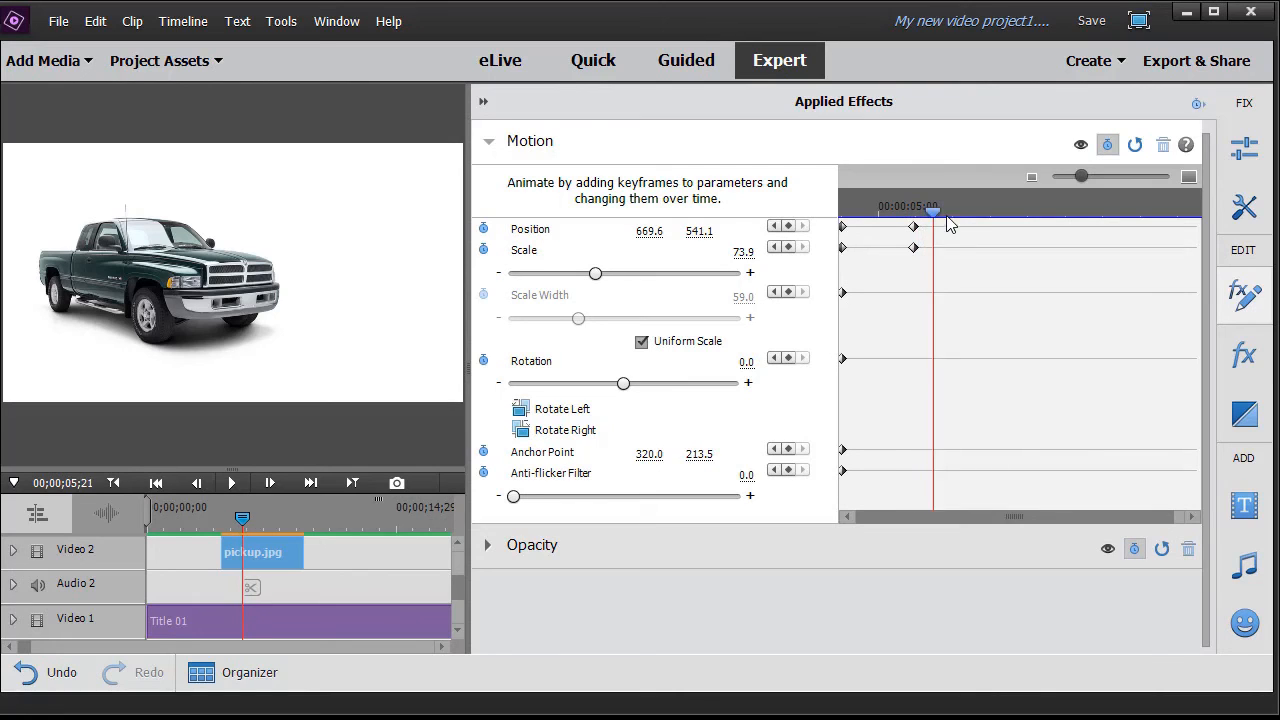
pyautogui.moveTo(932, 212); pyautogui.dragTo(980, 212)
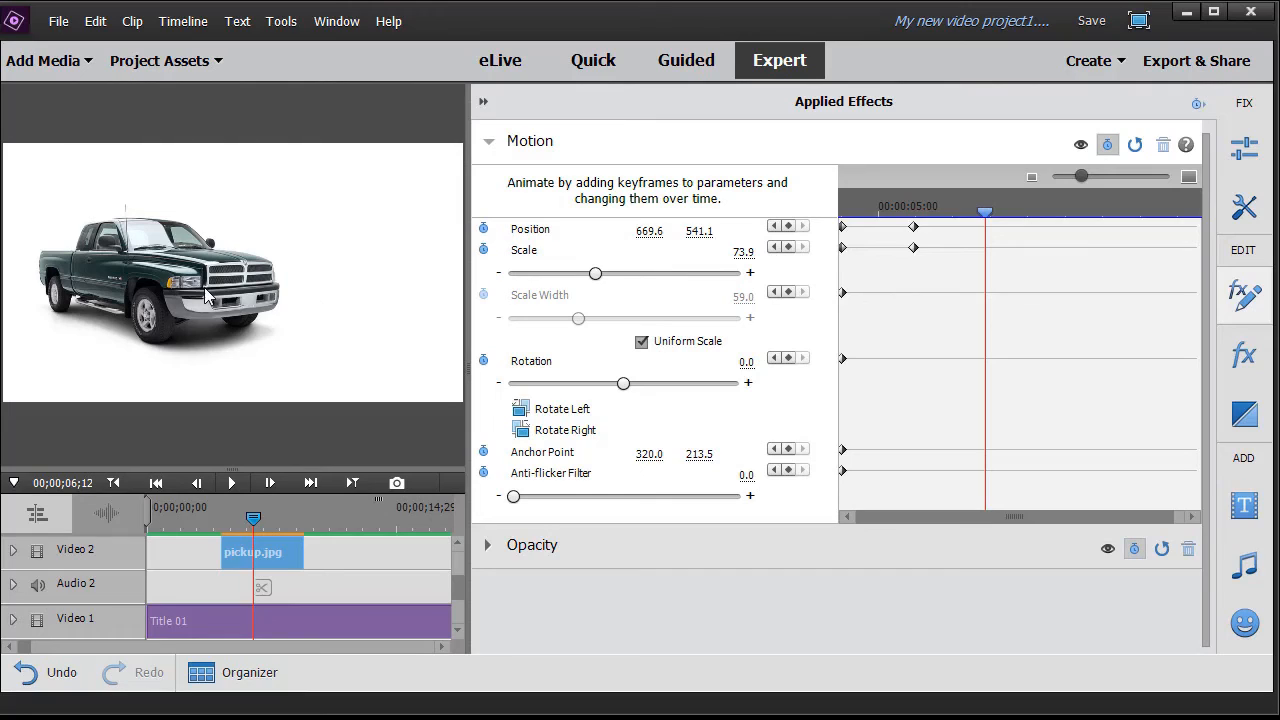
pyautogui.moveTo(210, 292)
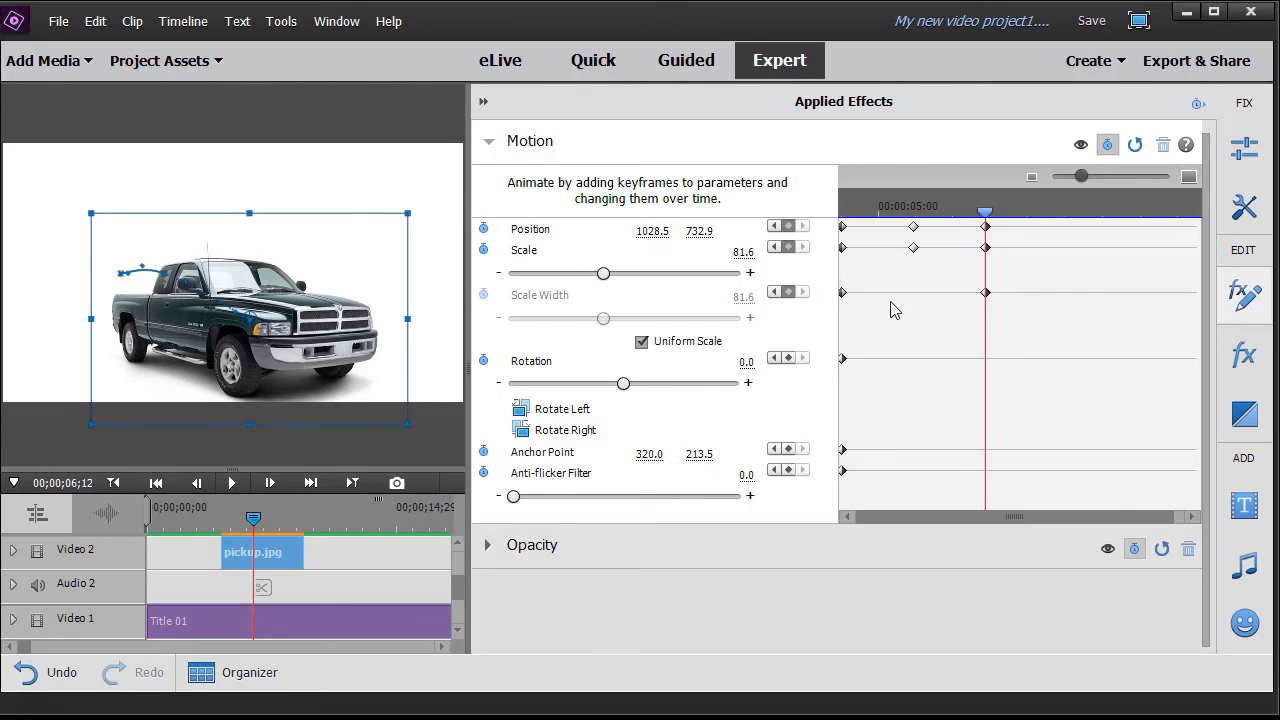
pyautogui.moveTo(490, 322)
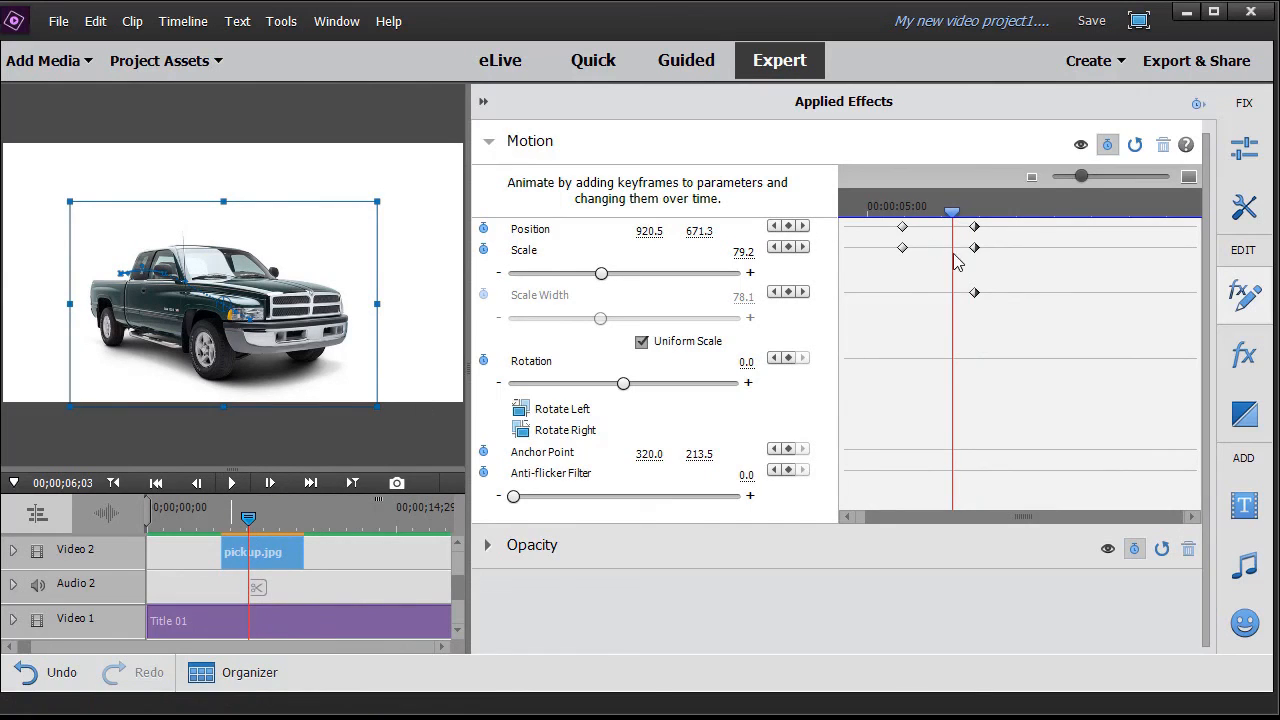
pyautogui.moveTo(988, 252)
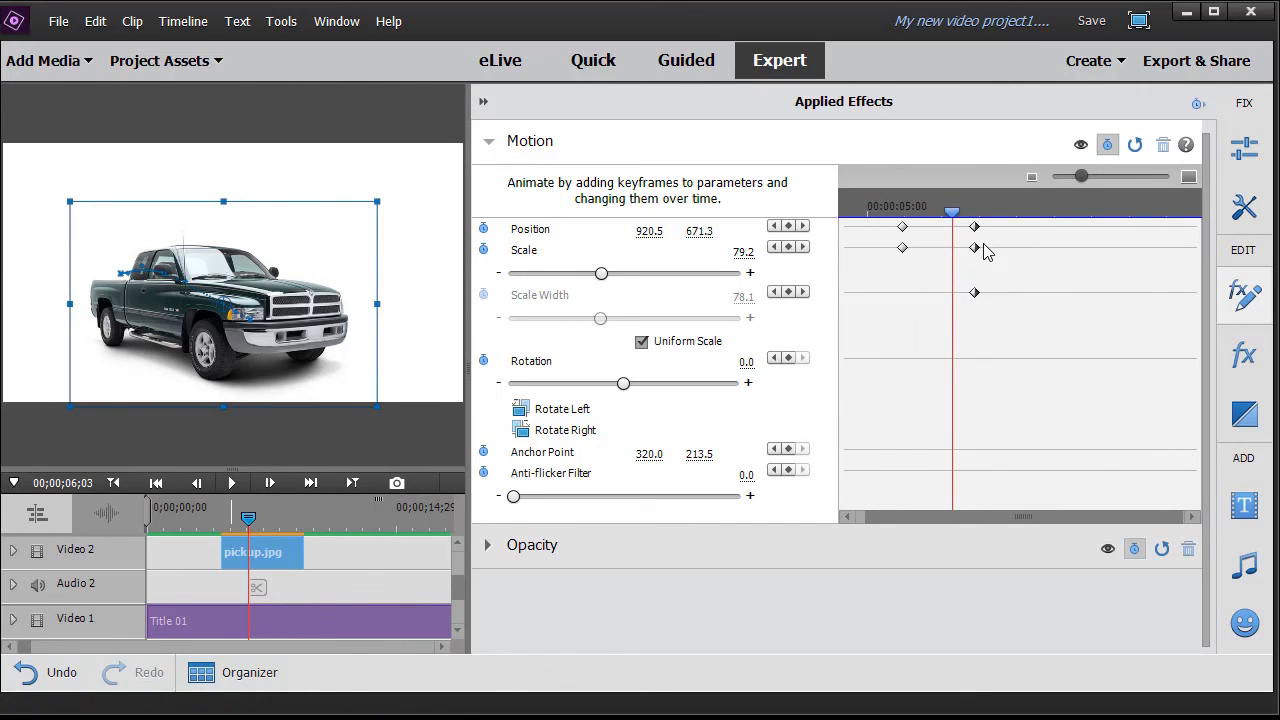
pyautogui.moveTo(1024, 324)
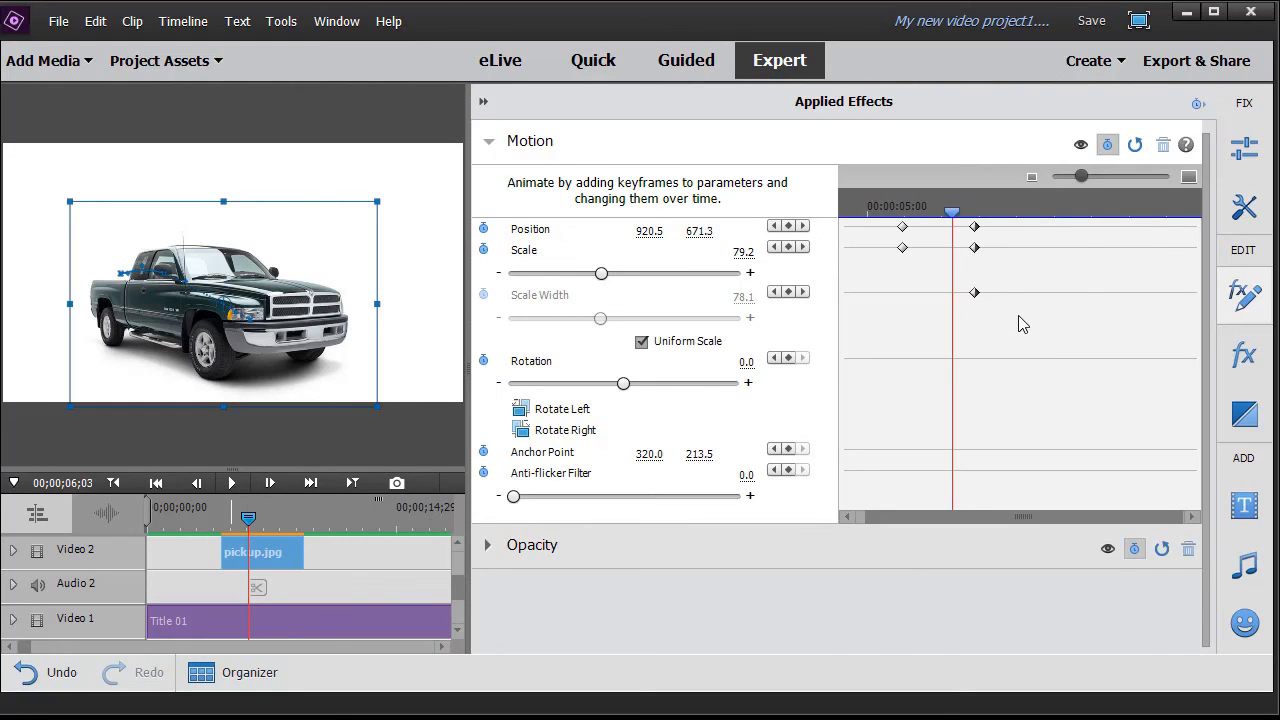
pyautogui.moveTo(368, 304)
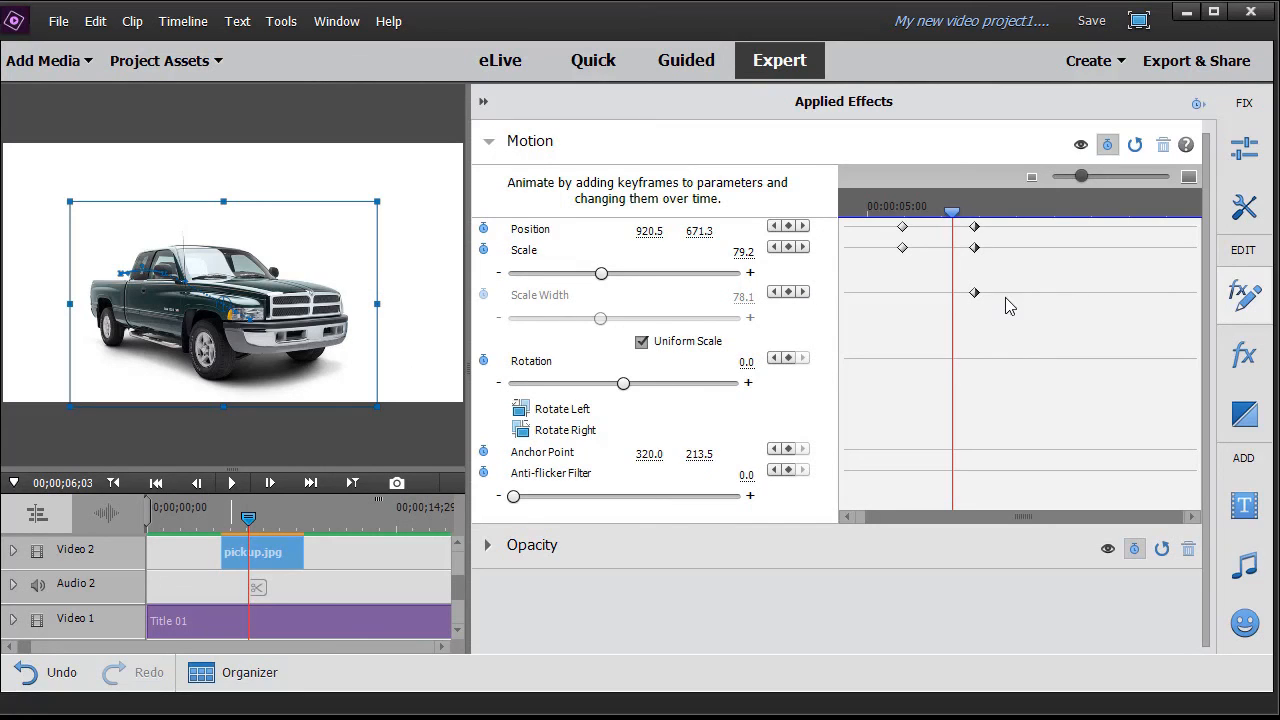
pyautogui.moveTo(940, 298)
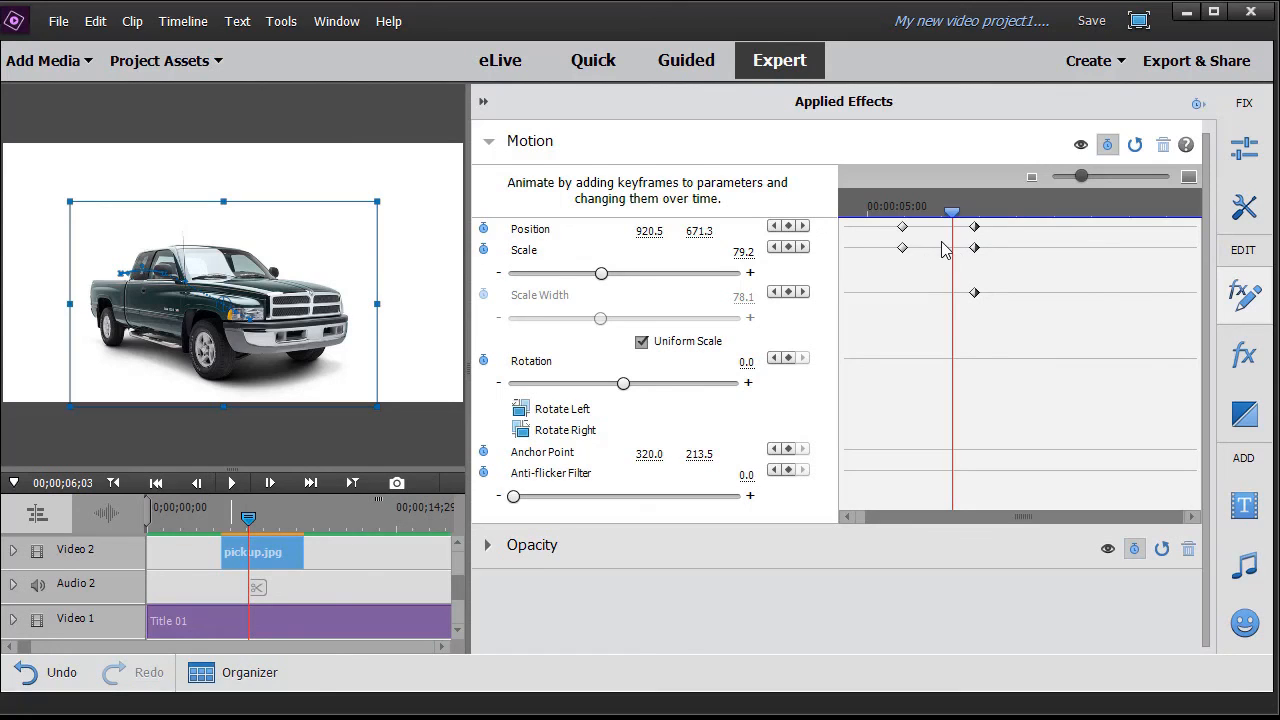
pyautogui.moveTo(1062, 182)
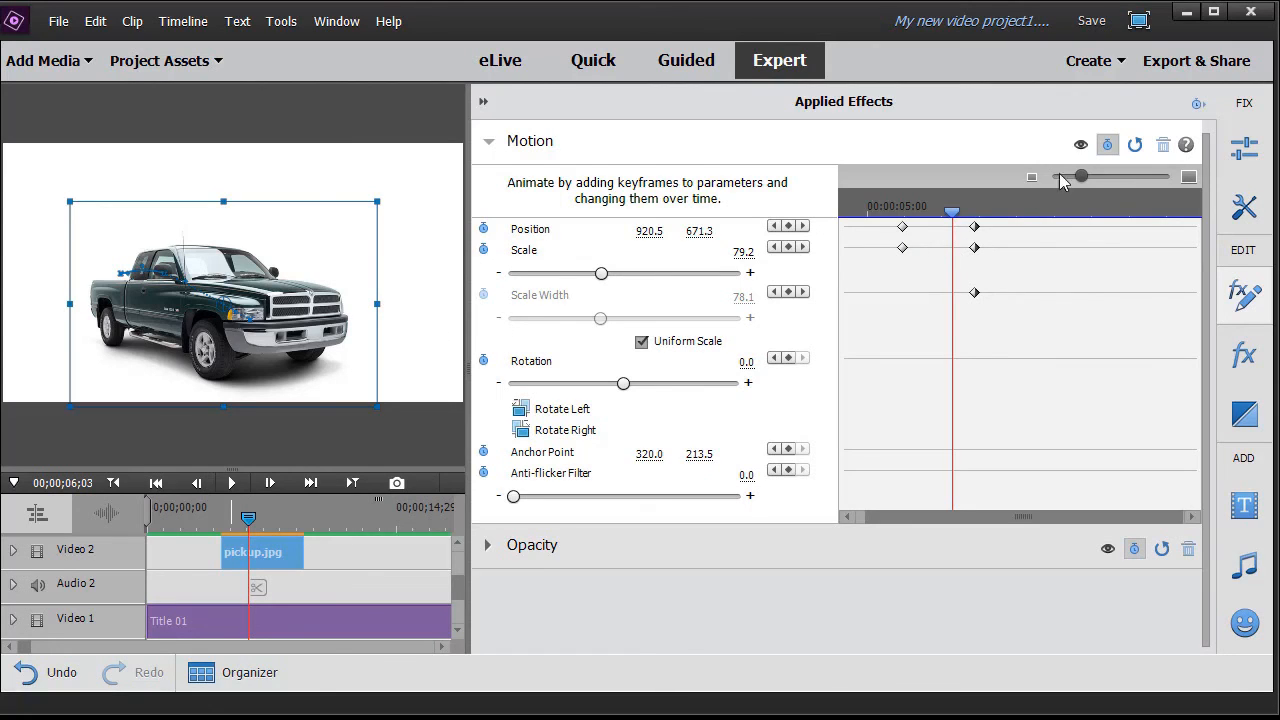
pyautogui.moveTo(1108, 144)
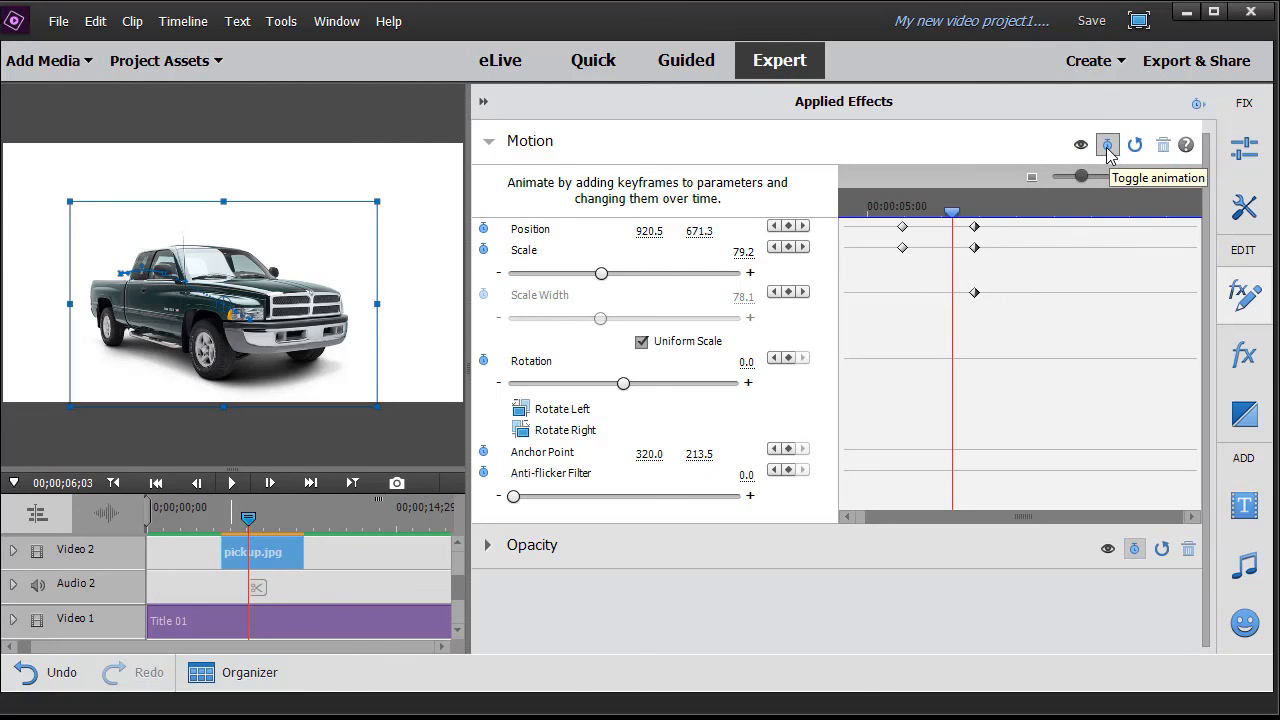
# Step: Switch off Motion animation and confirm deleting the truck's existing keyframes
pyautogui.click(1108, 144)
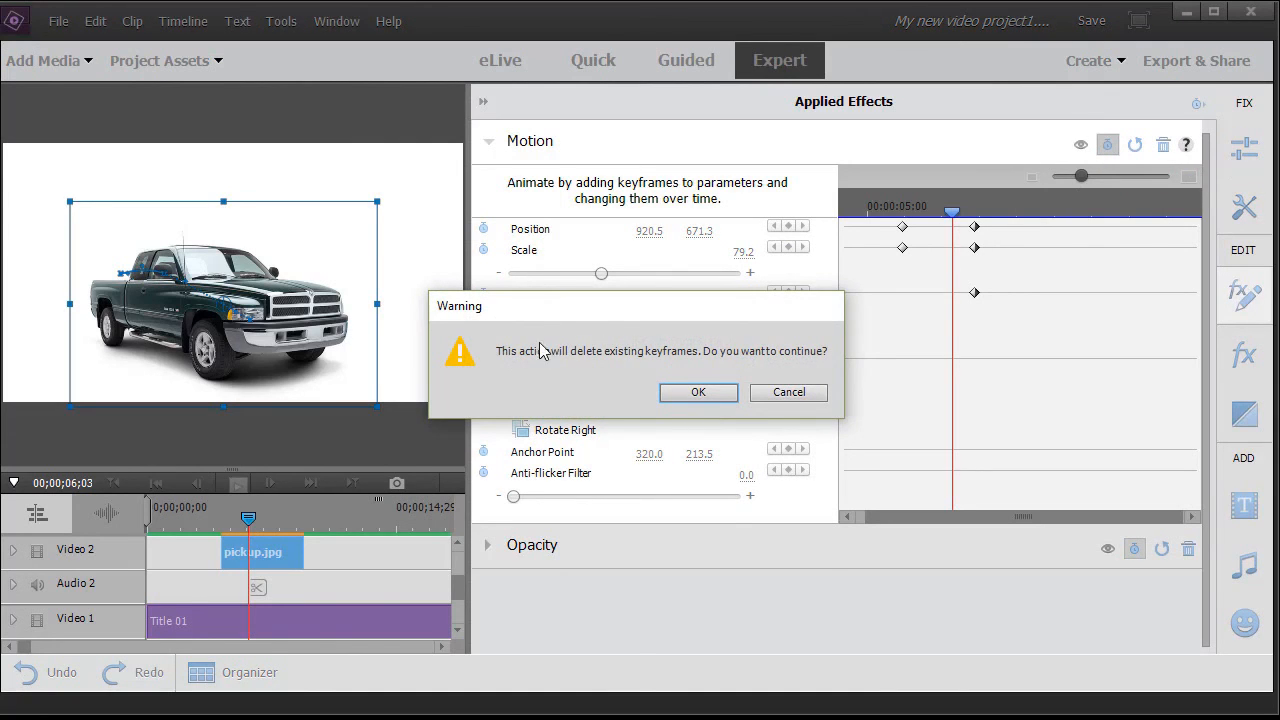
pyautogui.moveTo(698, 390)
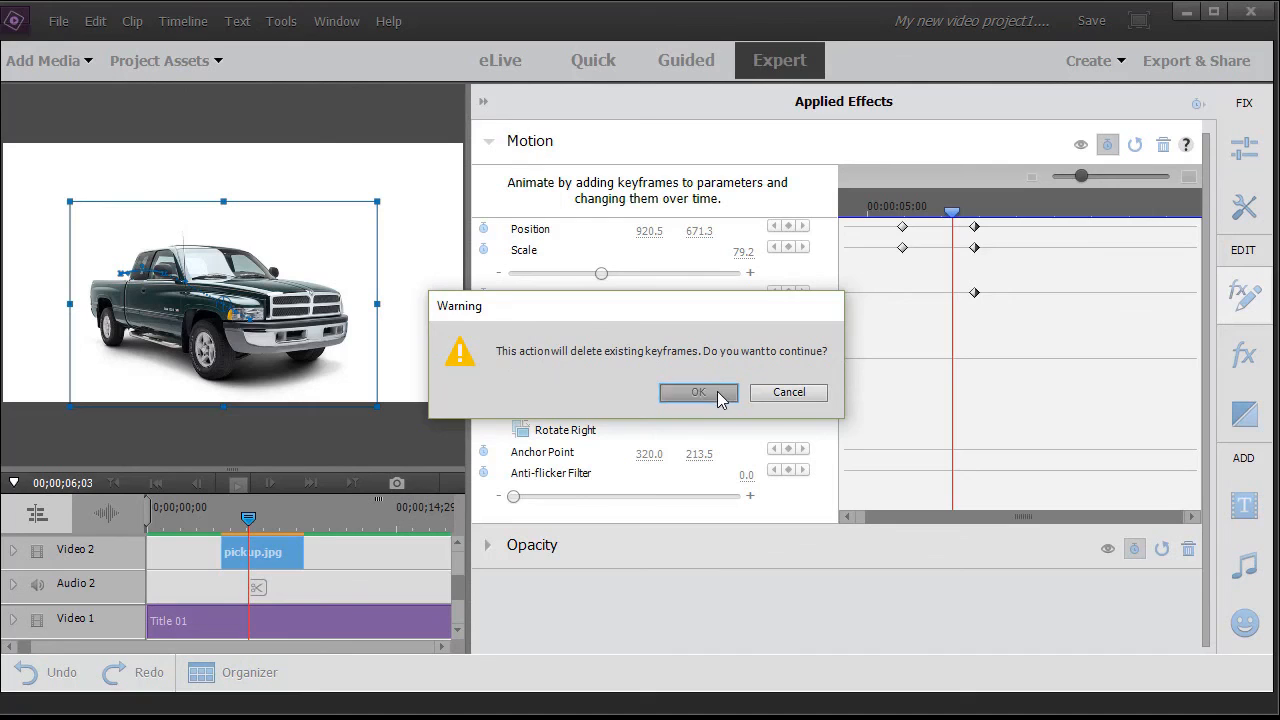
pyautogui.click(698, 390)
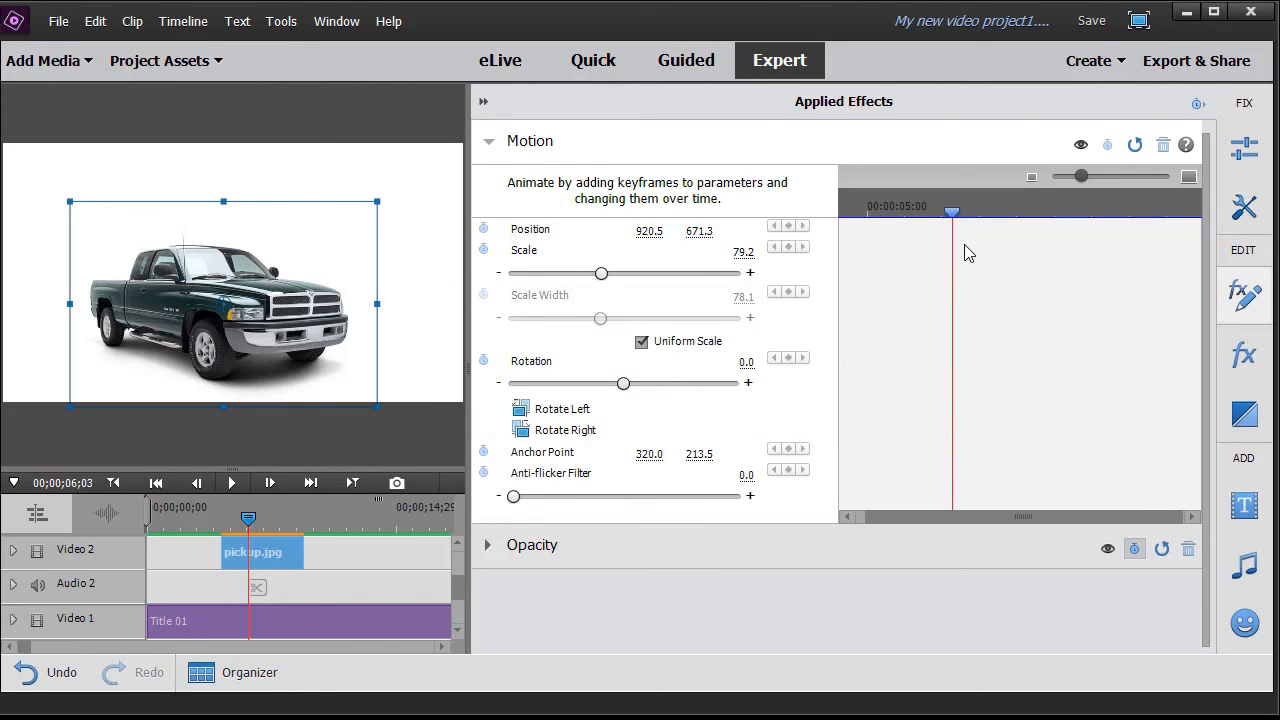
pyautogui.moveTo(854, 296)
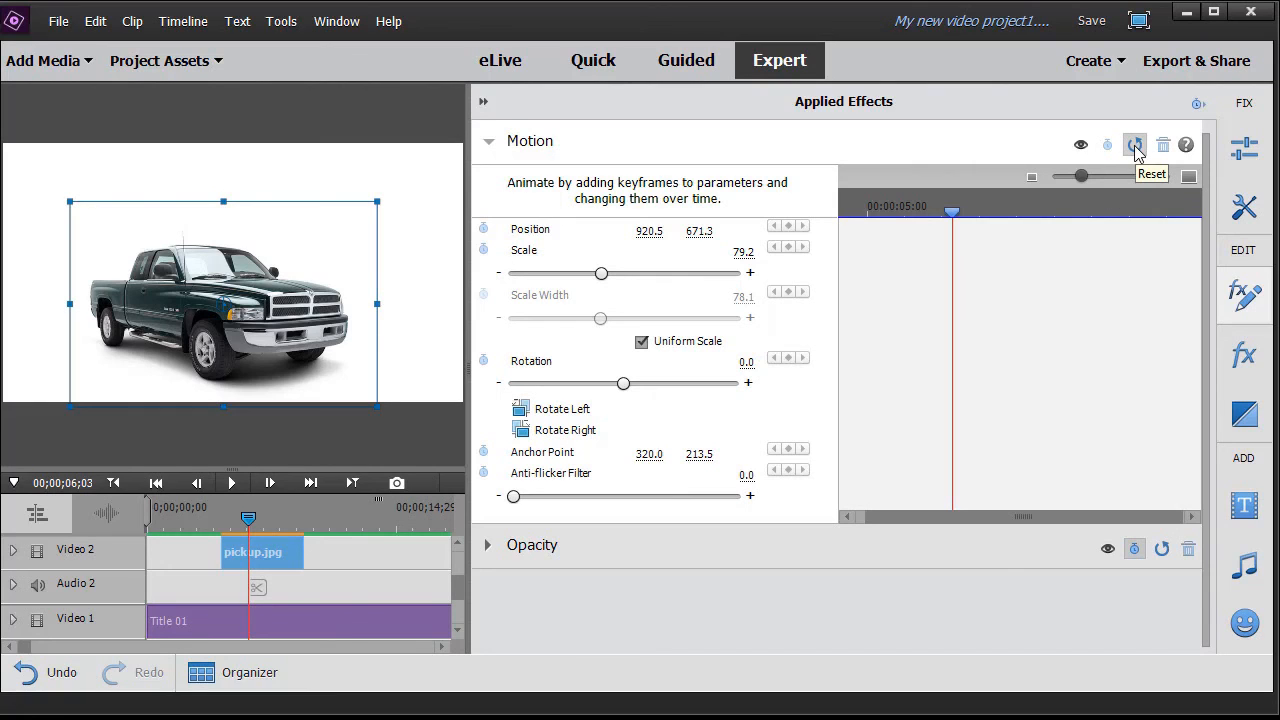
# Step: Reset Motion to position 960, 540 and scale 100 so the truck fills the frame
pyautogui.click(1136, 144)
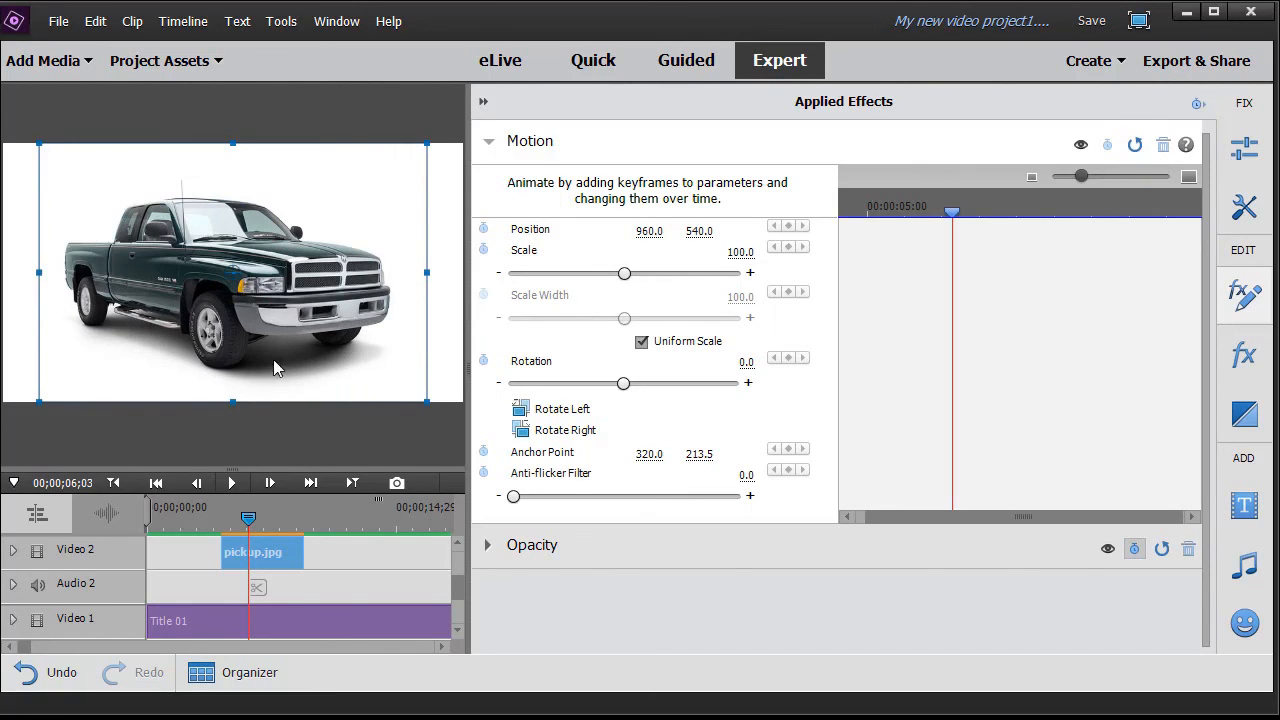
pyautogui.moveTo(312, 318)
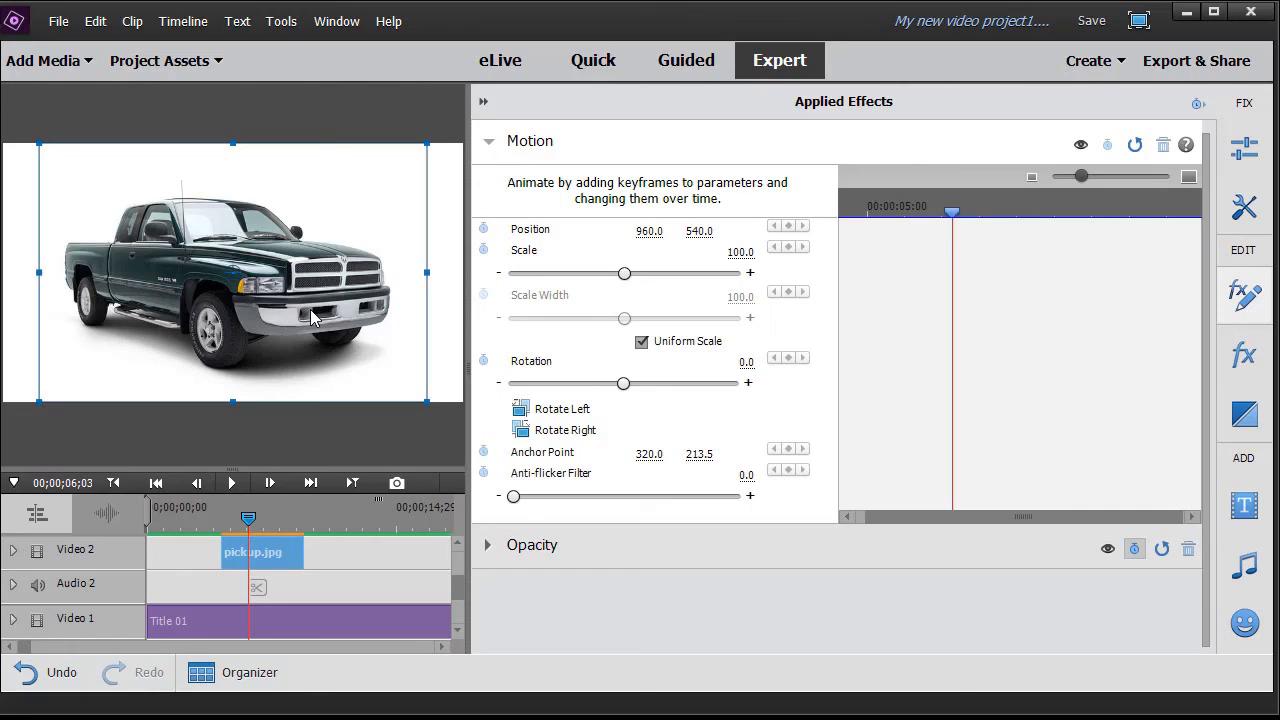
pyautogui.moveTo(1036, 234)
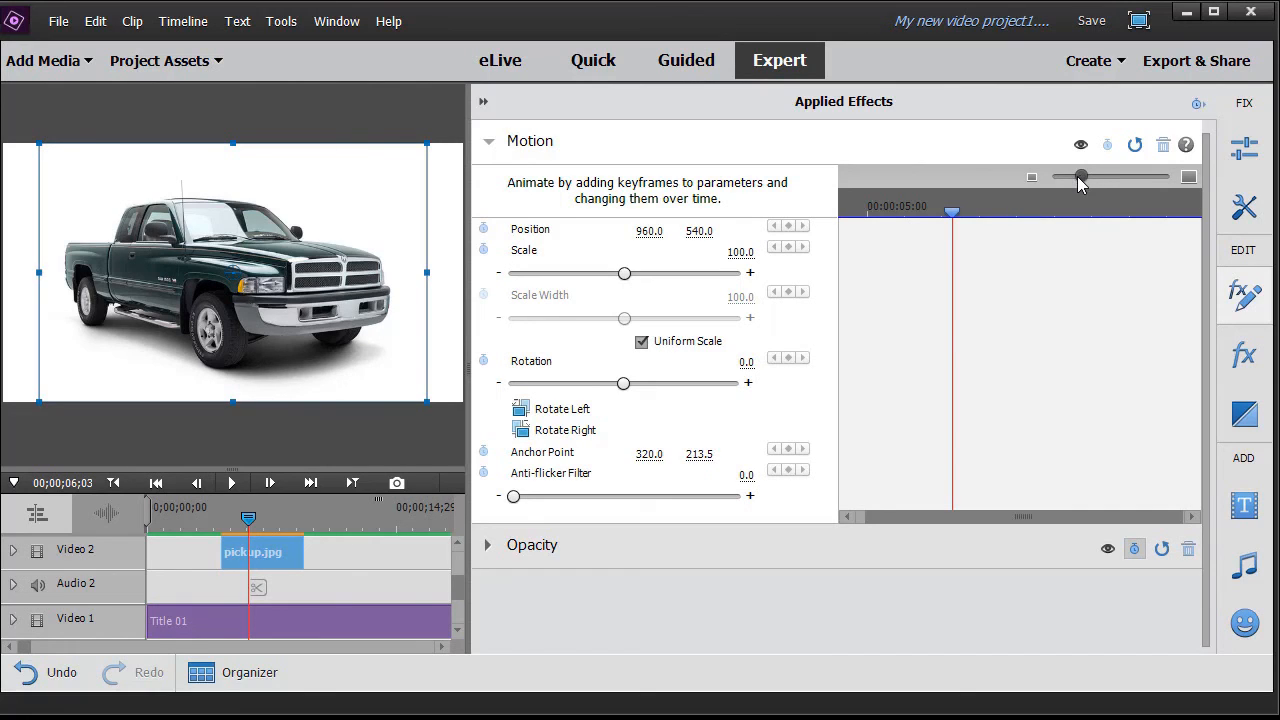
pyautogui.moveTo(710, 414)
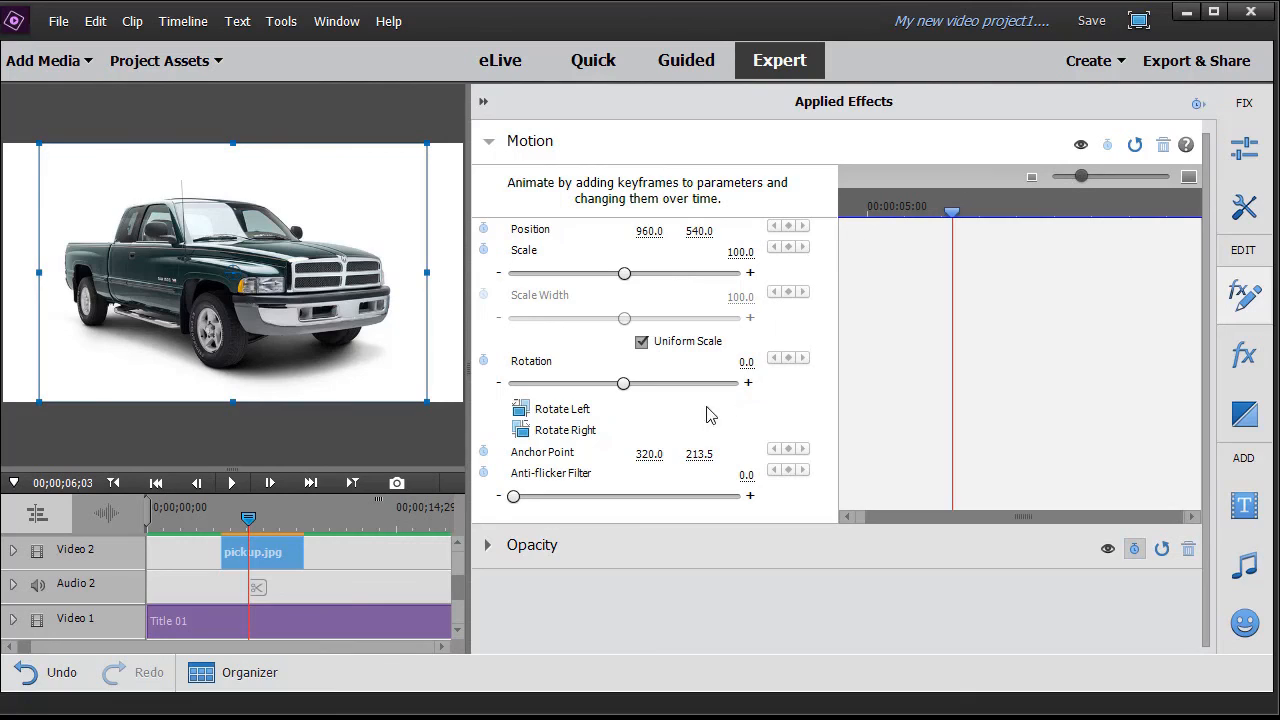
pyautogui.moveTo(444, 360)
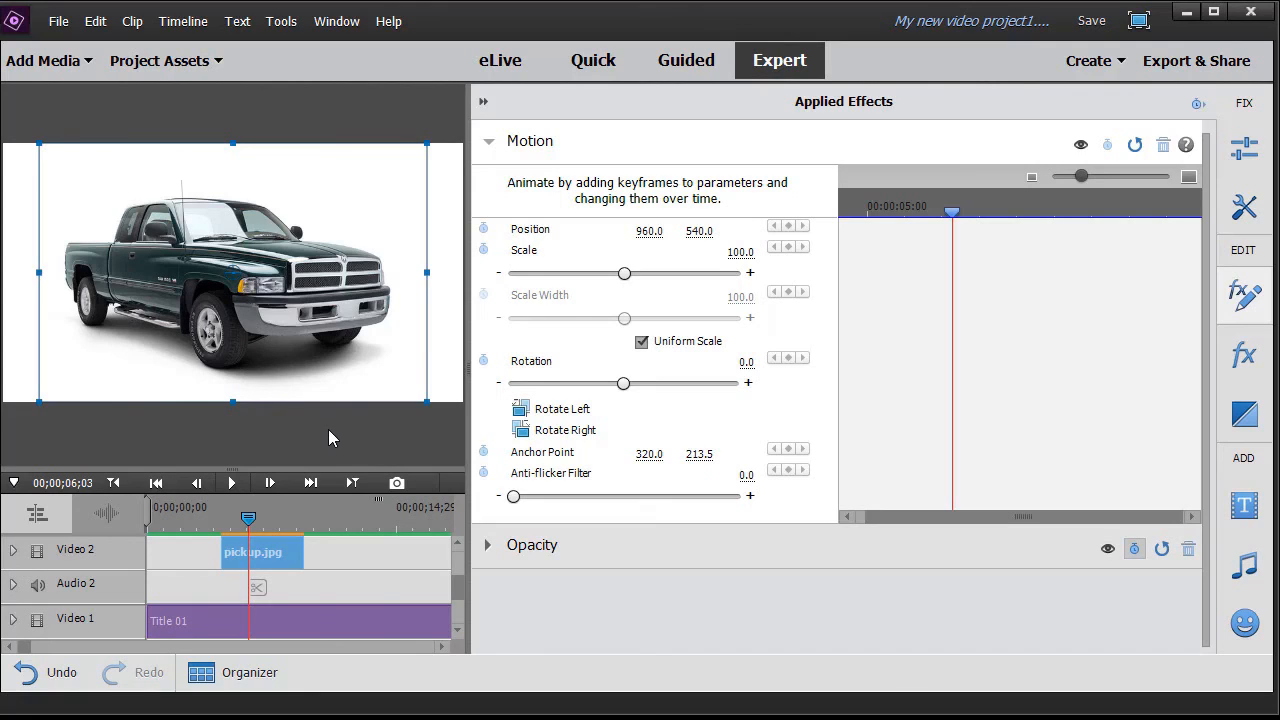
pyautogui.moveTo(800, 412)
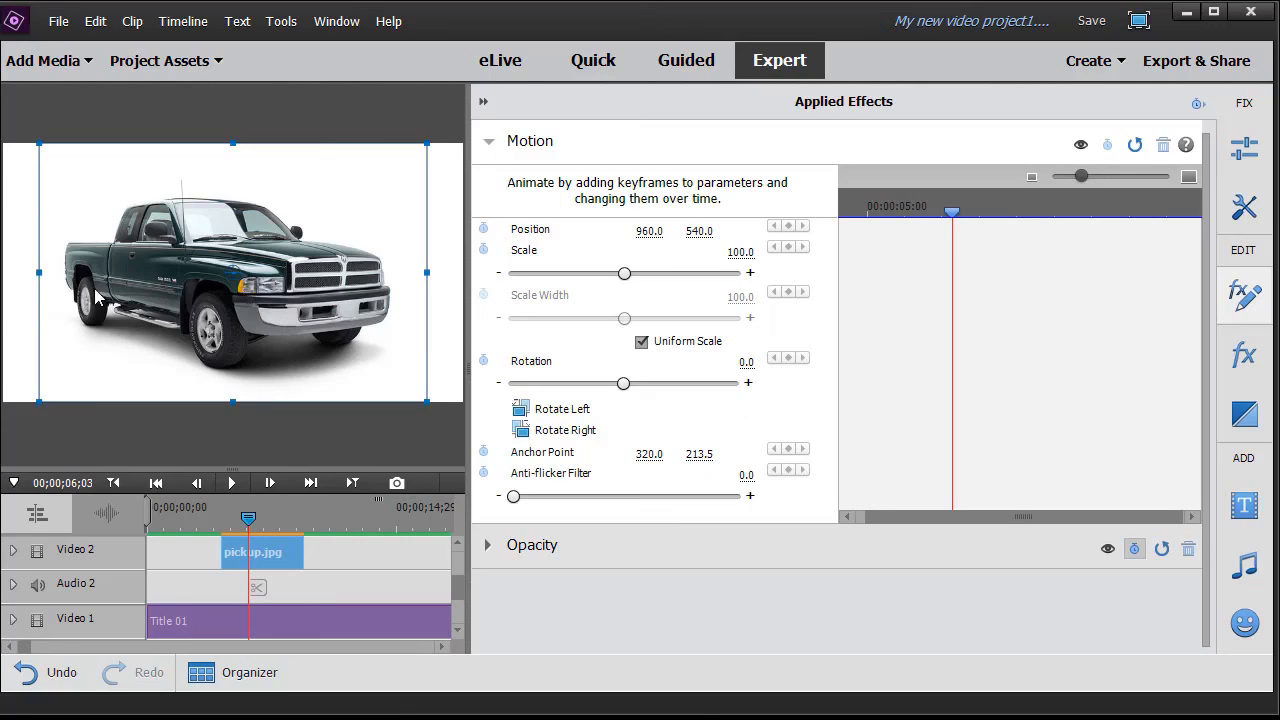
pyautogui.moveTo(396, 442)
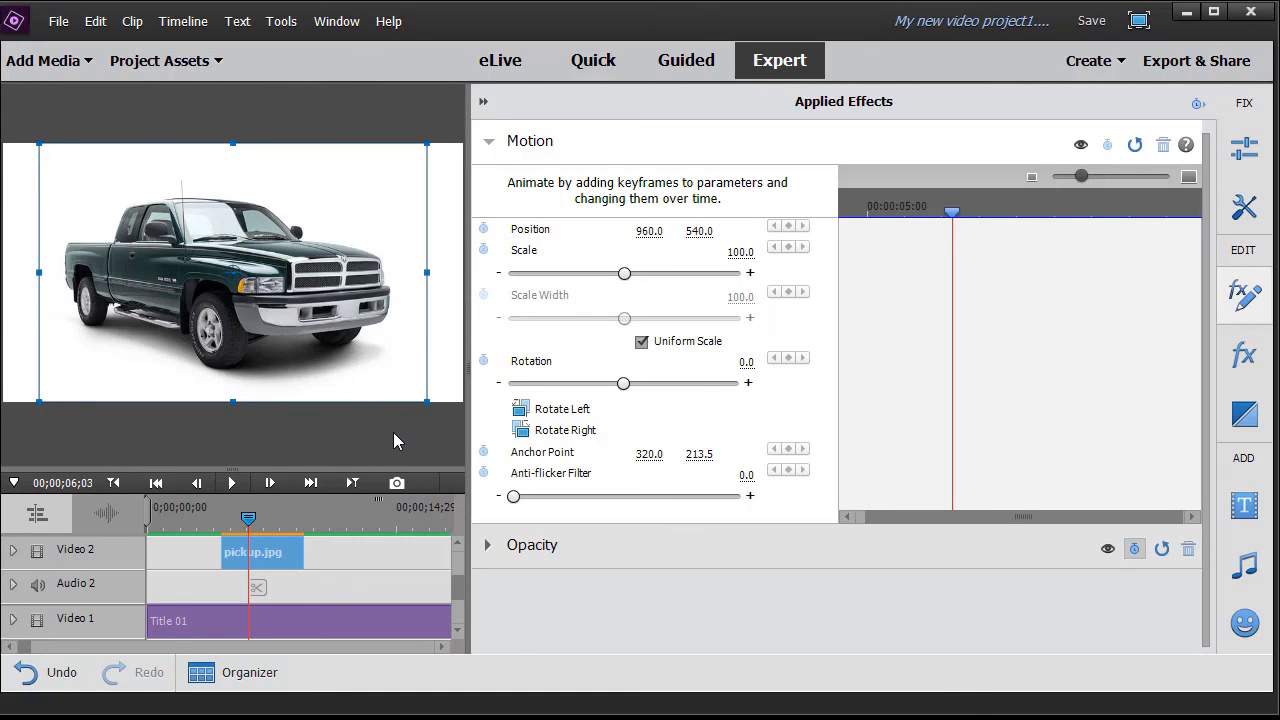
pyautogui.moveTo(402, 440)
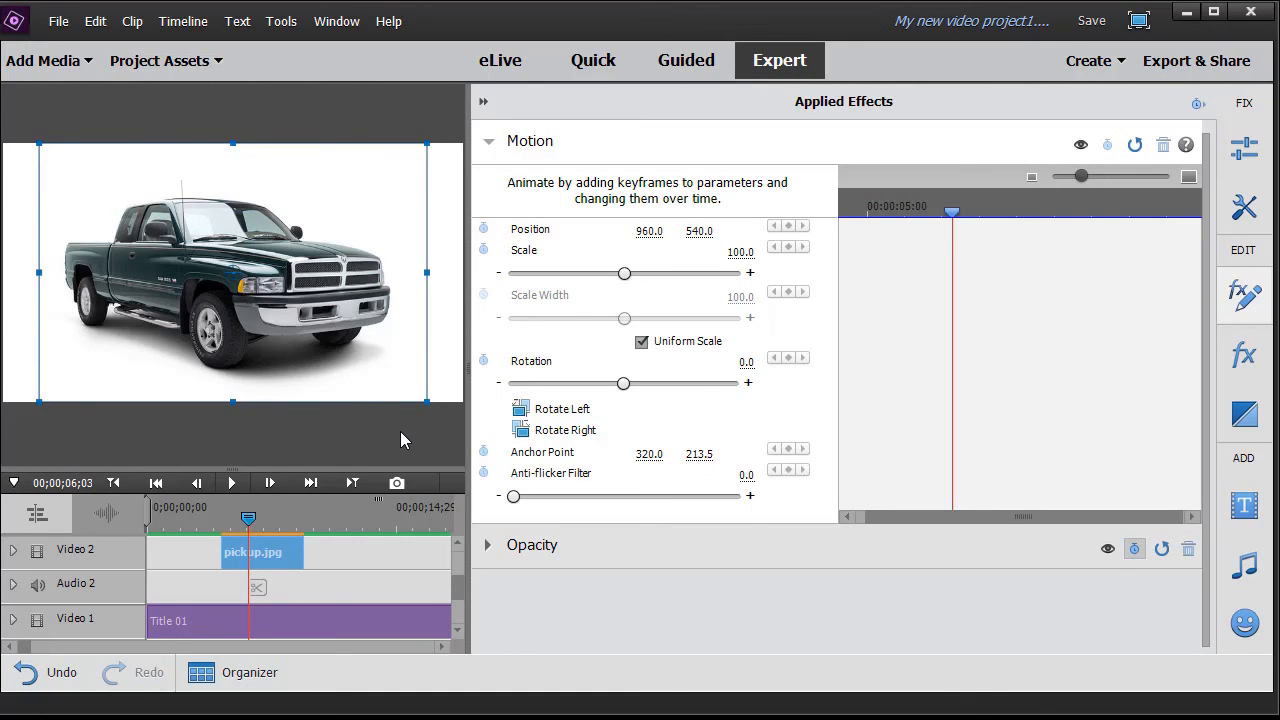